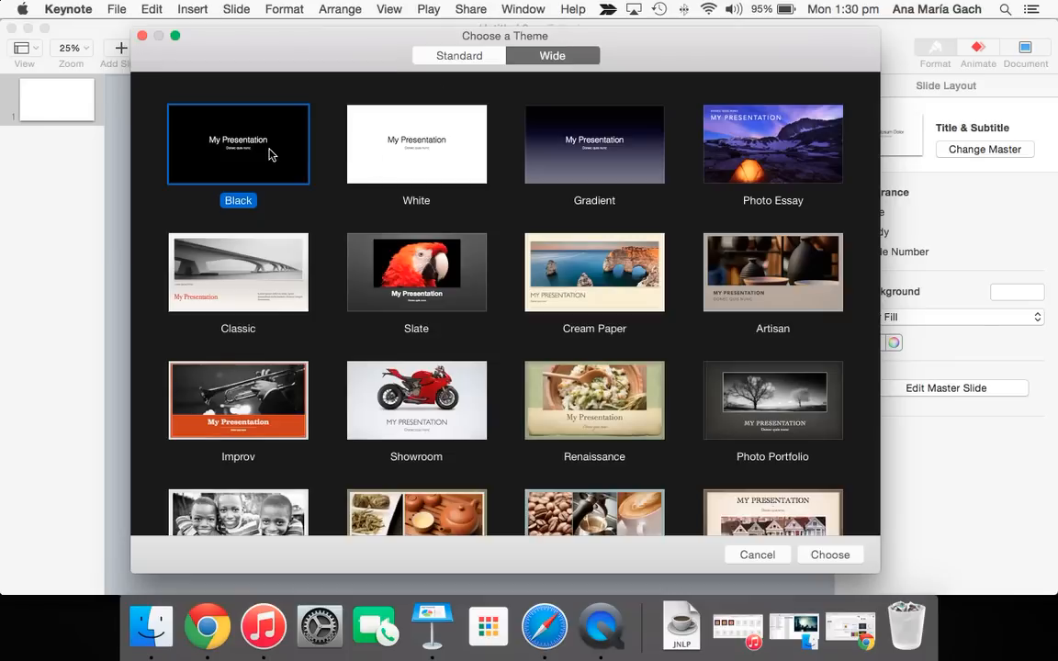
# Choose the White theme from the Wide themes and create the presentation.
pyautogui.click(416, 145)
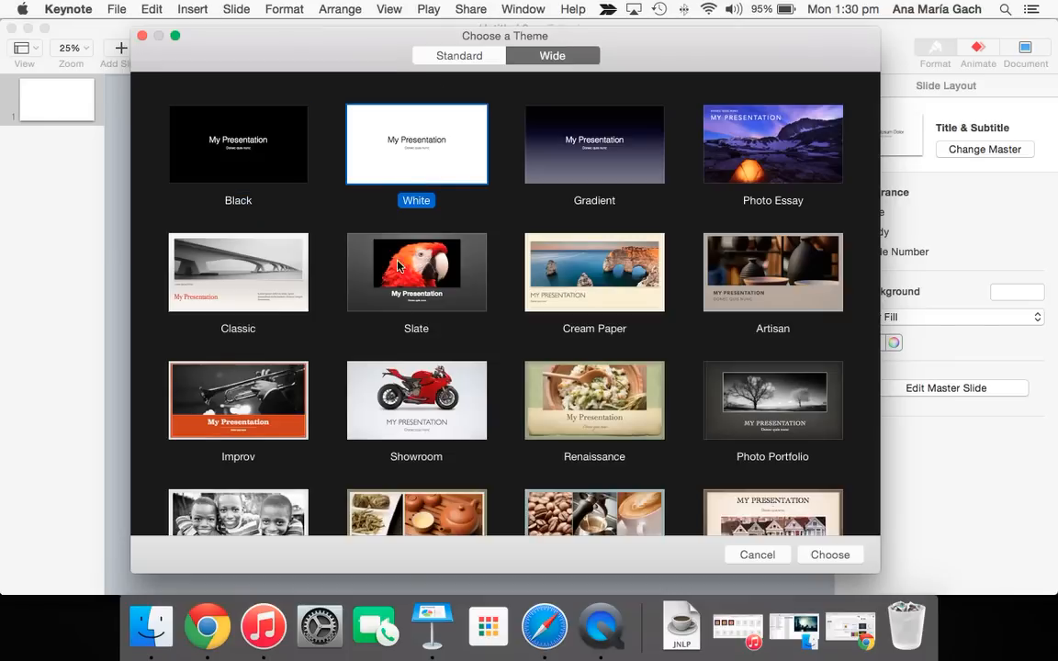
pyautogui.scroll(-3)
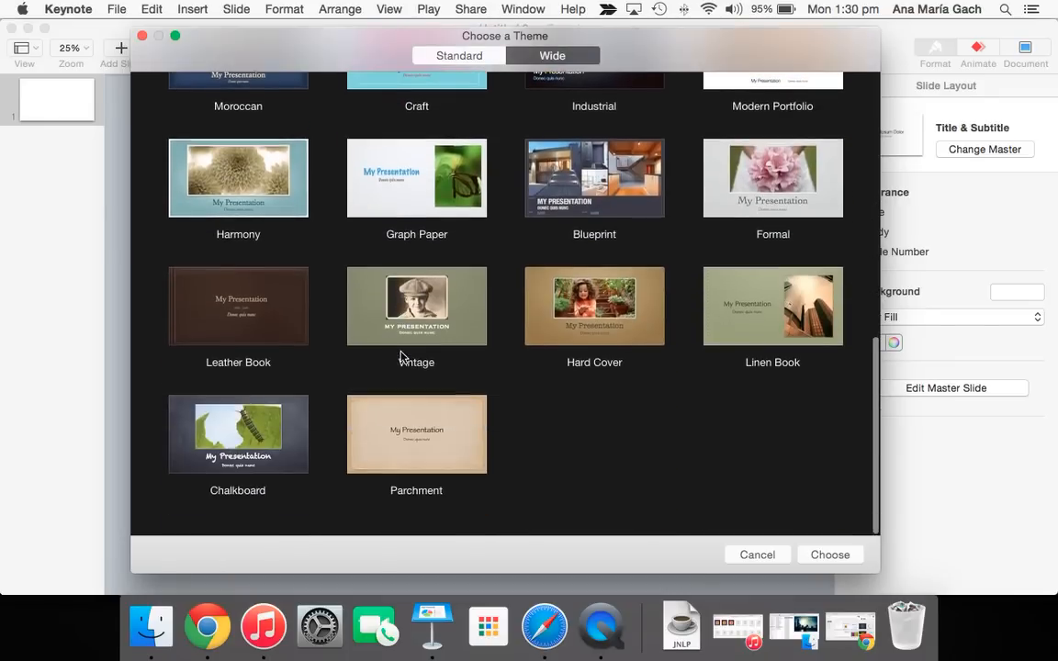
pyautogui.scroll(3)
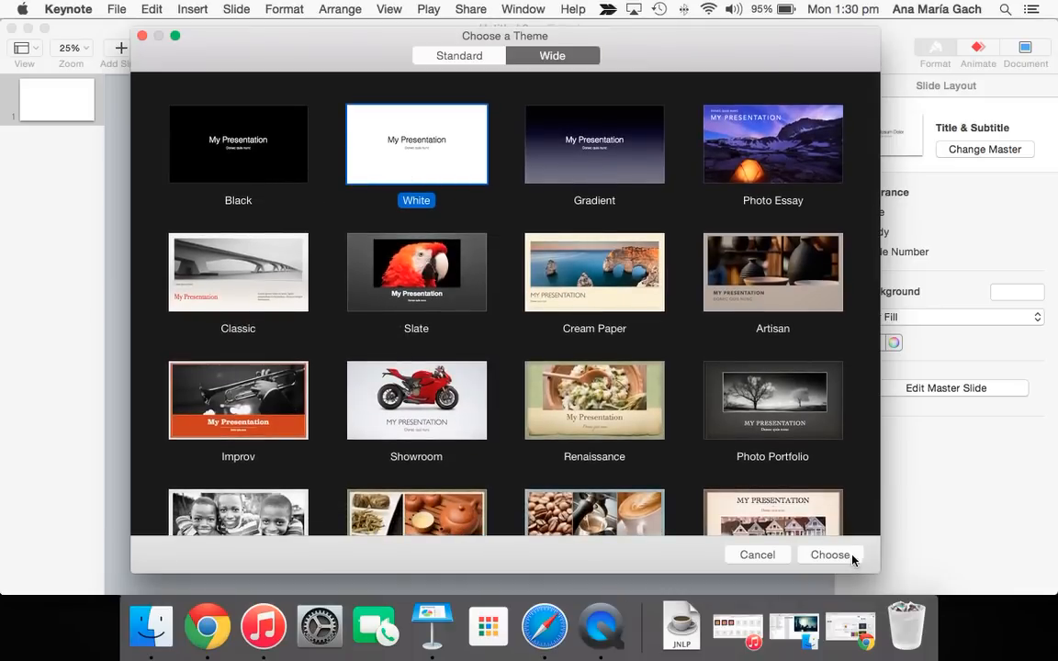
pyautogui.click(829, 555)
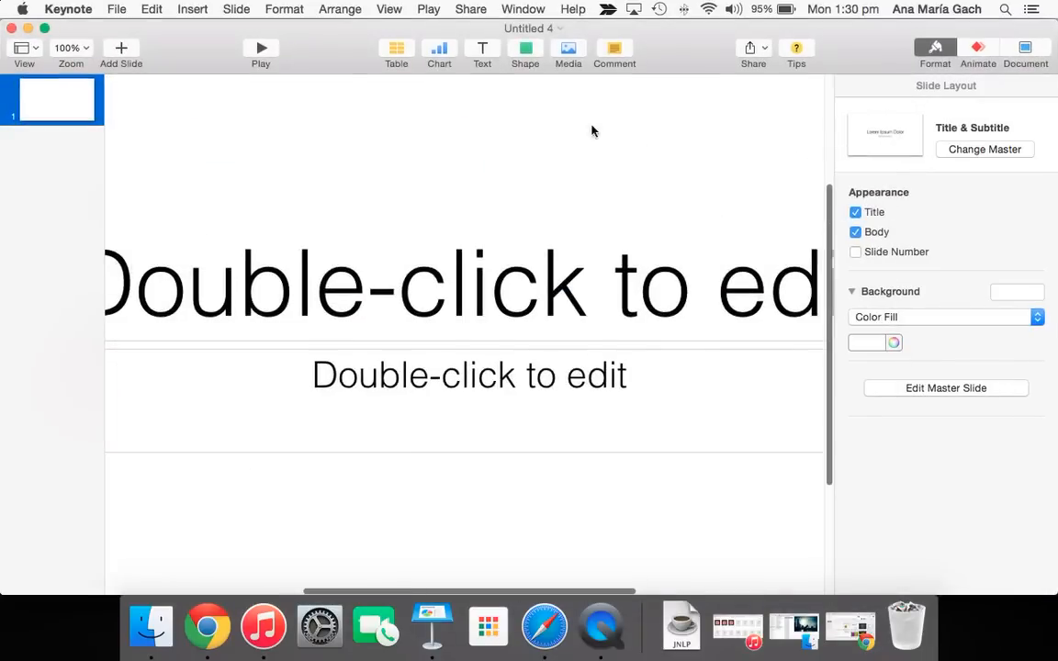
# Zoom to 25% and apply the Blank master to the first slide.
pyautogui.click(71, 48)
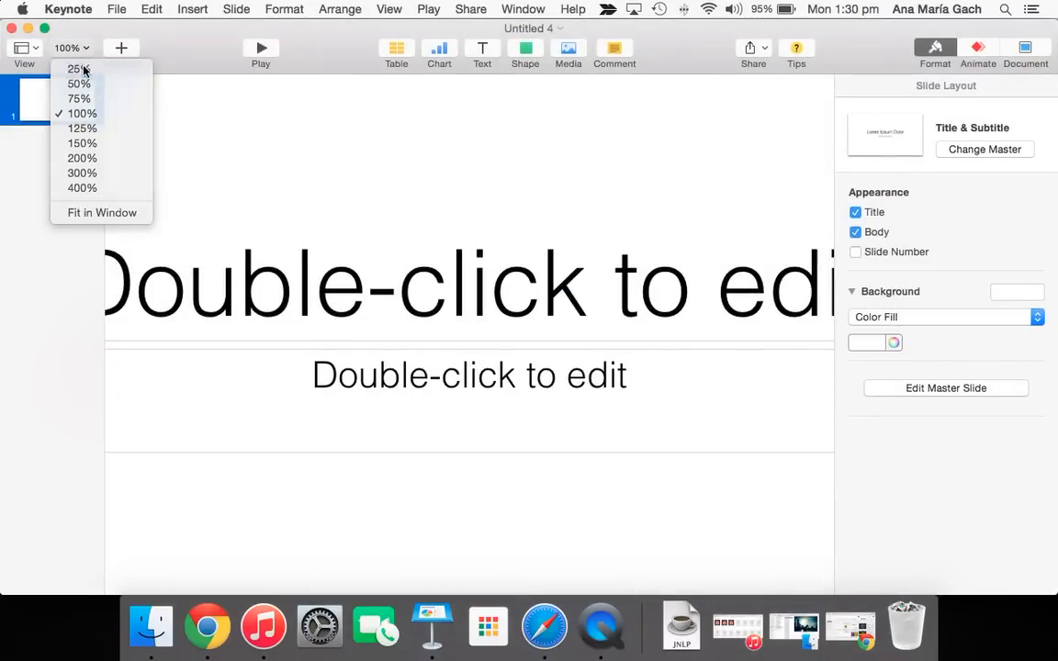
pyautogui.click(77, 69)
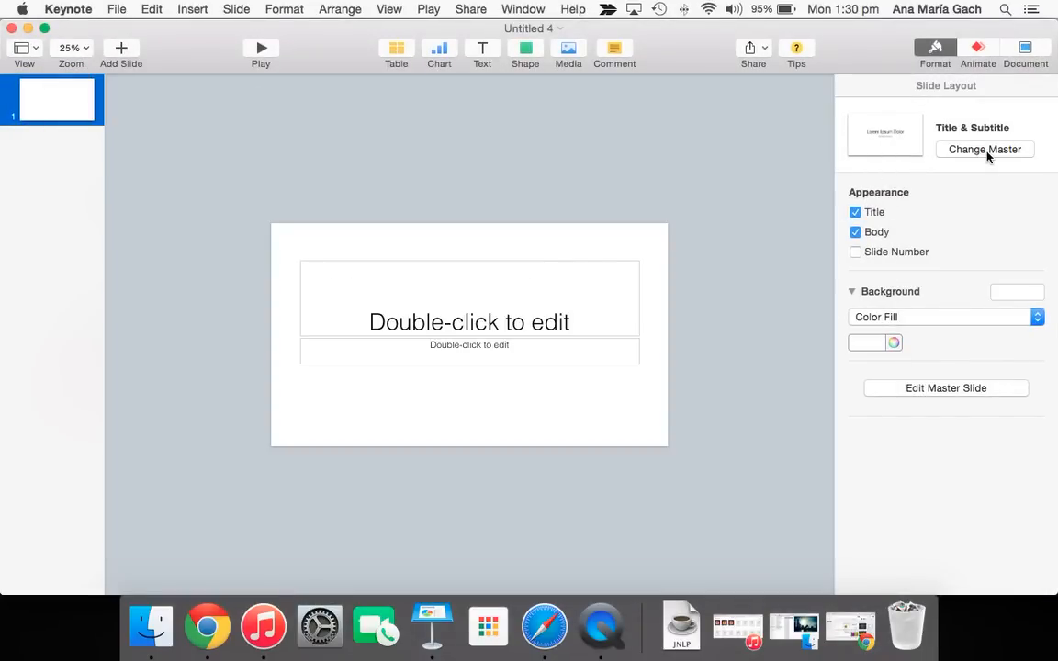
pyautogui.click(984, 149)
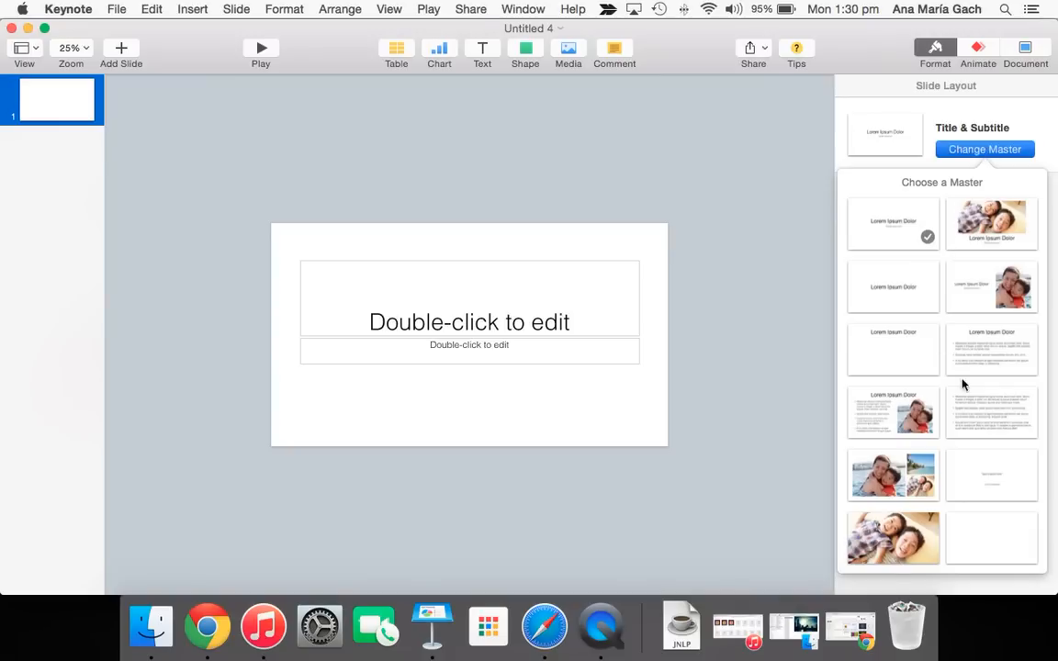
pyautogui.click(991, 537)
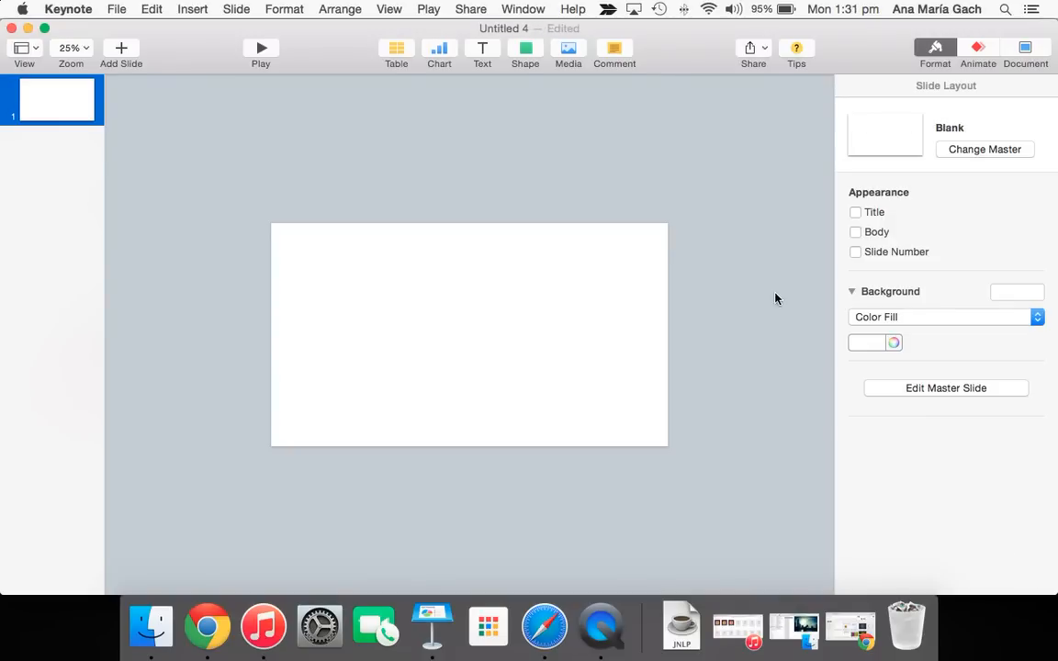
pyautogui.moveTo(993, 91)
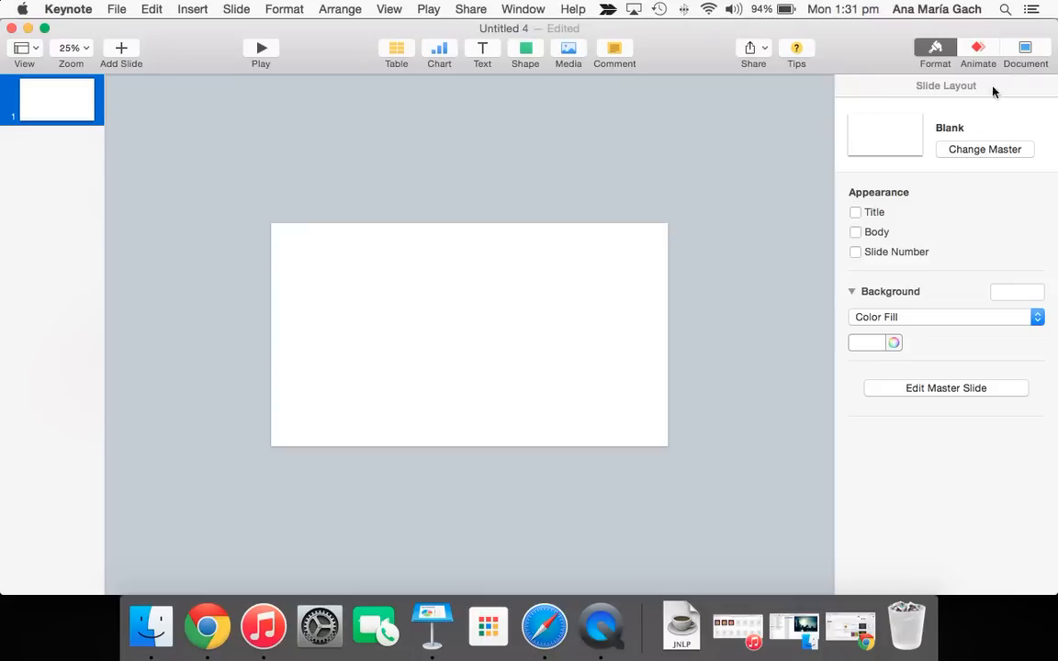
pyautogui.moveTo(1017, 55)
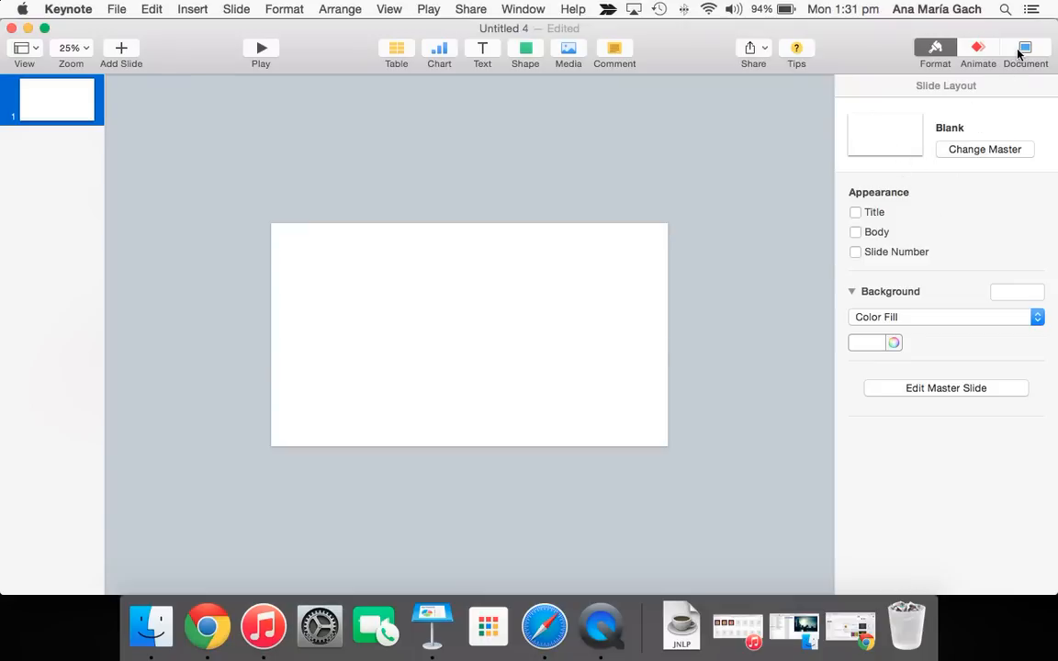
pyautogui.click(1024, 48)
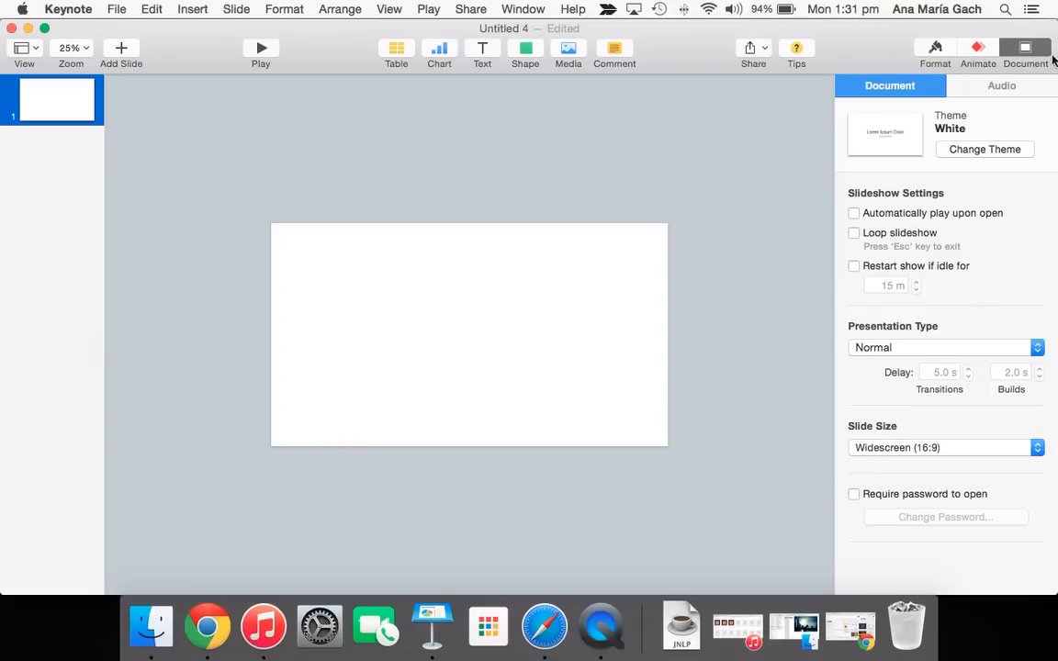
pyautogui.moveTo(1026, 50)
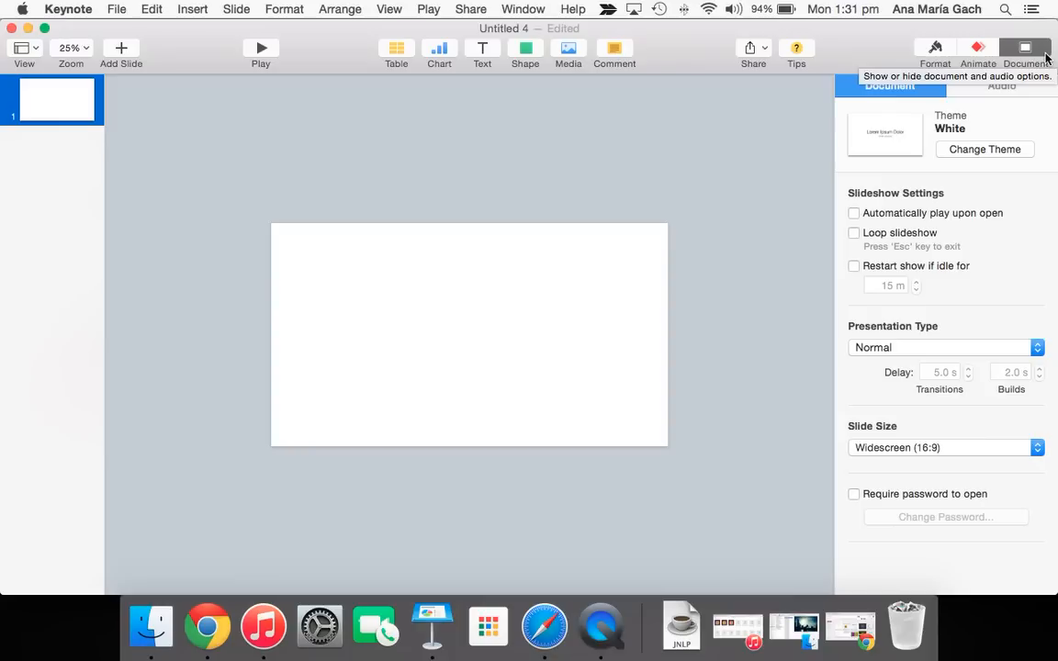
pyautogui.click(934, 48)
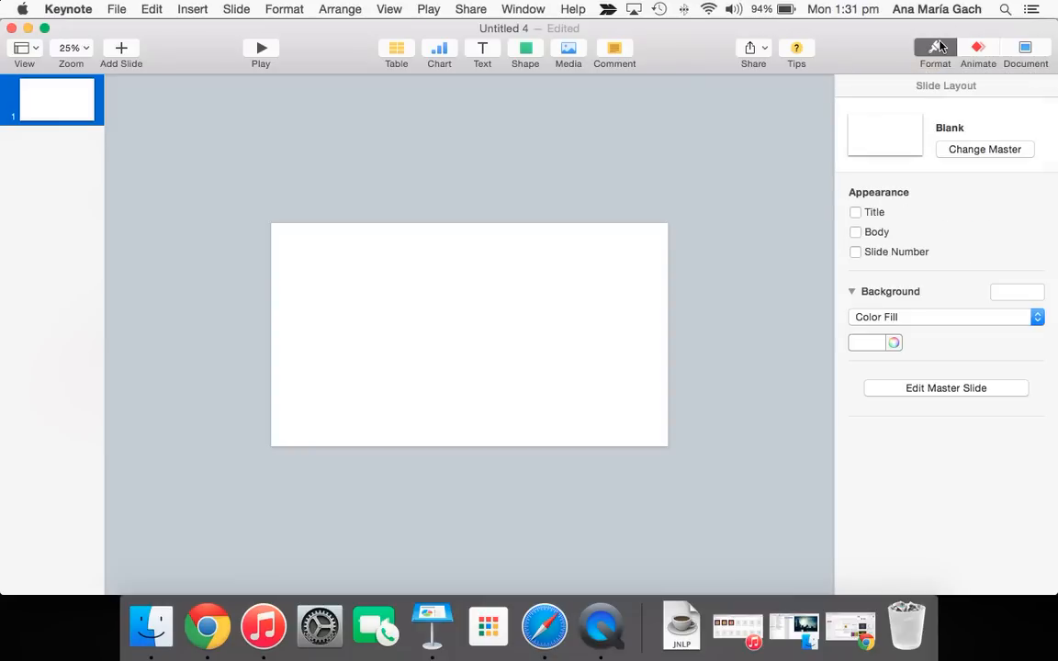
pyautogui.moveTo(935, 47)
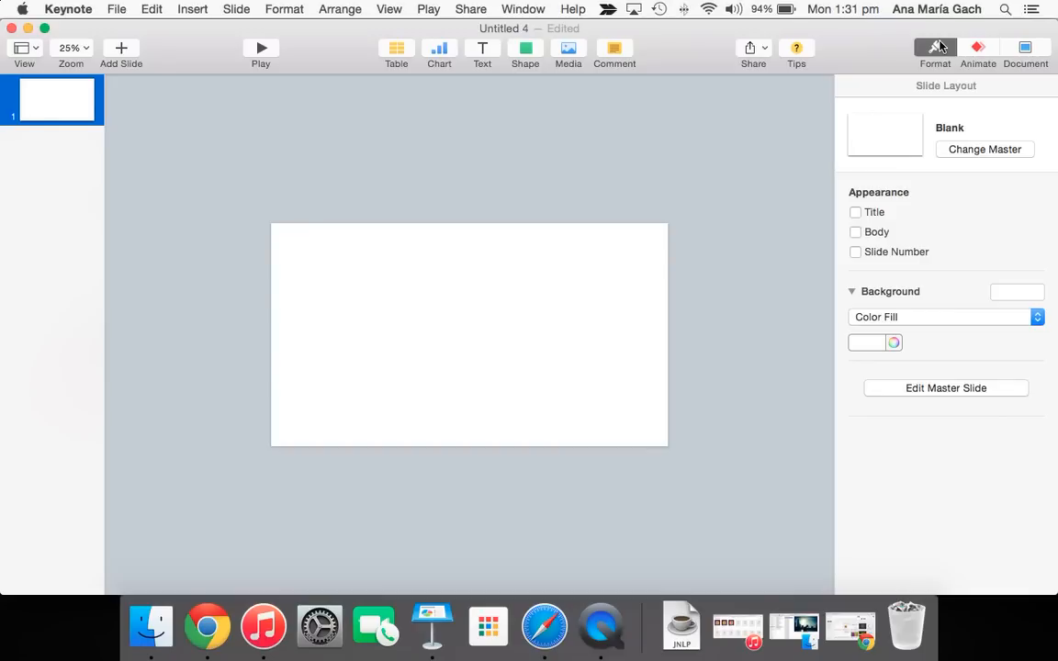
pyautogui.moveTo(528, 536)
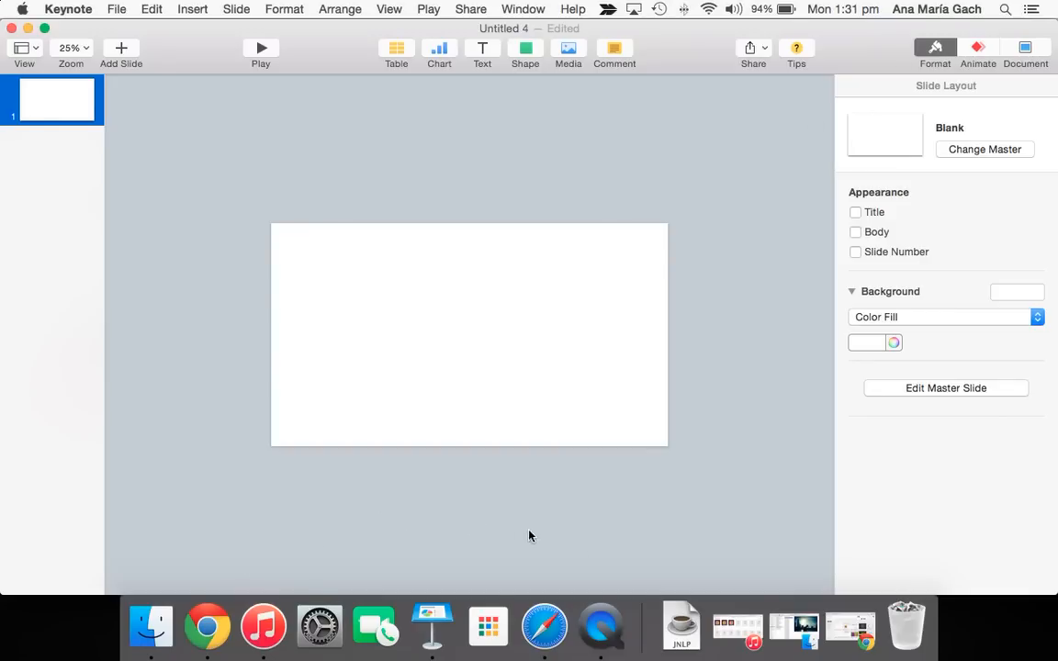
# Switch to Chrome and scroll up to the David Lynch palette's five swatches.
pyautogui.click(205, 626)
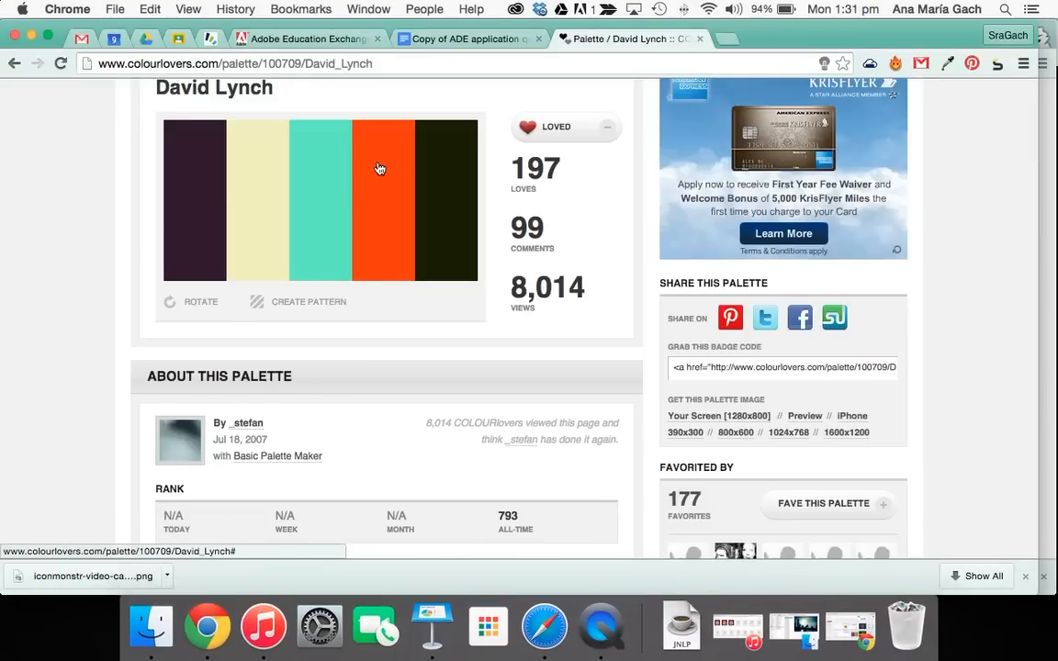
pyautogui.scroll(3)
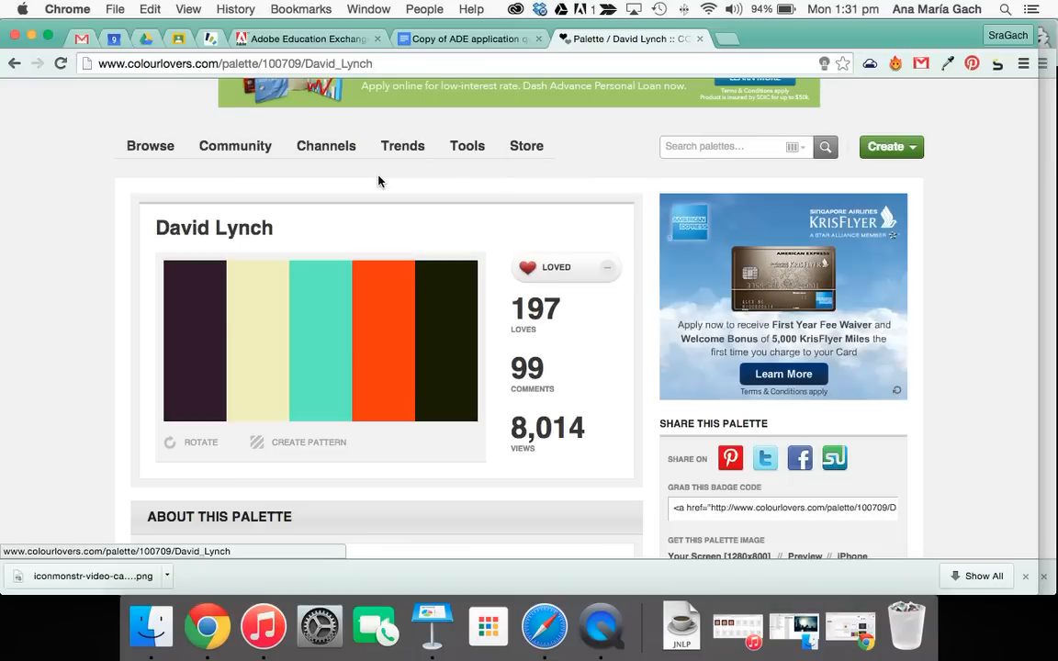
pyautogui.moveTo(158, 258)
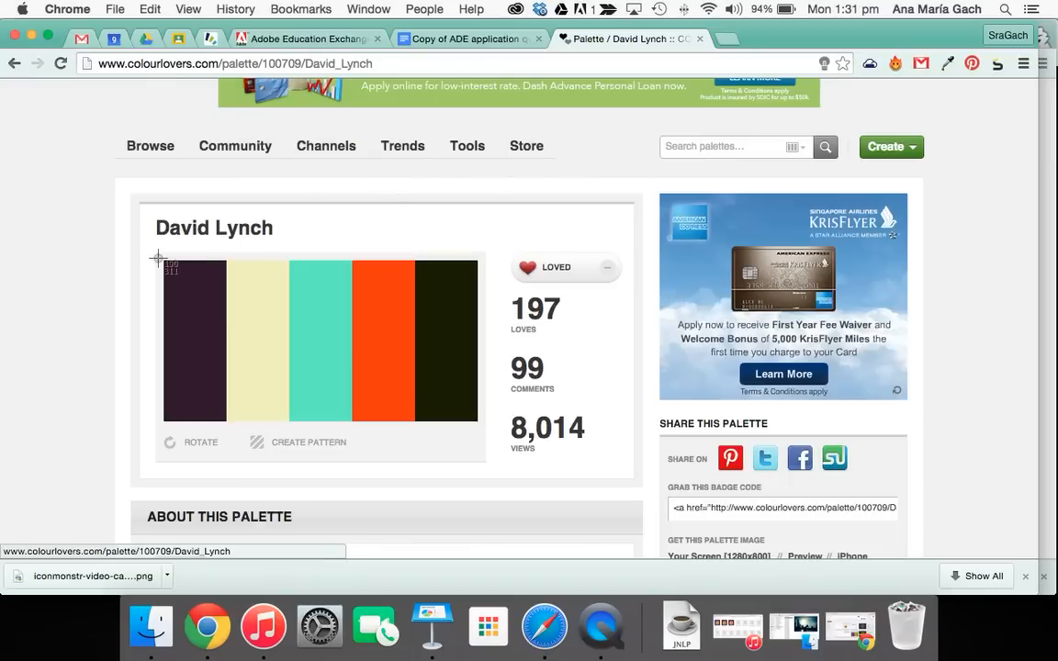
pyautogui.moveTo(473, 408)
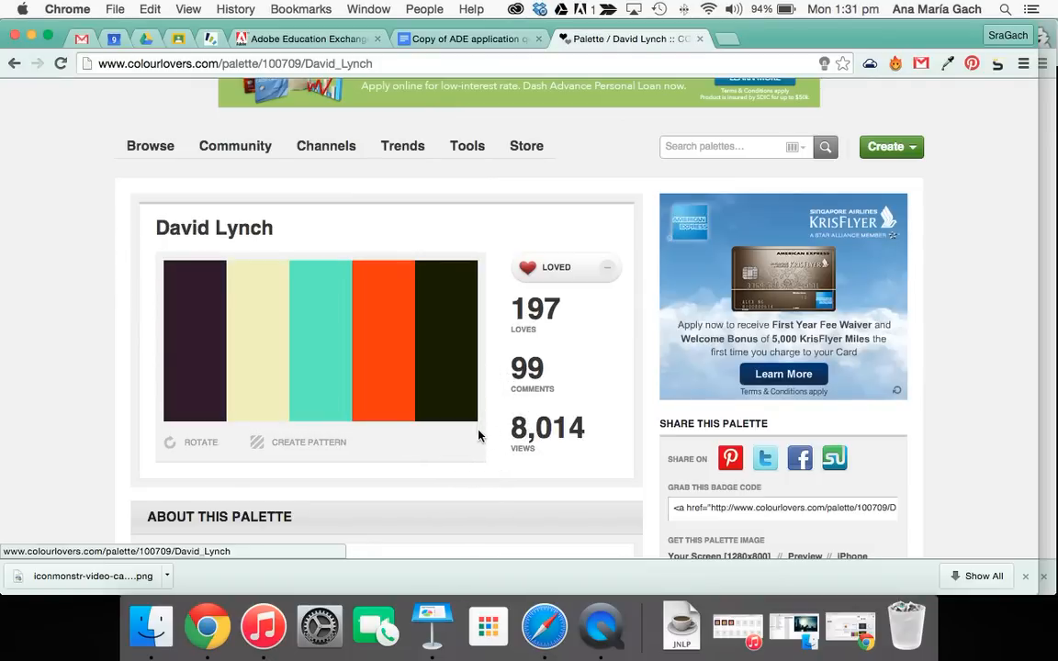
pyautogui.moveTo(852, 625)
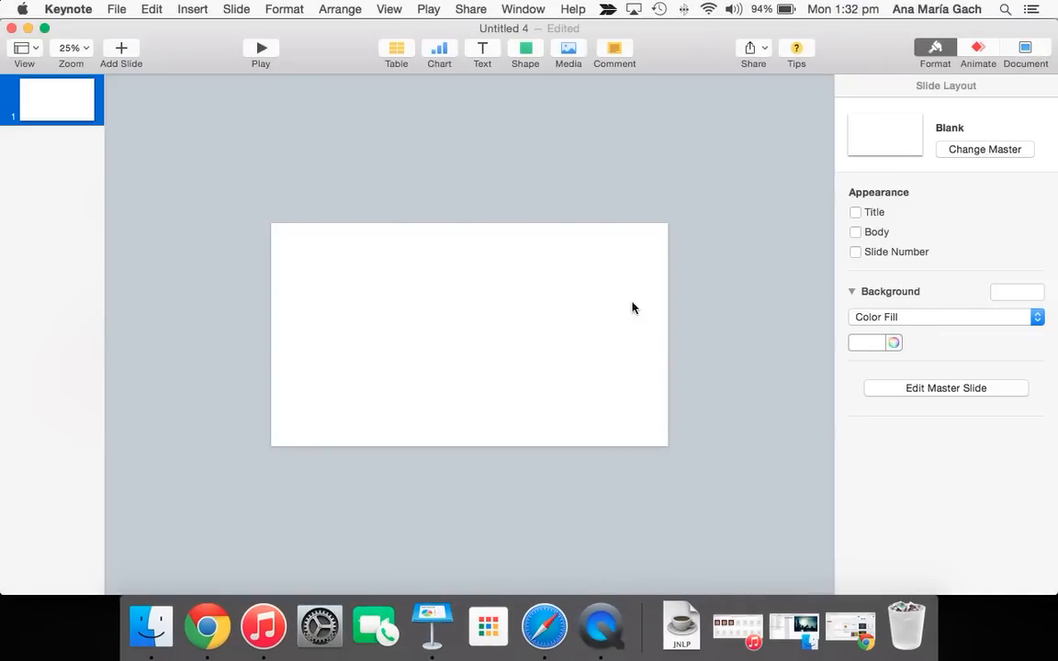
pyautogui.moveTo(892, 343)
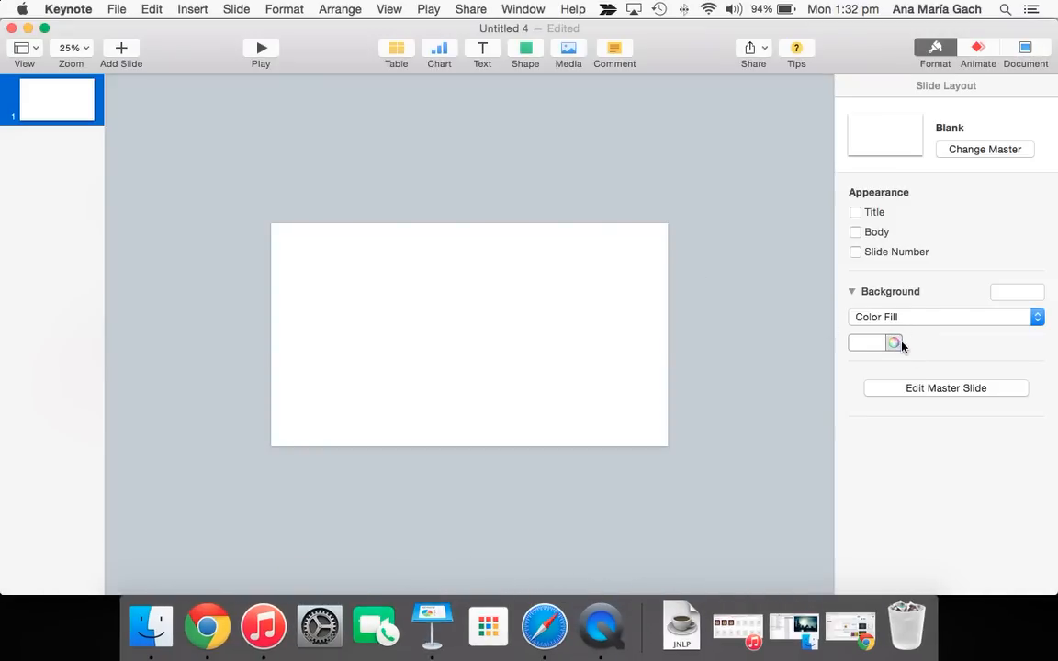
pyautogui.moveTo(898, 350)
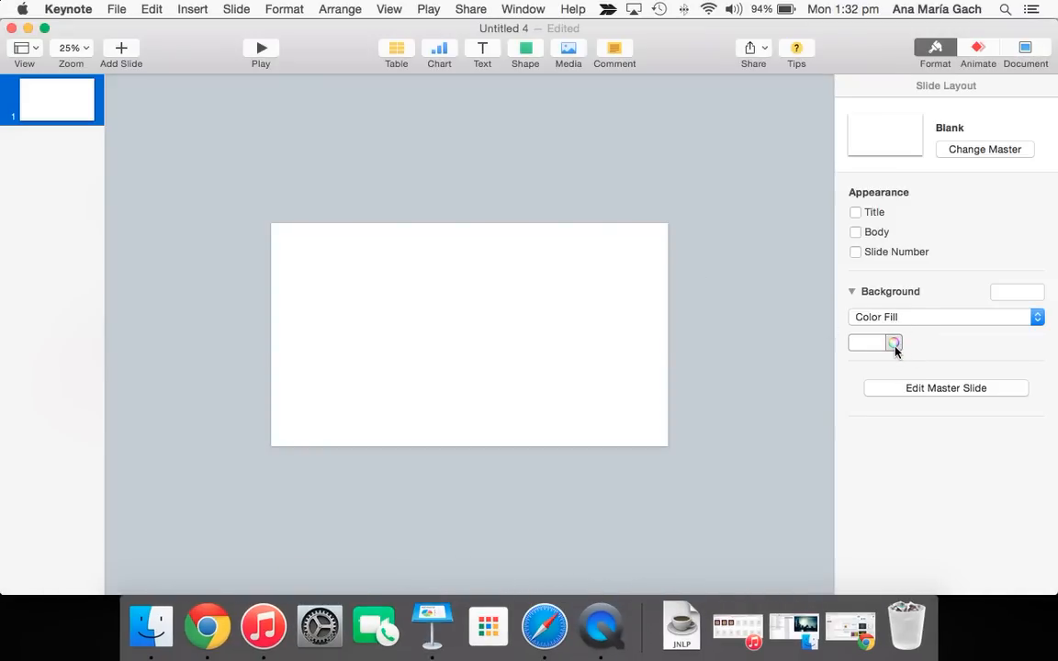
# Open the background colour well's Image Palettes and select the newly captured screenshot palette.
pyautogui.click(893, 343)
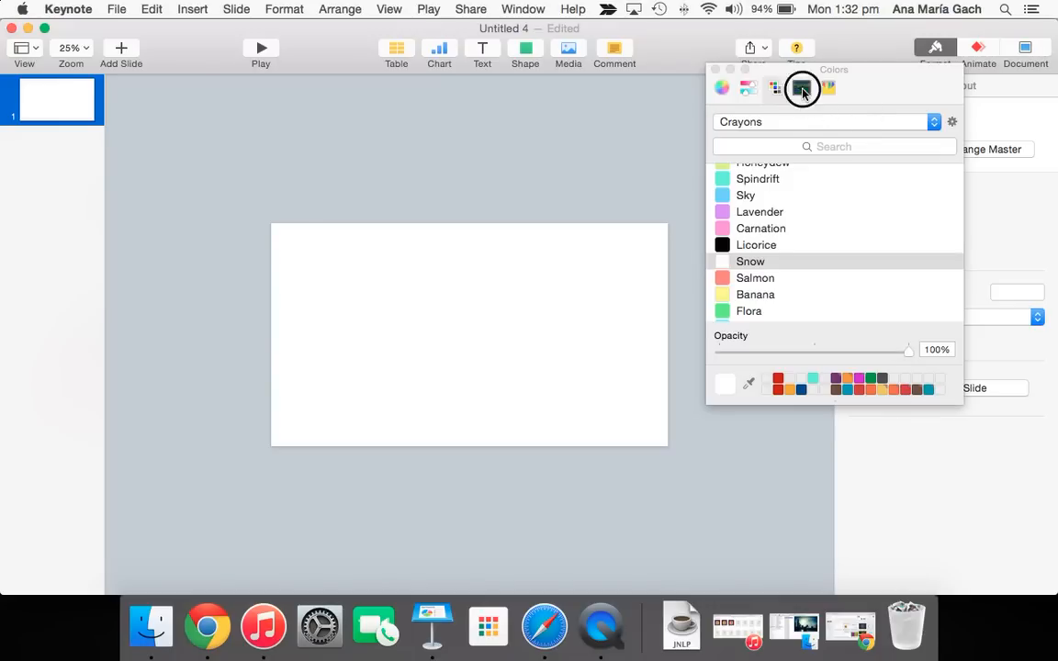
pyautogui.click(801, 87)
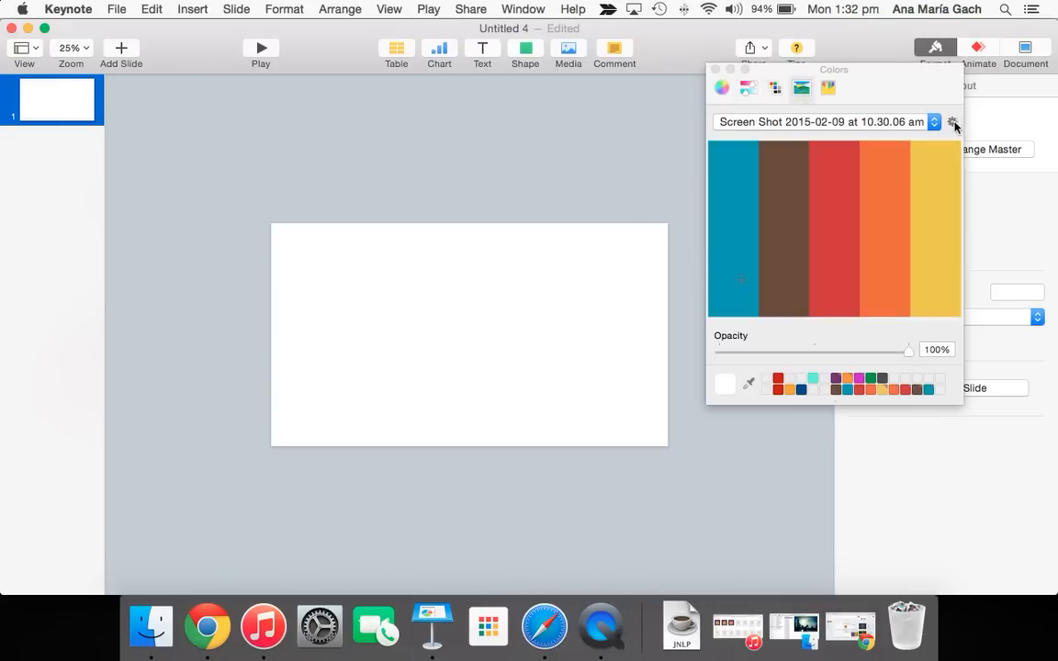
pyautogui.click(953, 122)
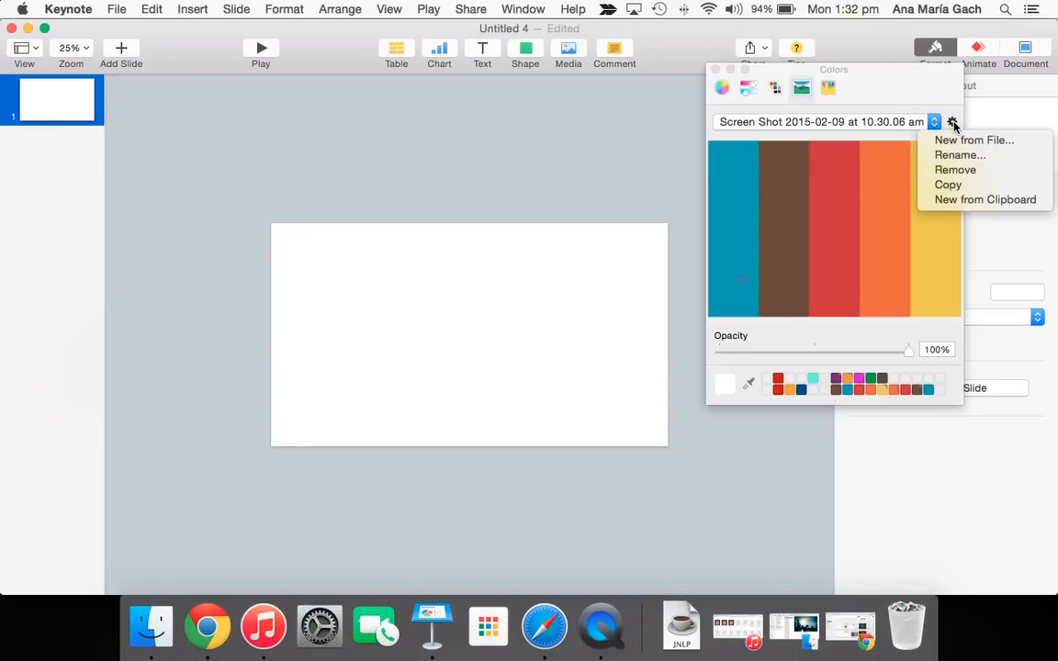
pyautogui.moveTo(962, 204)
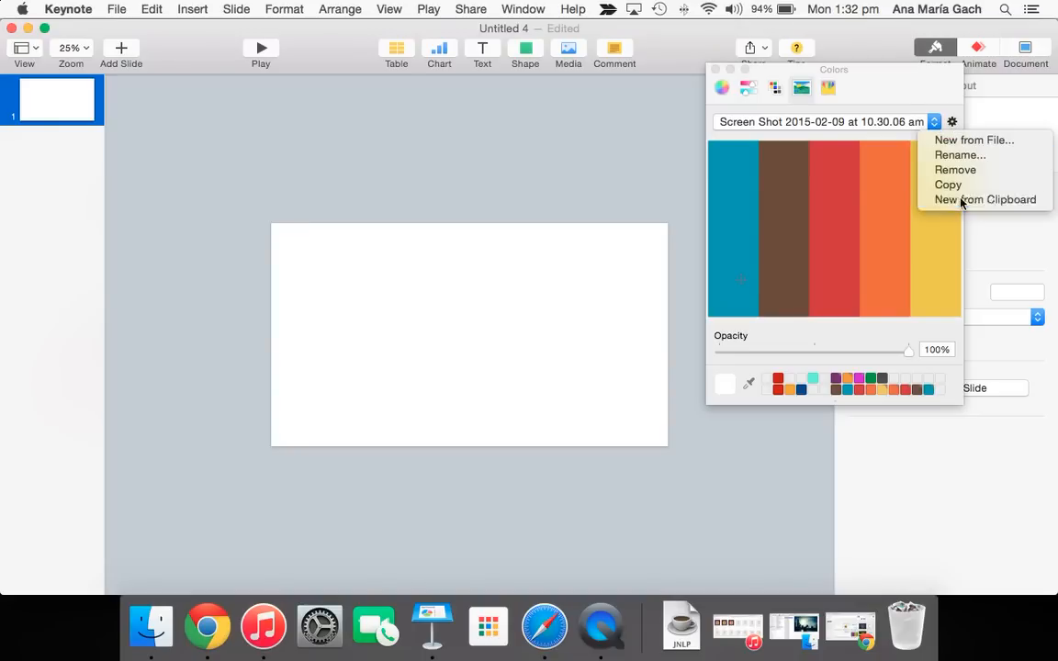
pyautogui.moveTo(973, 139)
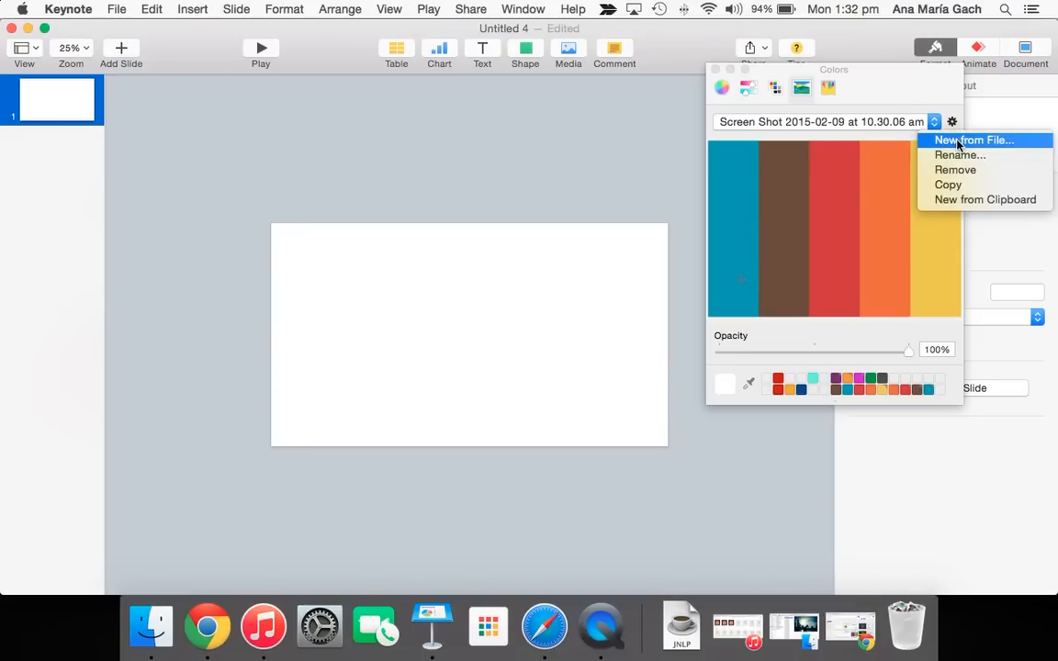
pyautogui.click(566, 166)
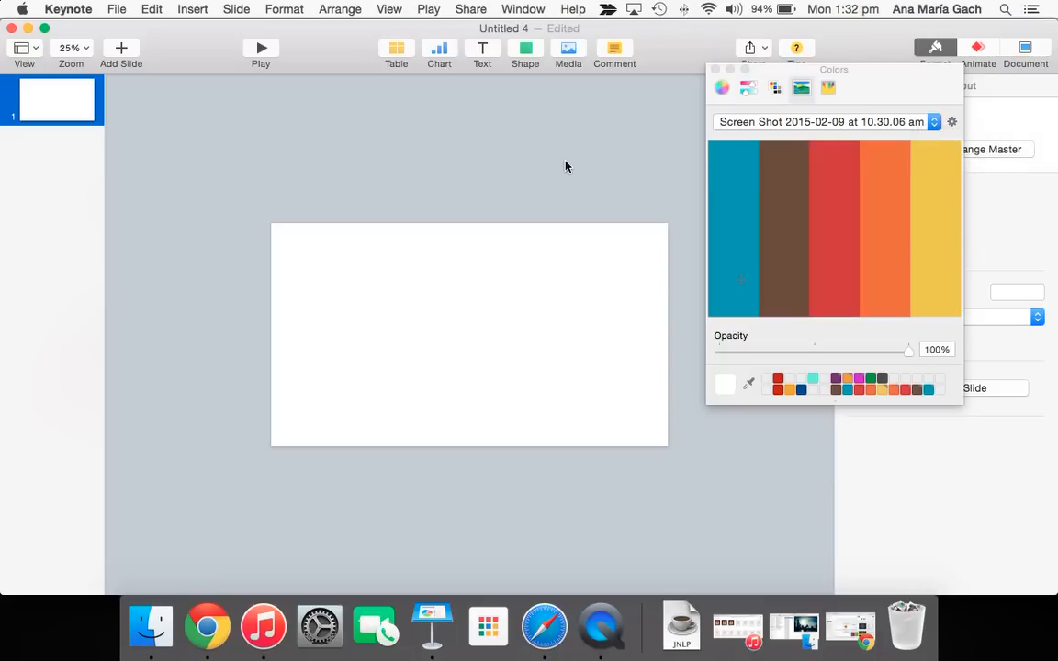
pyautogui.click(952, 121)
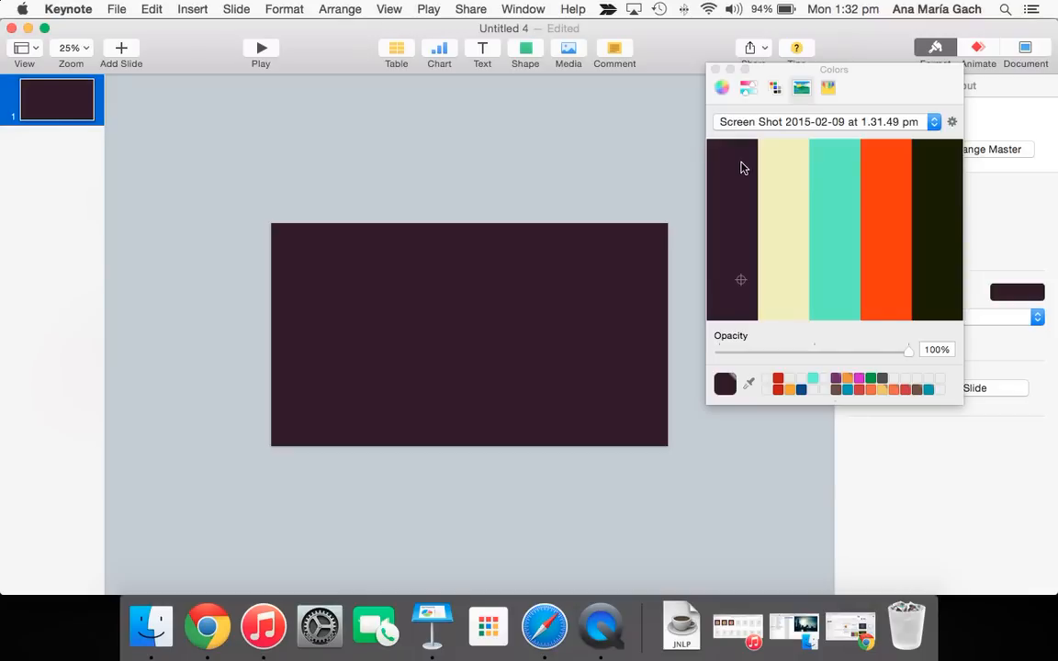
pyautogui.moveTo(721, 255)
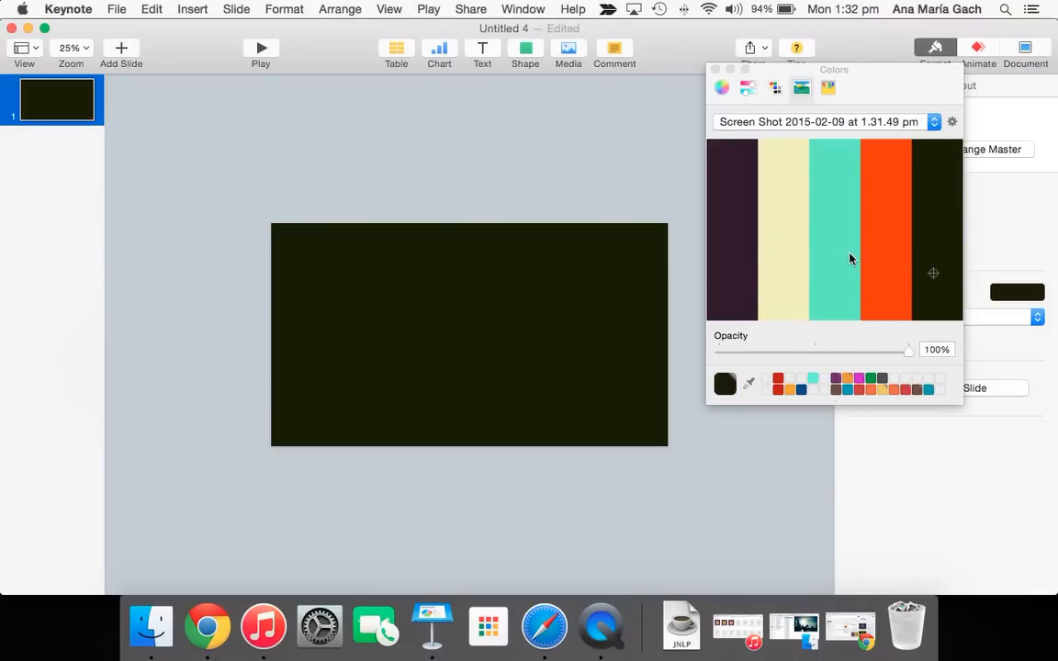
pyautogui.moveTo(807, 363)
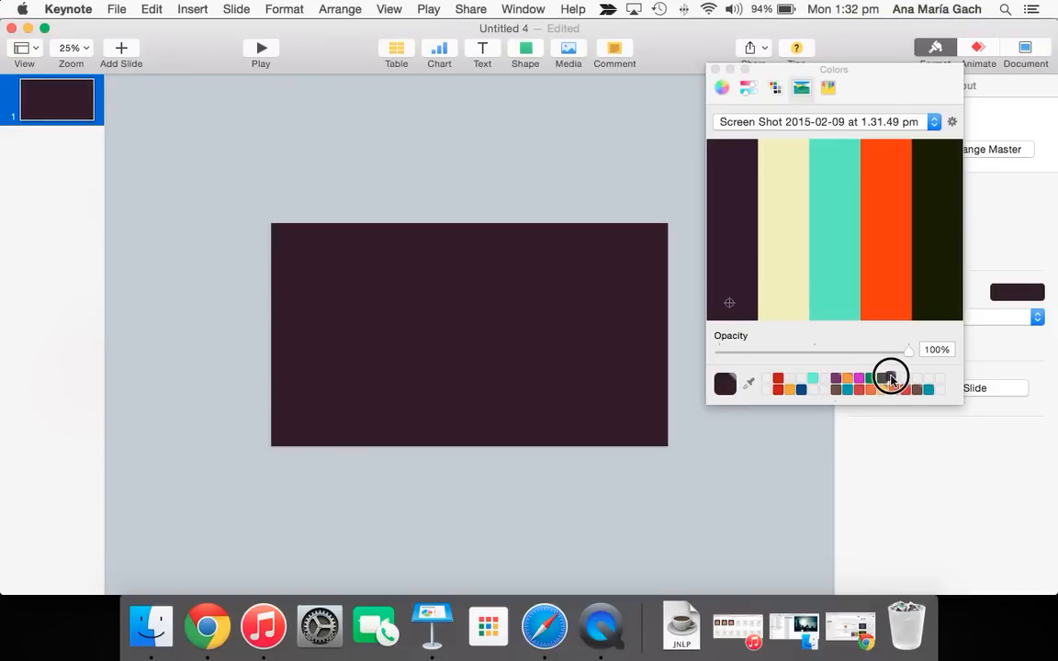
# Save the dark purple, pale yellow and orange palette colours as custom swatches.
pyautogui.click(783, 229)
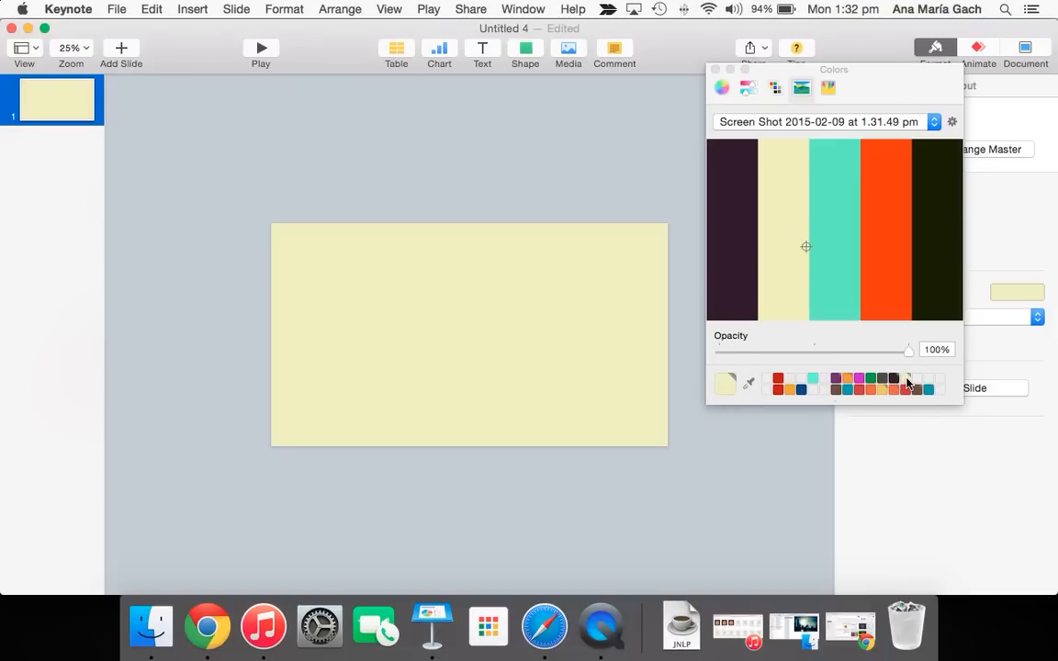
pyautogui.click(870, 378)
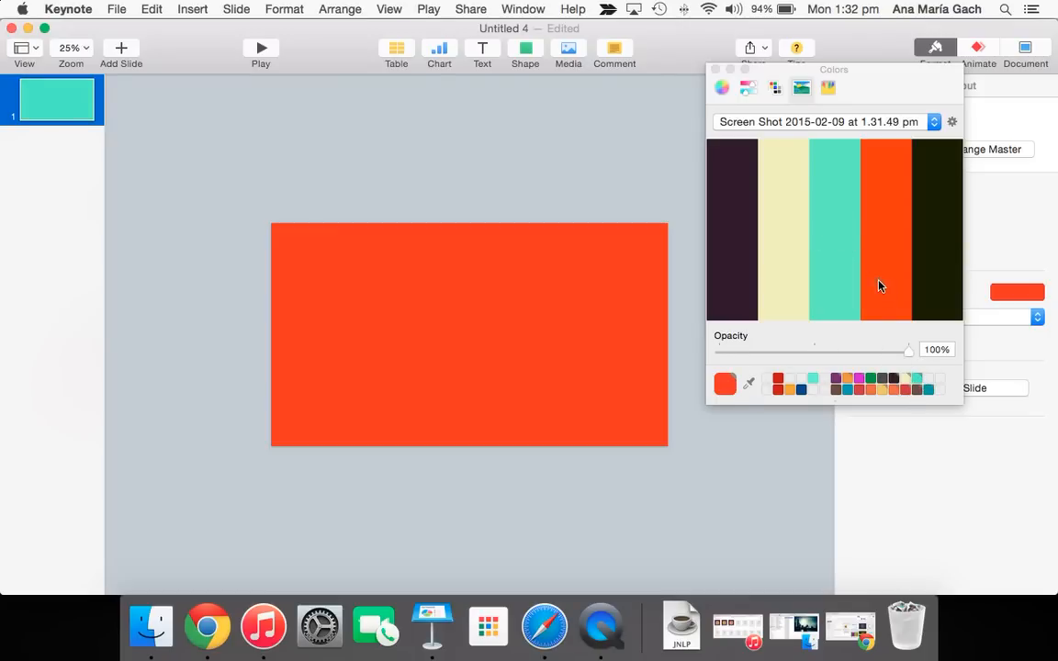
pyautogui.click(927, 379)
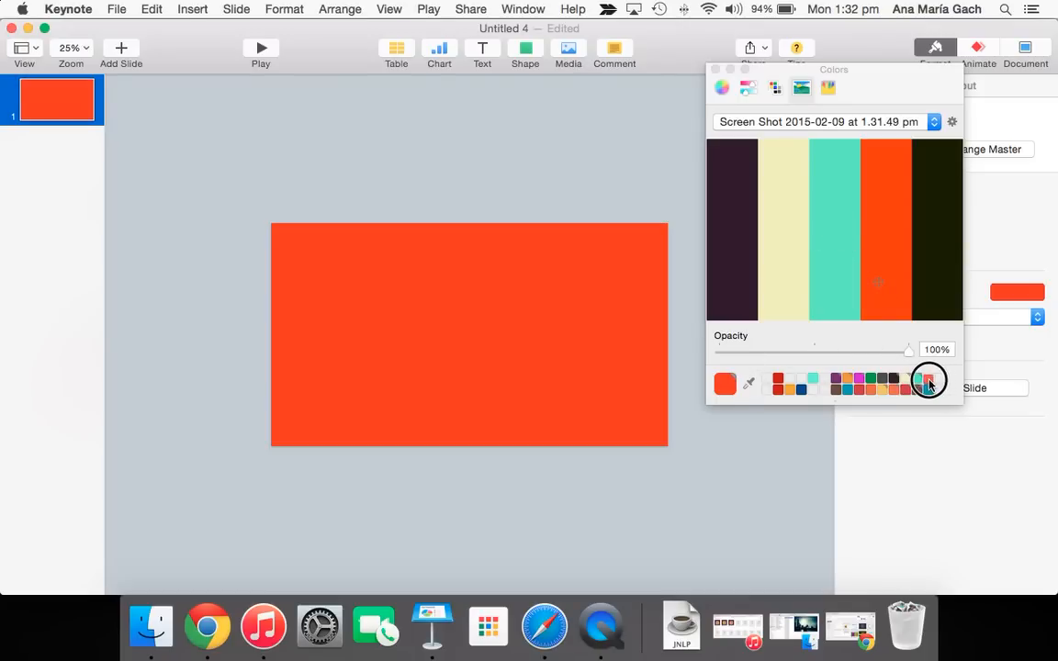
pyautogui.click(857, 381)
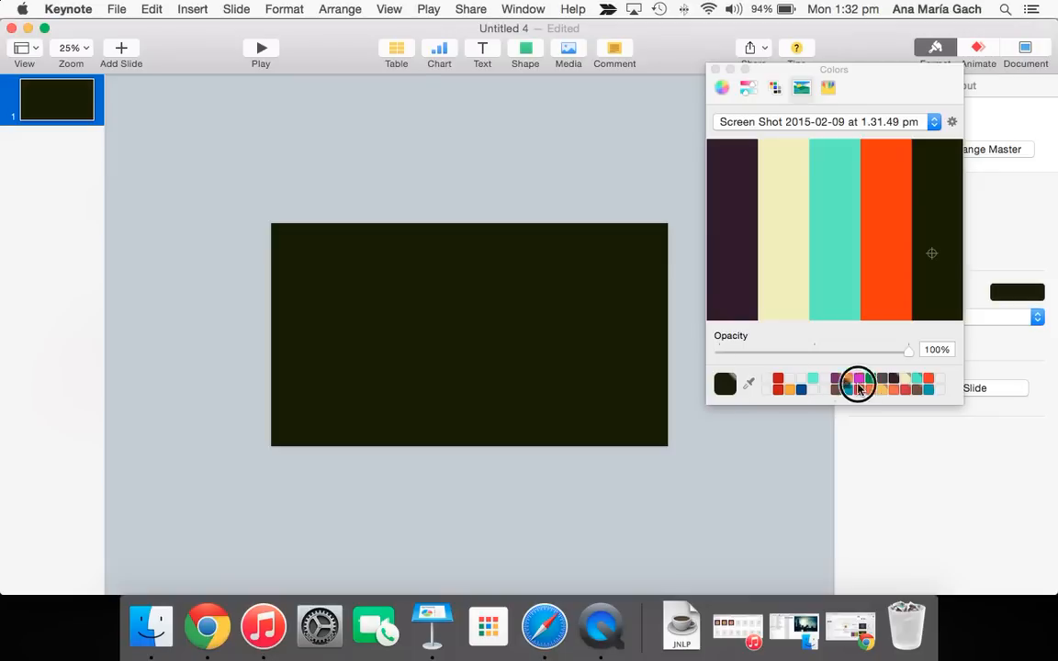
pyautogui.moveTo(941, 383)
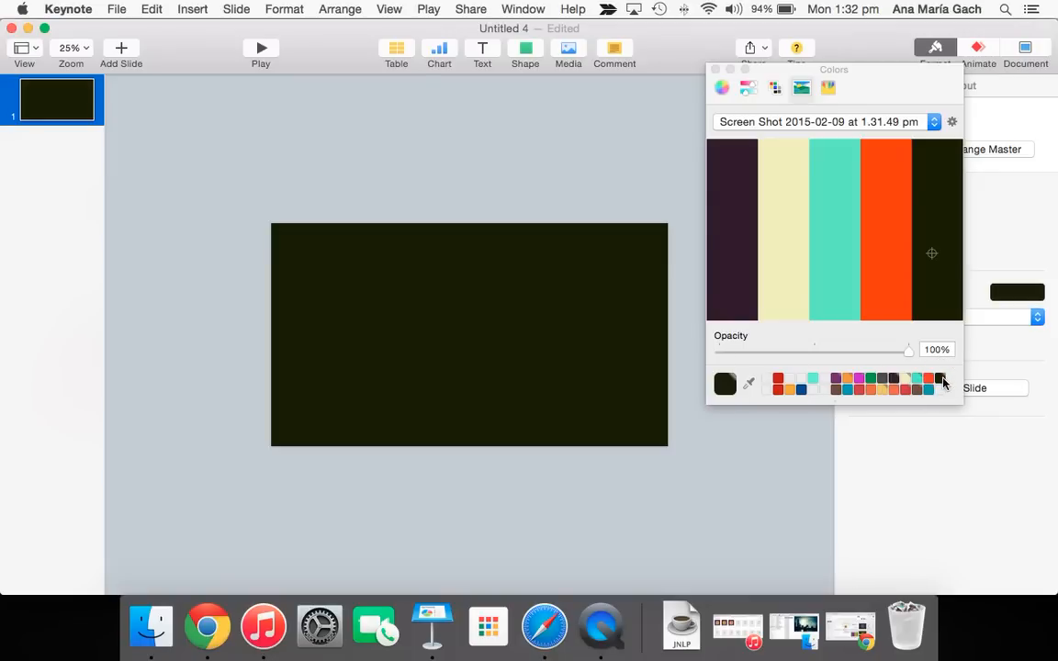
pyautogui.moveTo(700, 80)
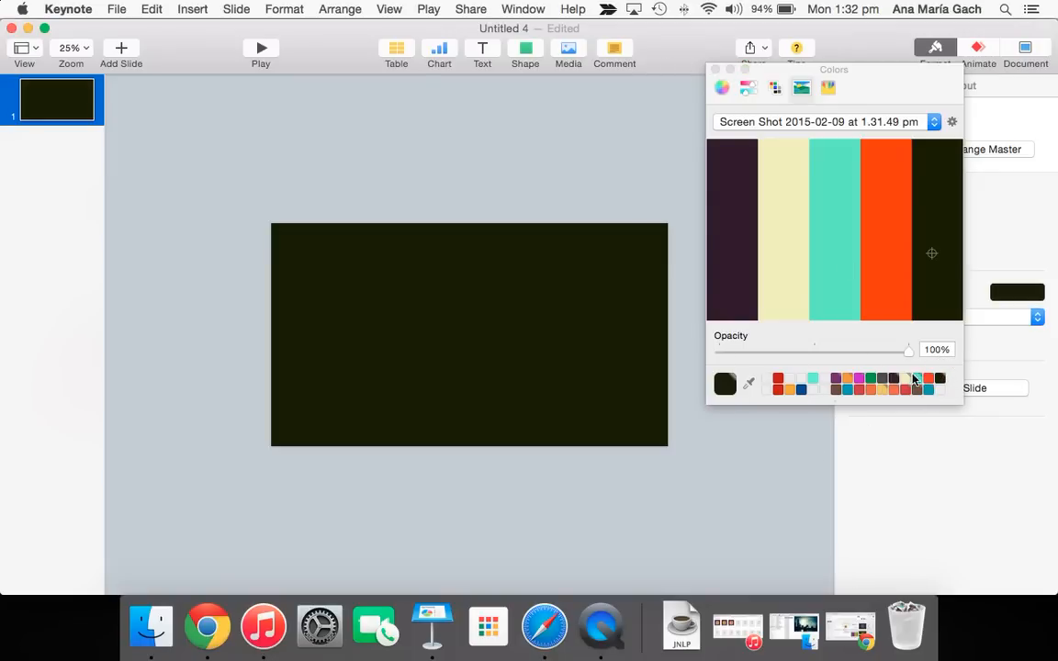
# Set the slide background to the saved pale yellow swatch and close the Colors window.
pyautogui.click(915, 378)
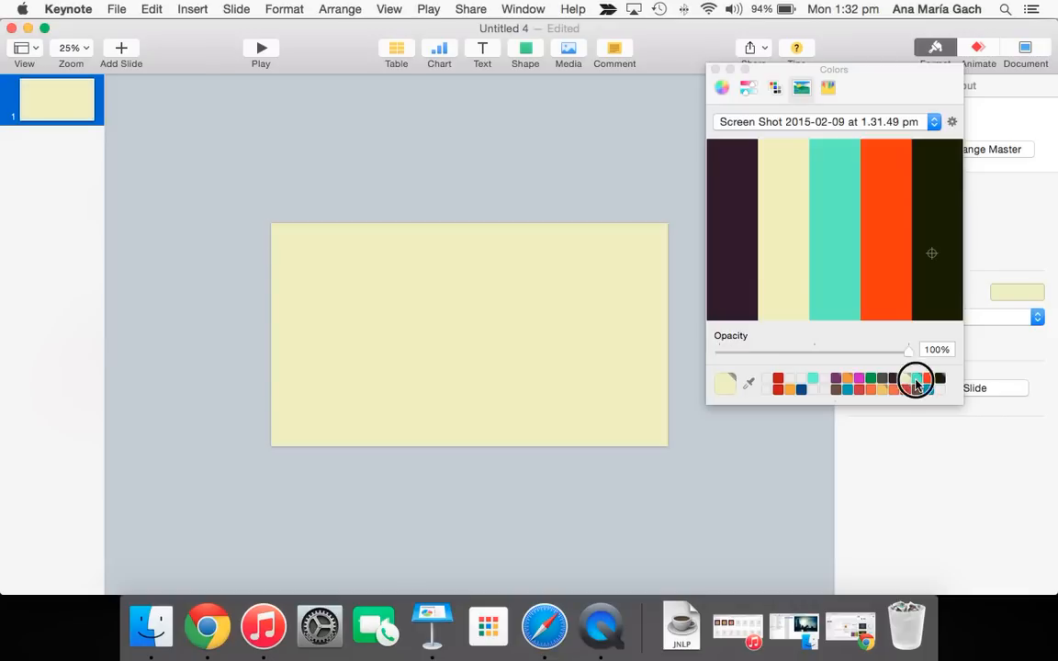
pyautogui.click(915, 379)
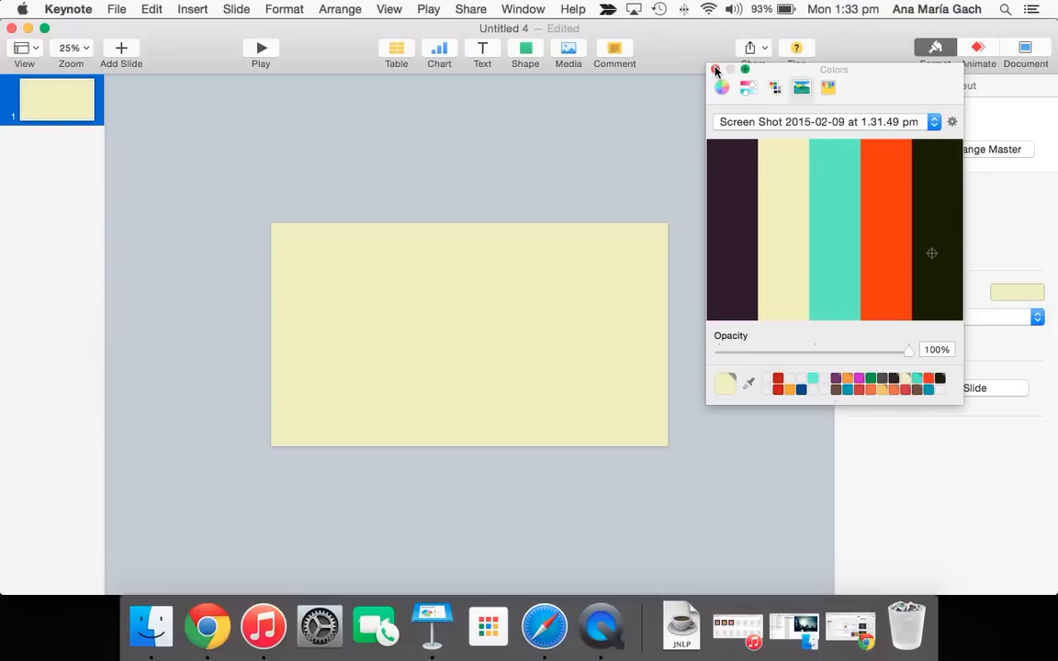
pyautogui.click(715, 69)
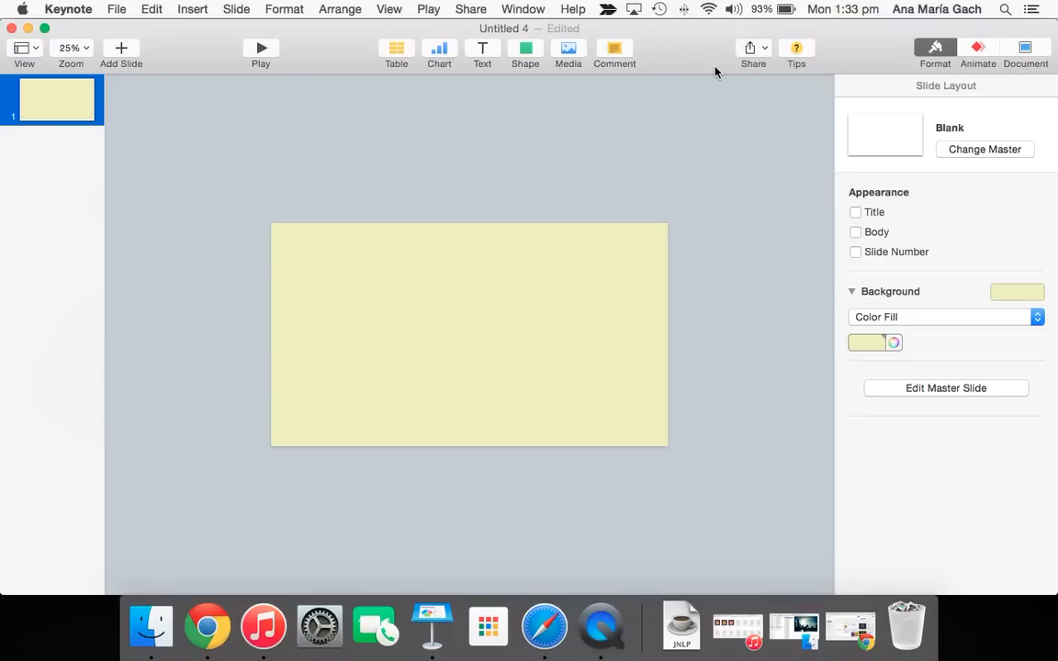
pyautogui.moveTo(140, 601)
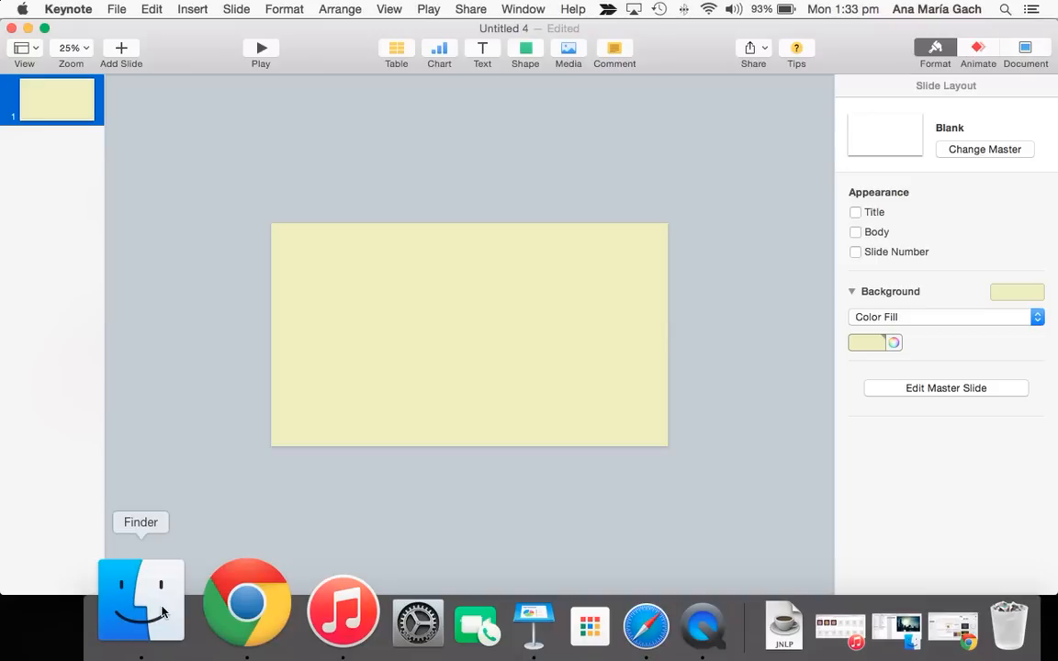
# Open Downloads in Finder and drag the camera icon PNG onto the slide.
pyautogui.click(140, 601)
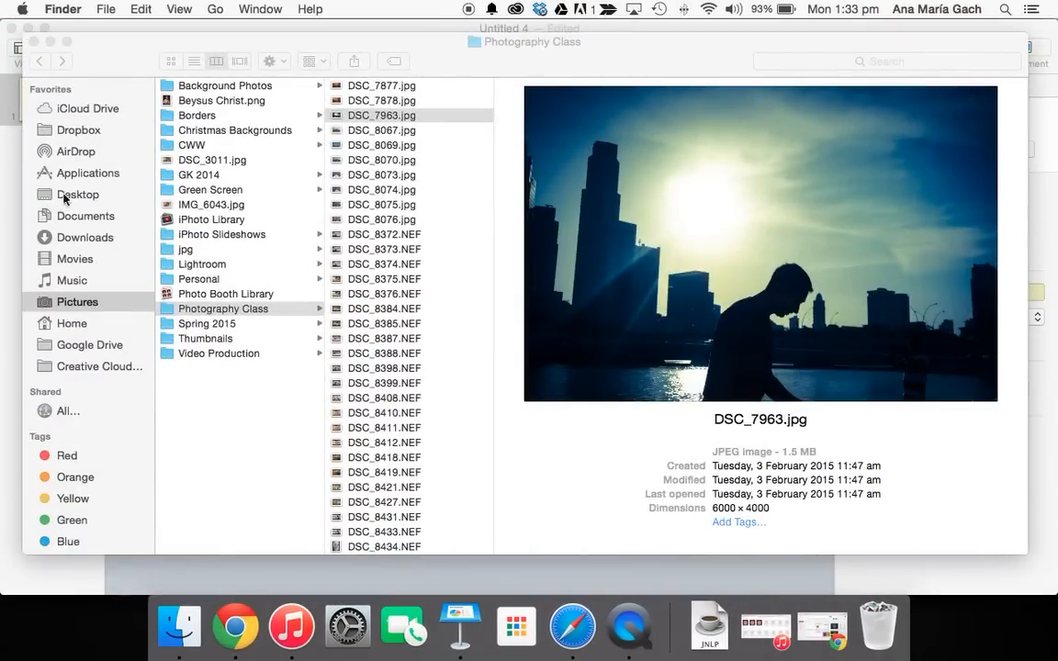
pyautogui.moveTo(81, 238)
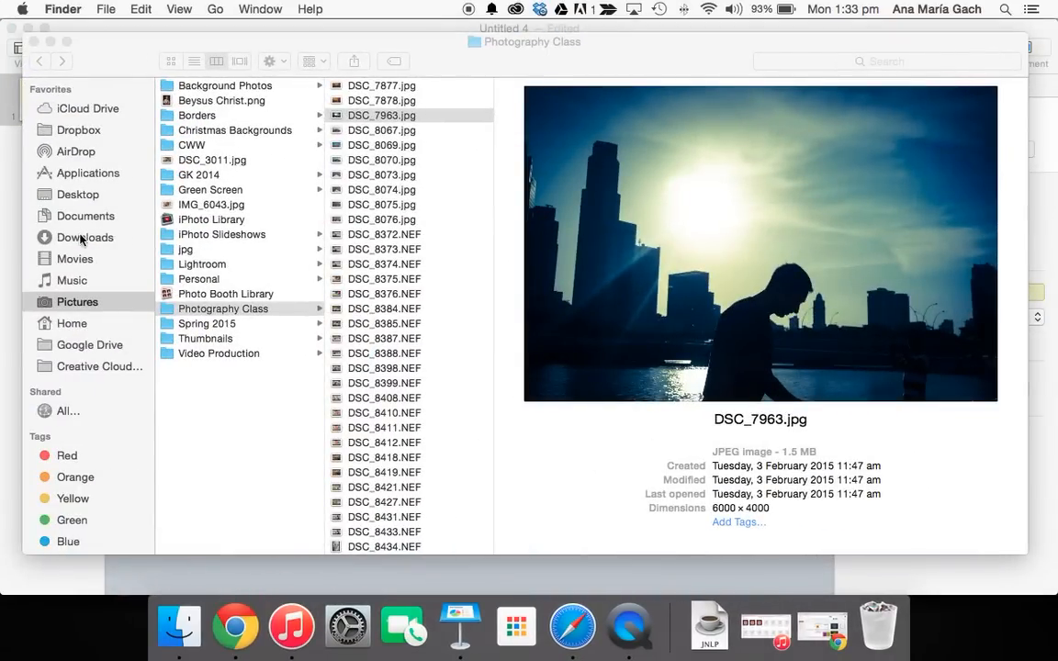
pyautogui.click(85, 237)
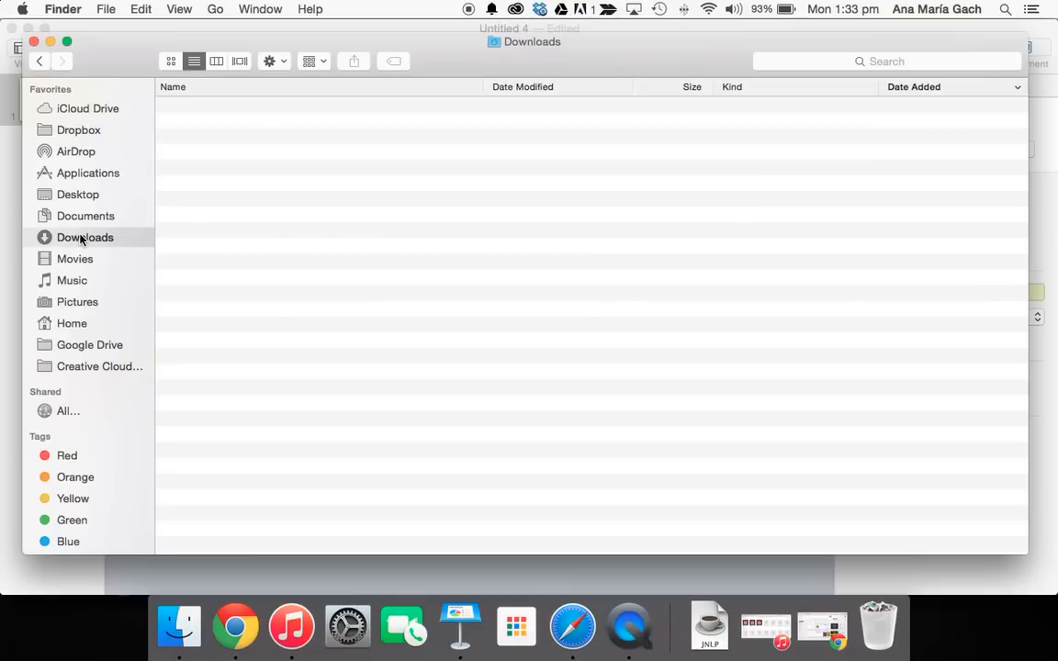
pyautogui.click(85, 237)
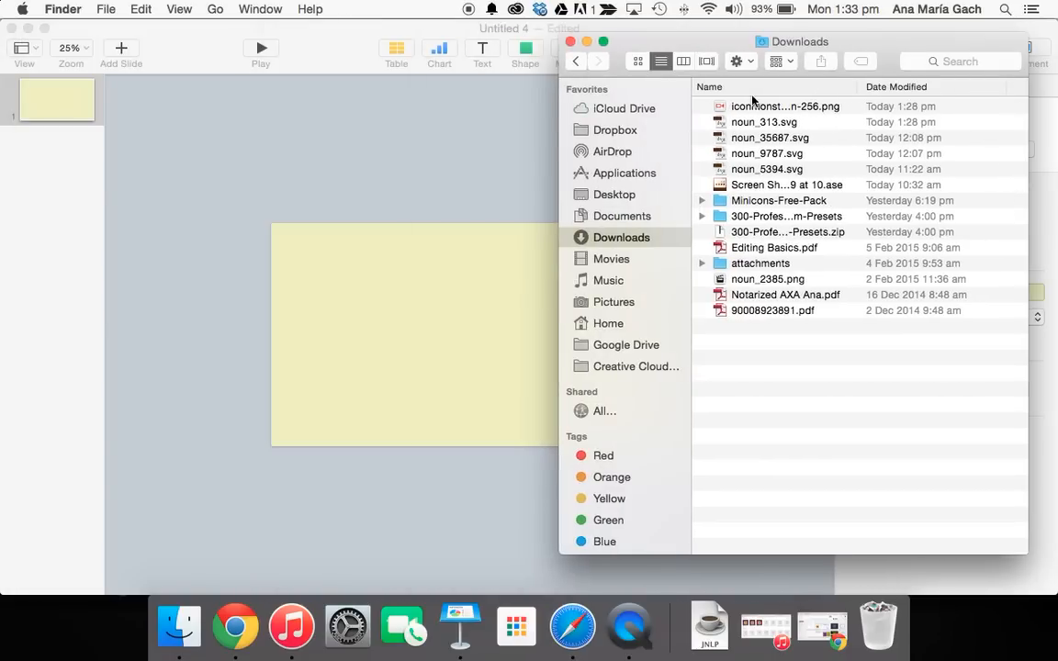
pyautogui.moveTo(785, 105); pyautogui.dragTo(500, 162)
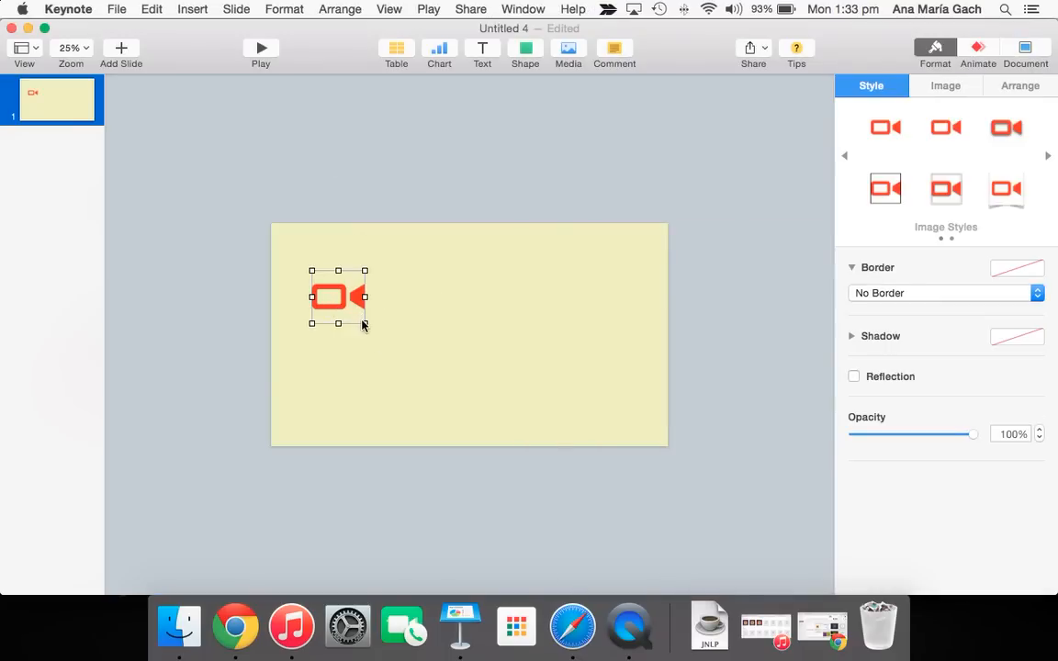
# Enlarge the camera icon to fill most of the slide and apply the drop-shadow style.
pyautogui.moveTo(365, 323); pyautogui.dragTo(443, 380)
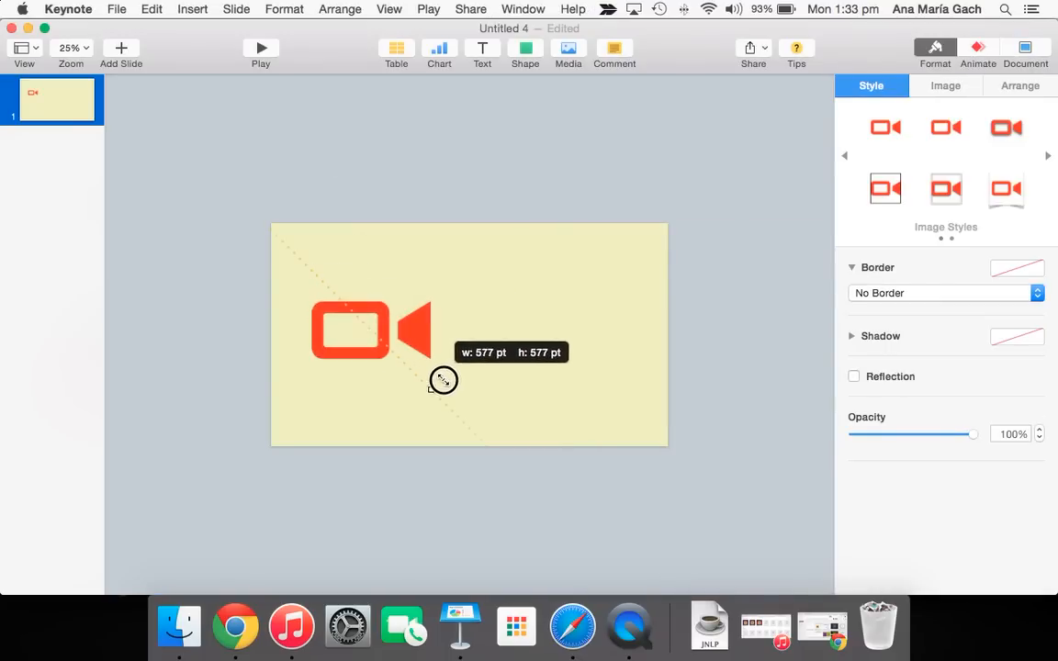
pyautogui.moveTo(444, 379); pyautogui.dragTo(462, 420)
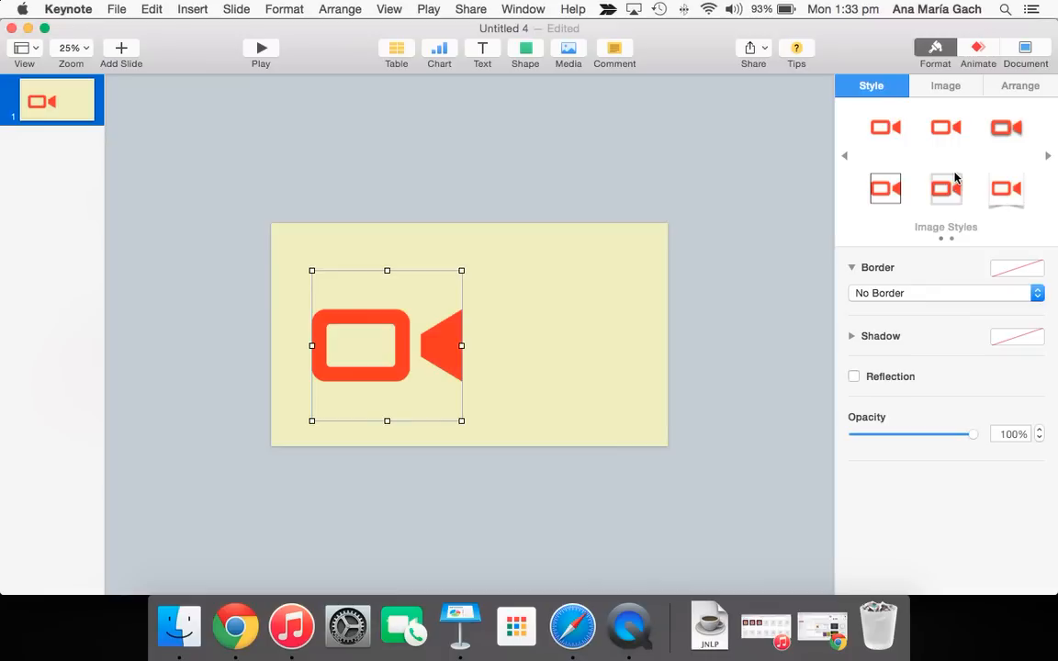
pyautogui.click(1005, 127)
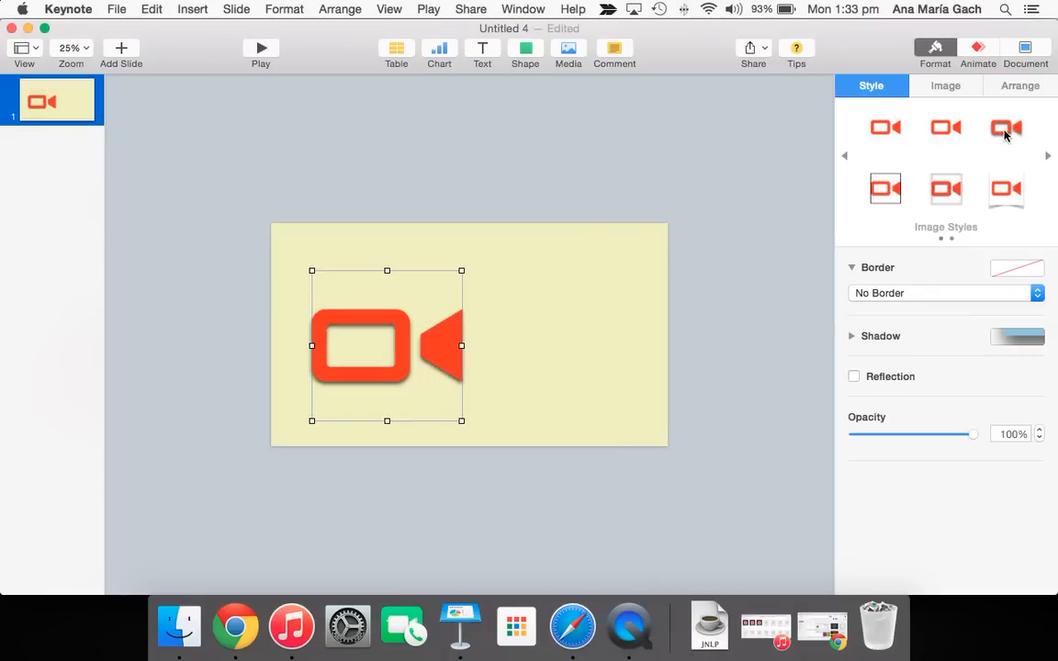
pyautogui.click(853, 375)
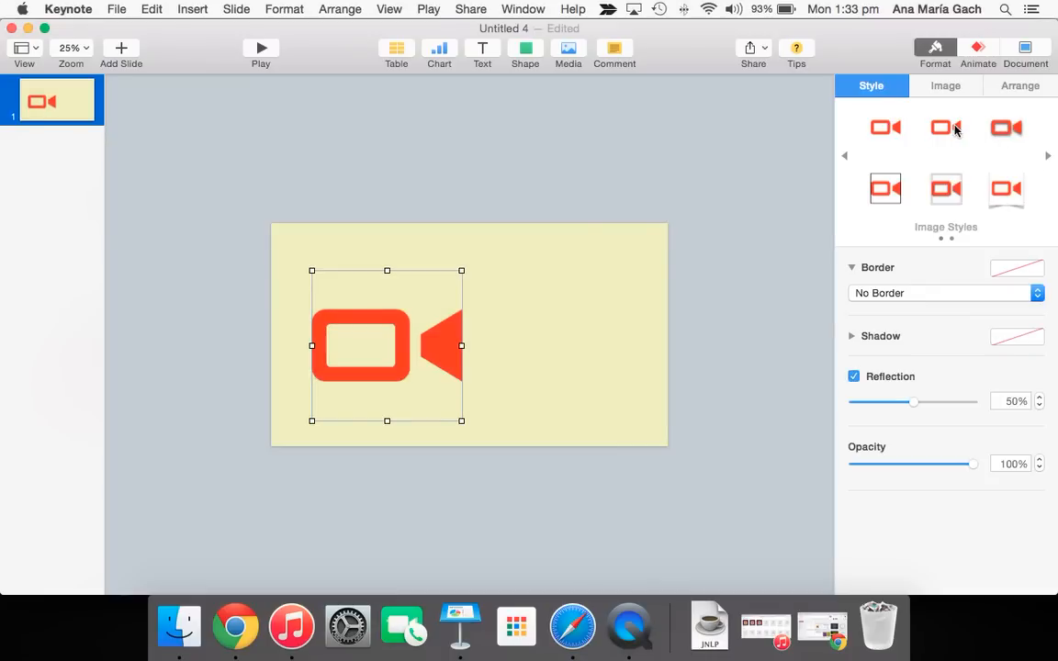
pyautogui.click(853, 376)
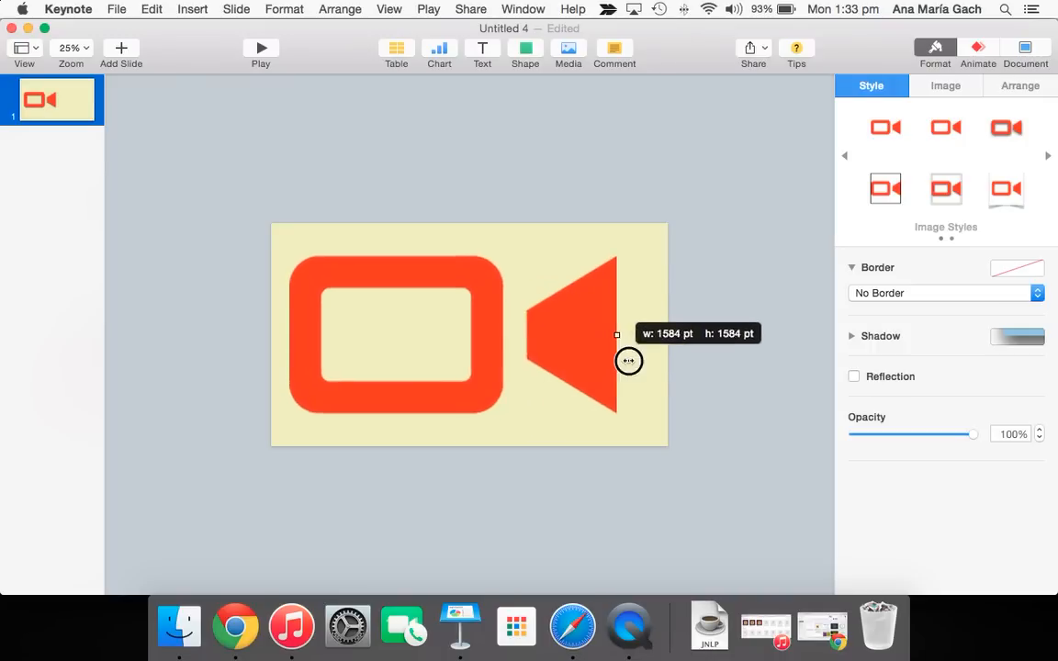
pyautogui.click(735, 375)
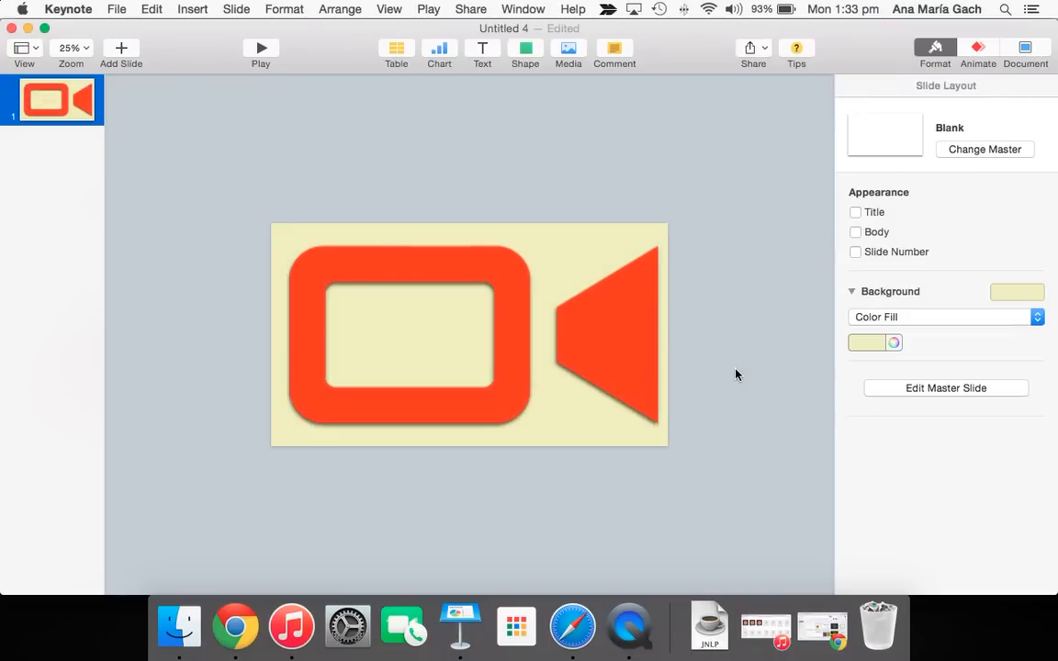
pyautogui.moveTo(620, 358)
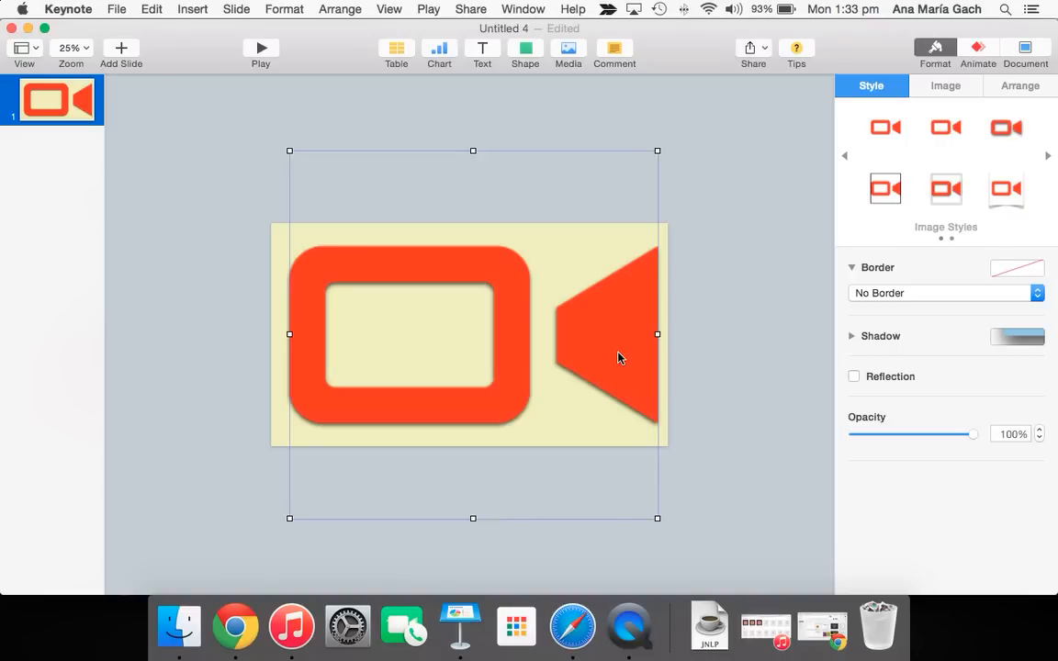
pyautogui.moveTo(875, 58)
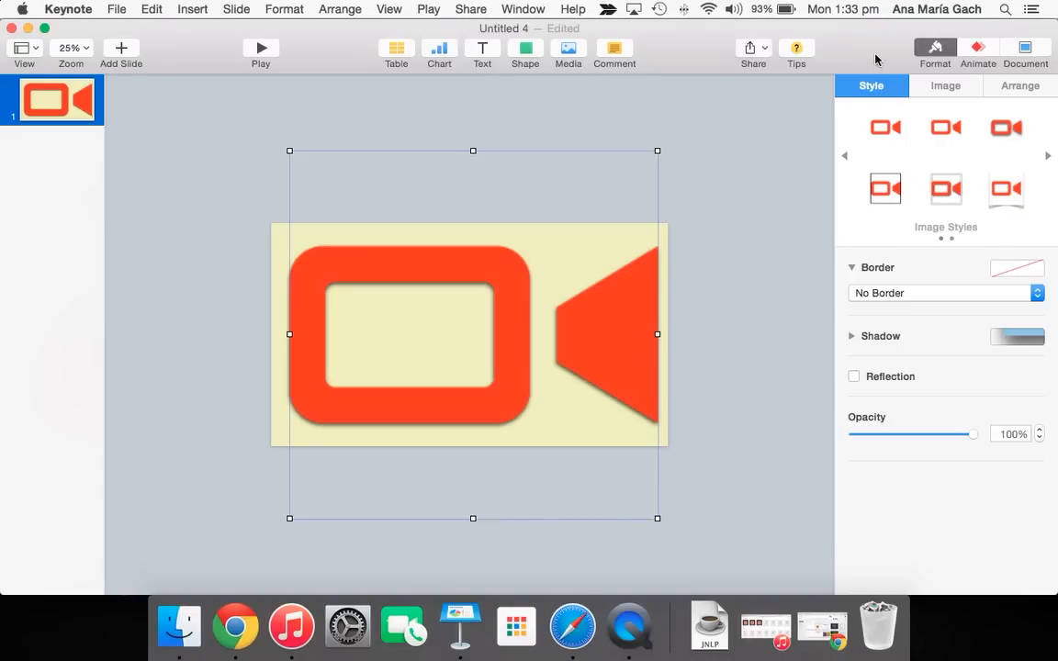
pyautogui.moveTo(968, 47)
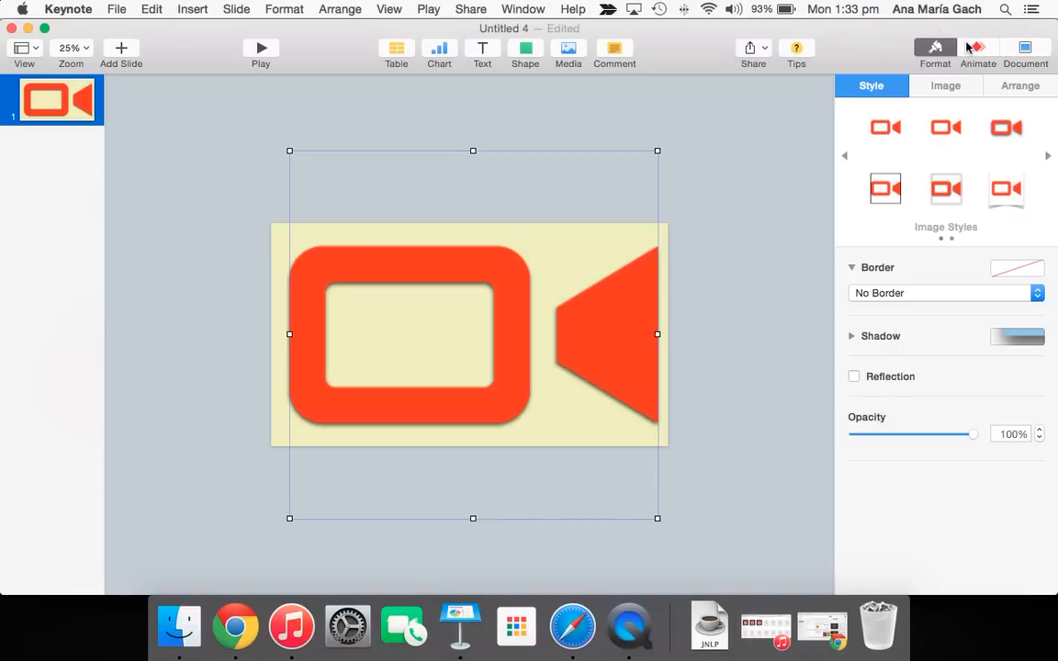
# Give the camera icon a 2.5-second Fade and Scale build-in after previewing other effects.
pyautogui.click(978, 51)
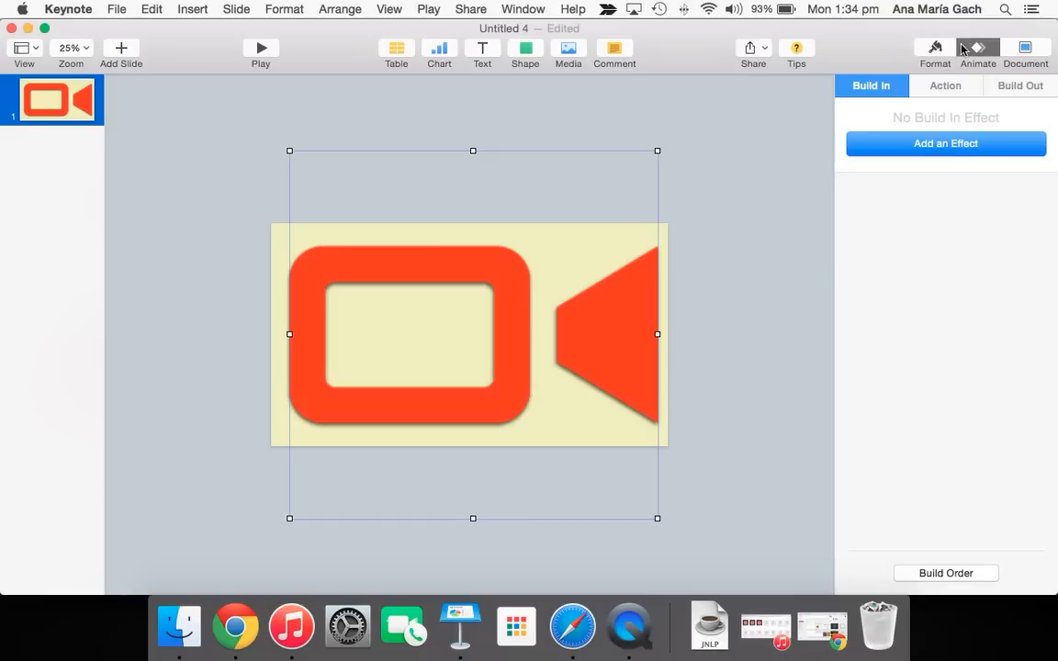
pyautogui.moveTo(914, 134)
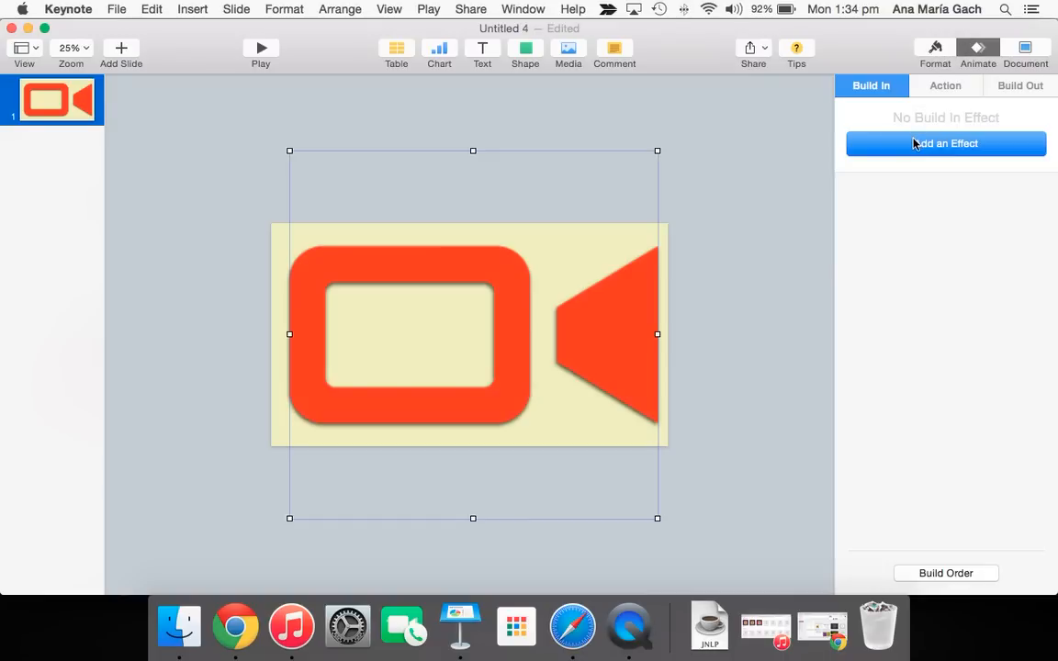
pyautogui.click(944, 143)
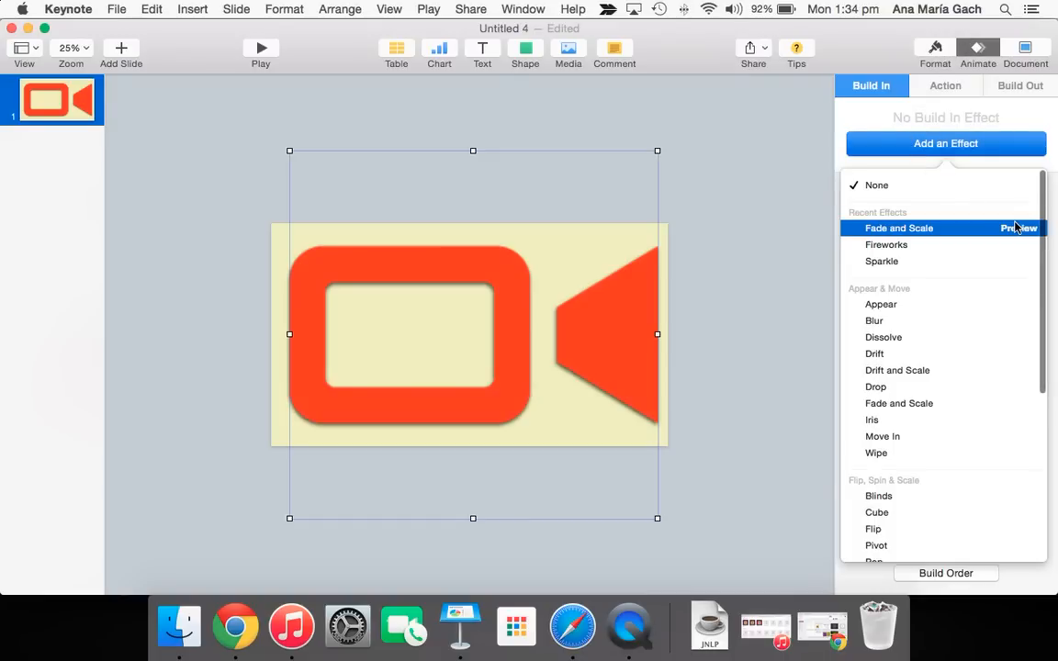
pyautogui.click(898, 228)
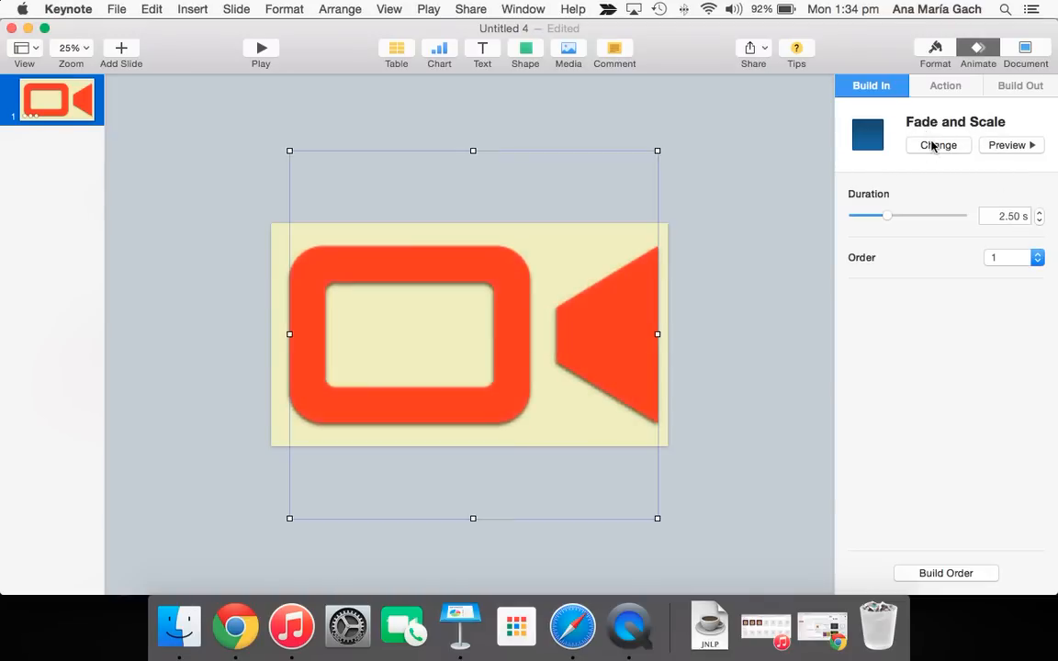
pyautogui.click(938, 145)
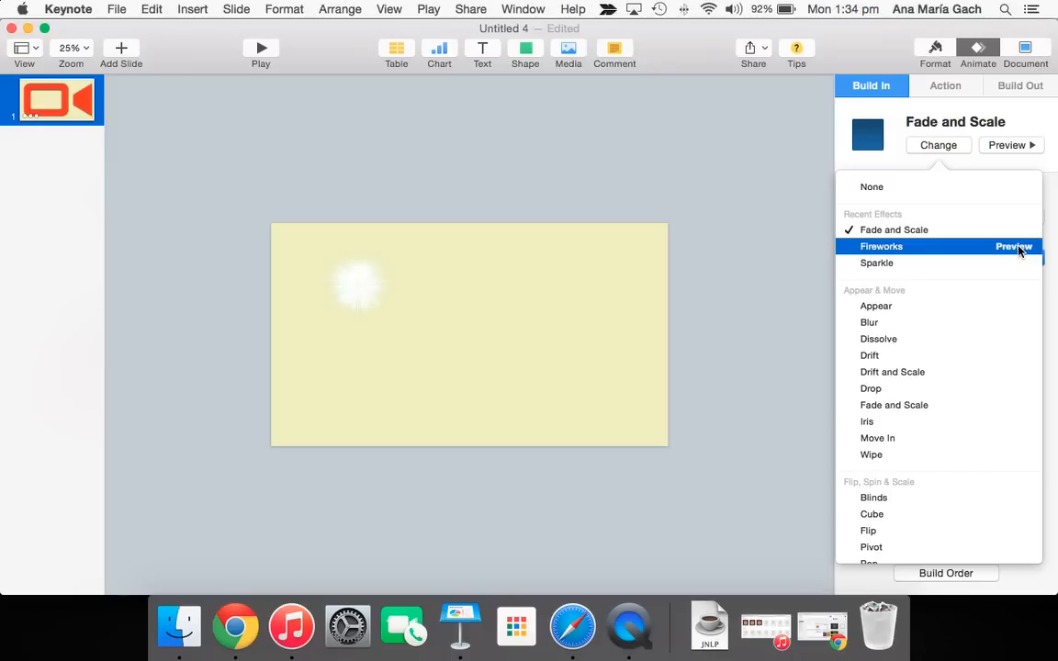
pyautogui.moveTo(875, 262)
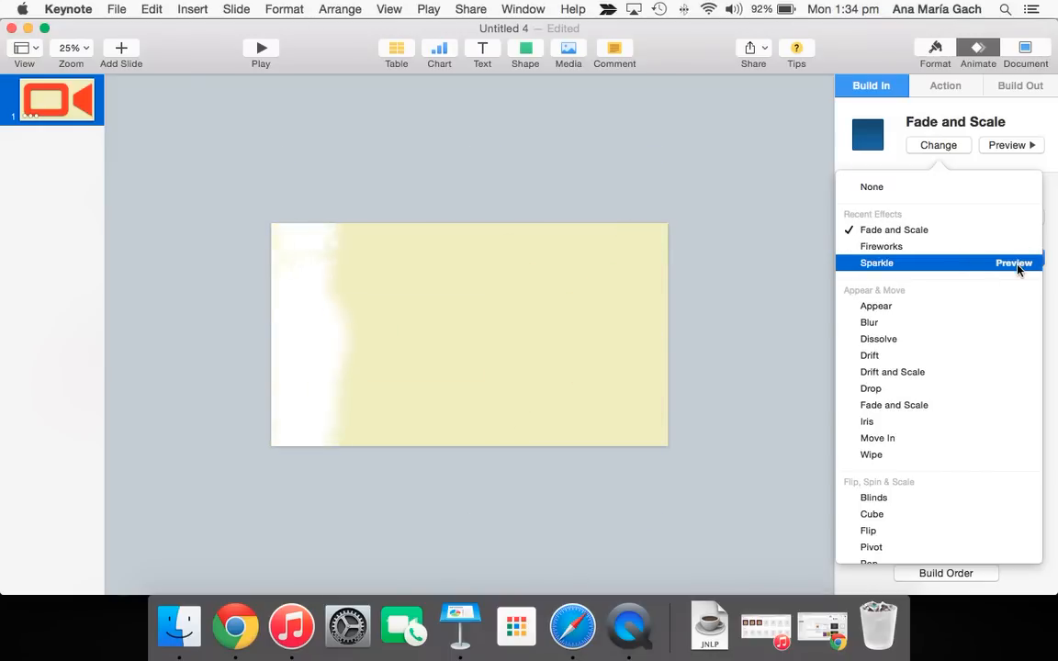
pyautogui.click(1013, 263)
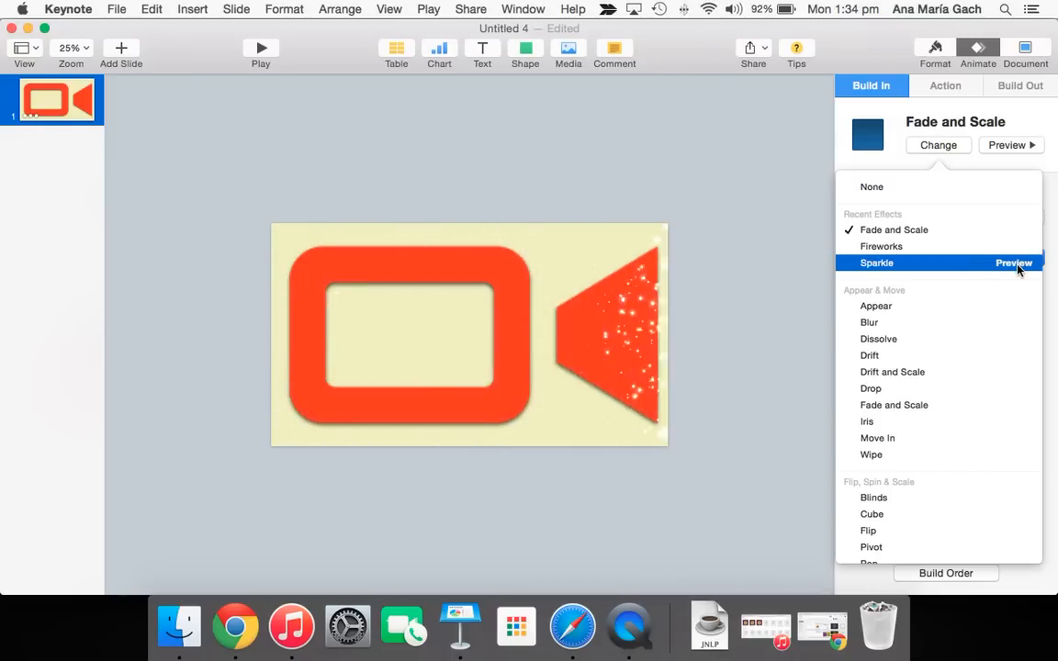
pyautogui.click(875, 305)
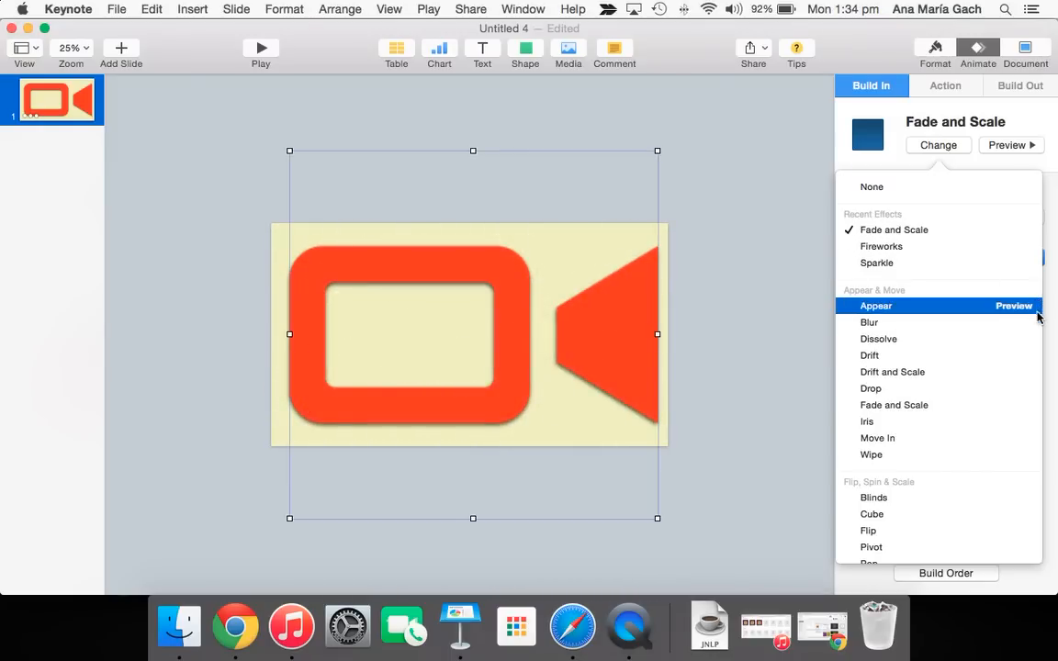
pyautogui.moveTo(878, 338)
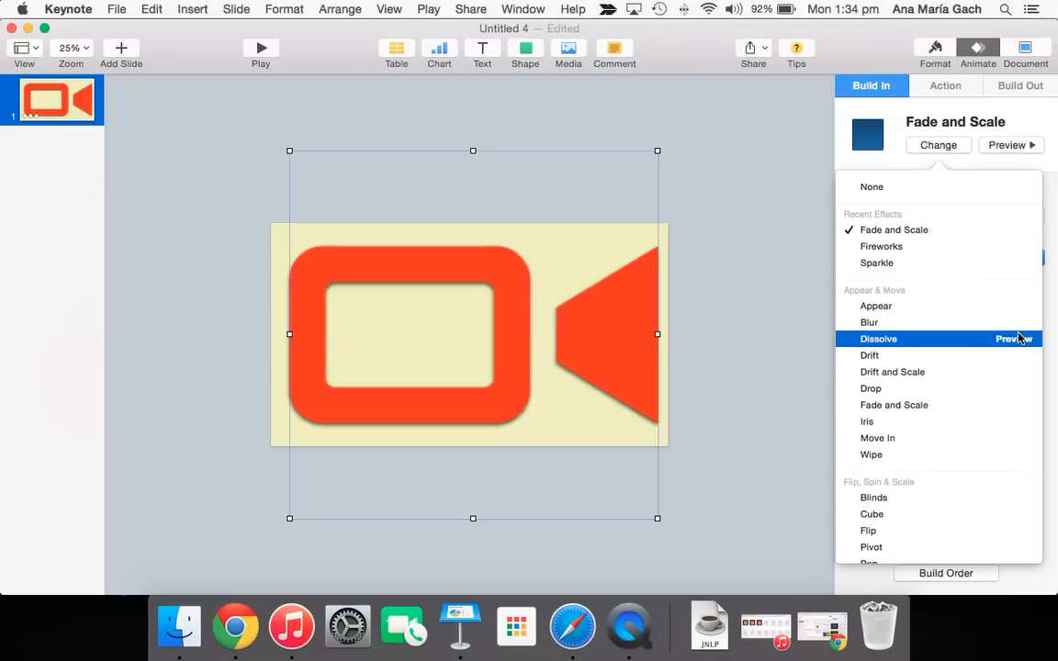
pyautogui.click(878, 338)
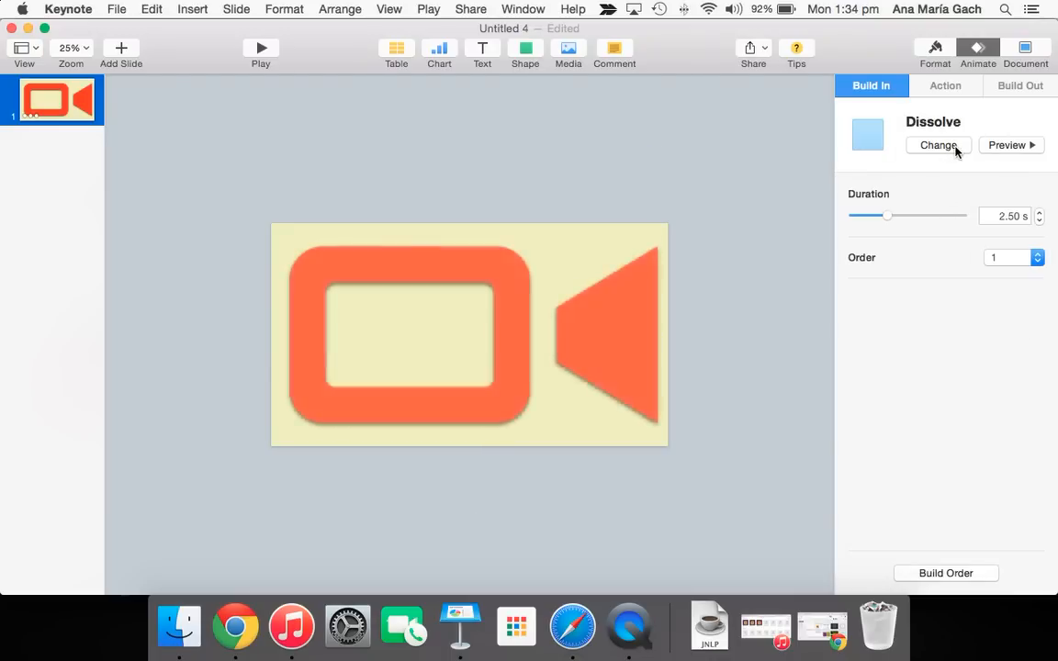
pyautogui.click(938, 146)
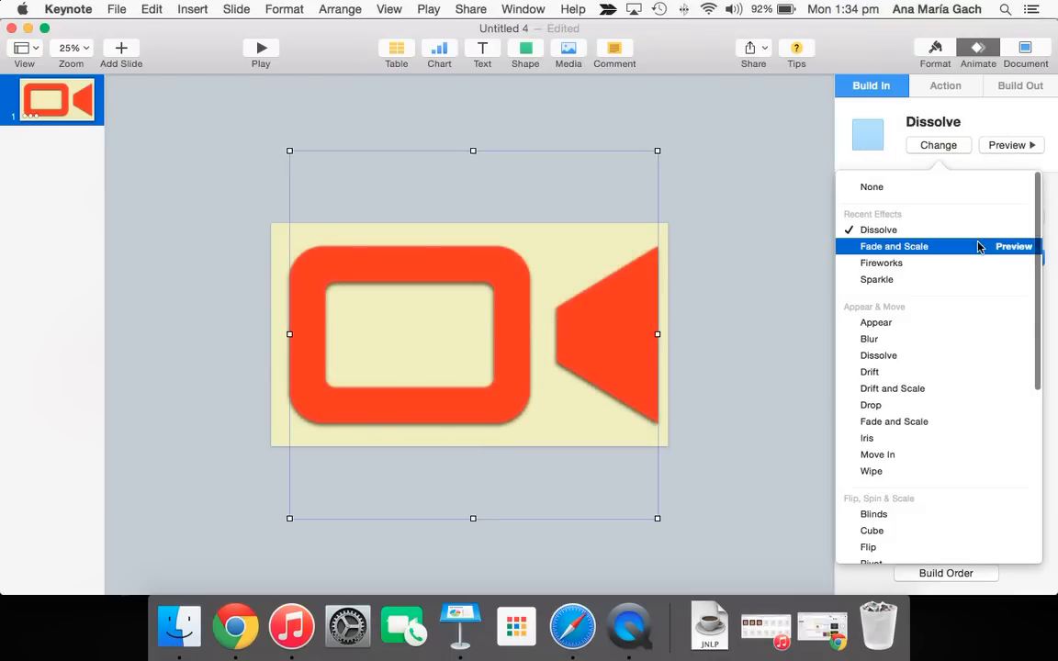
pyautogui.click(893, 246)
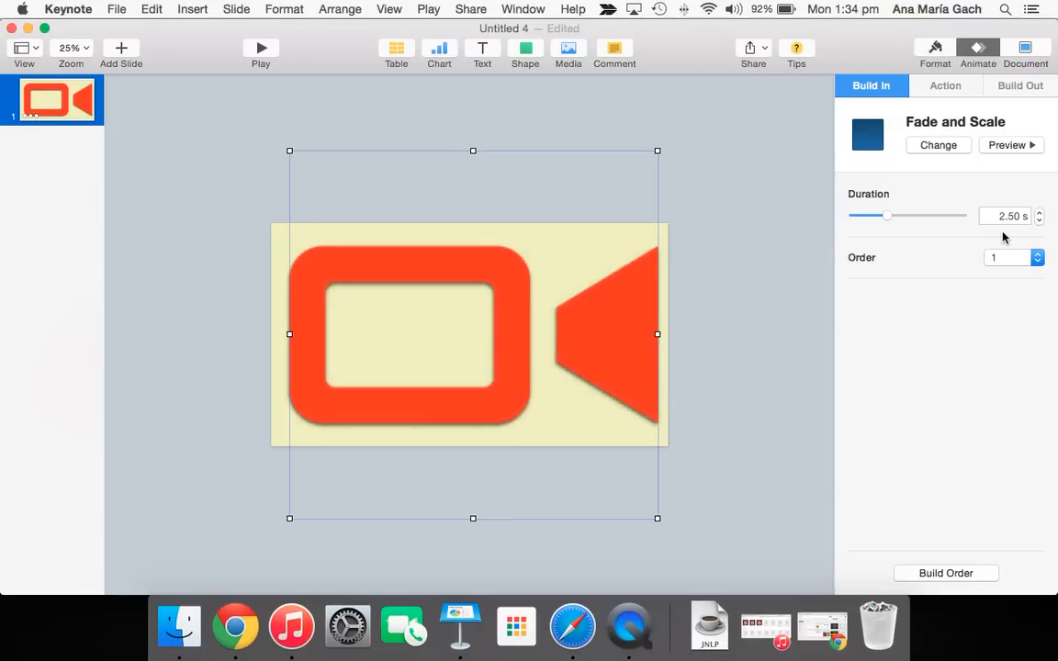
pyautogui.moveTo(996, 217)
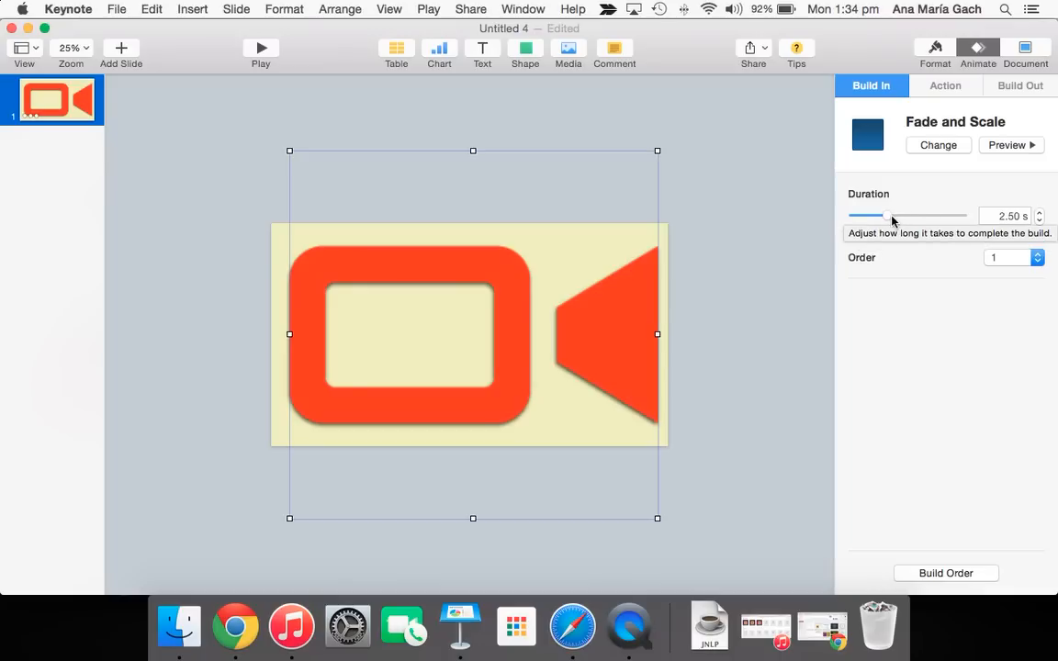
pyautogui.moveTo(891, 216); pyautogui.dragTo(868, 215)
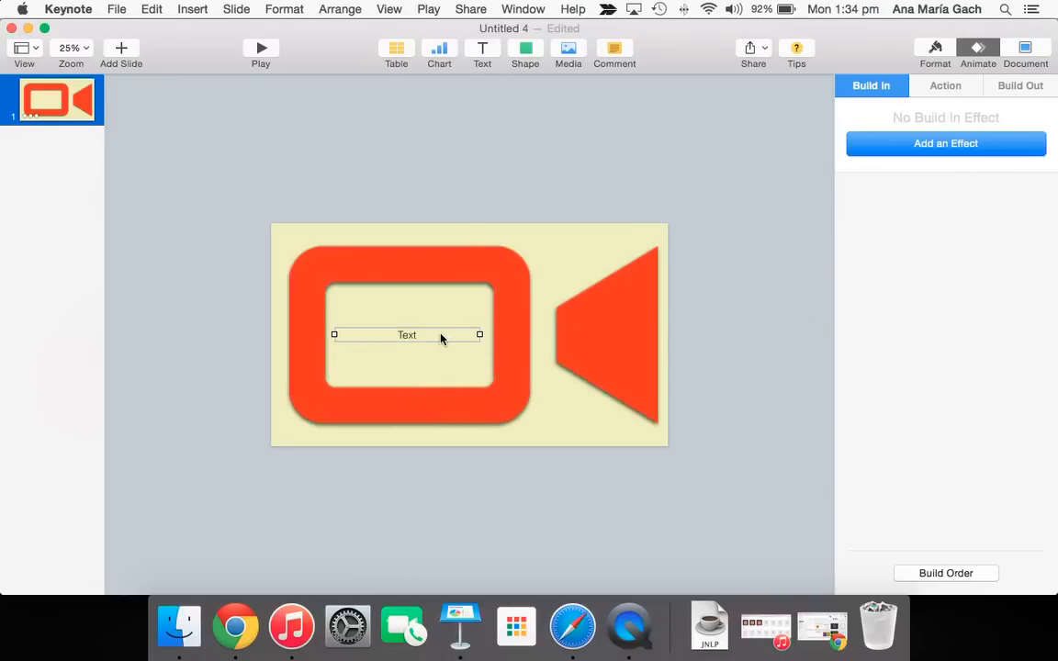
# Type 'SAS VIDEO PRODUCTION' in the camera's text box, set in Bebas at 120 pt.
pyautogui.doubleClick(407, 335)
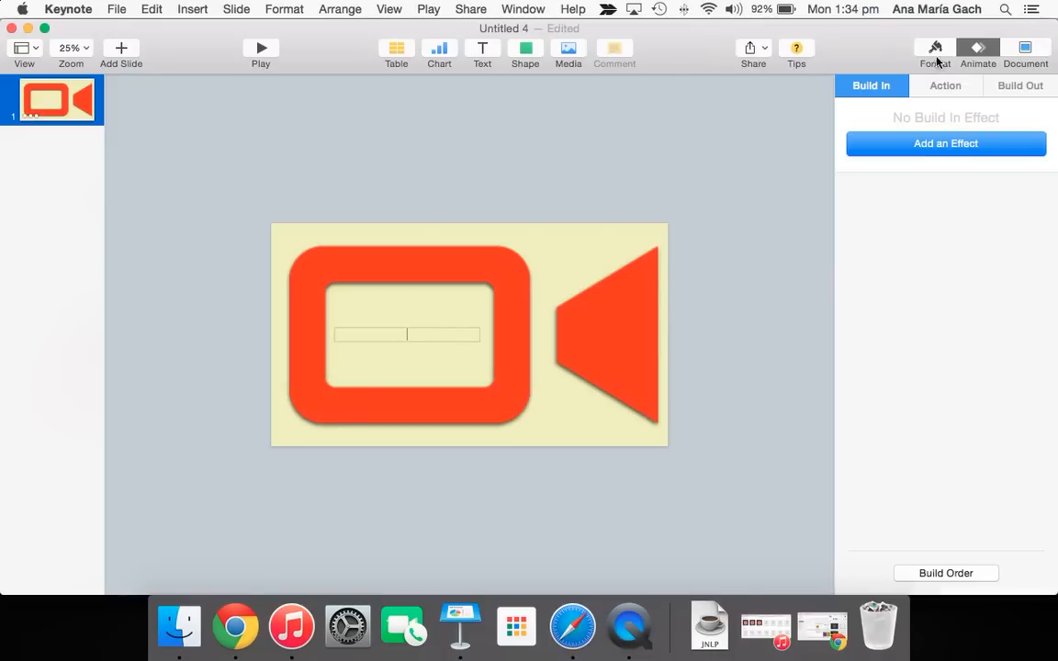
pyautogui.click(934, 47)
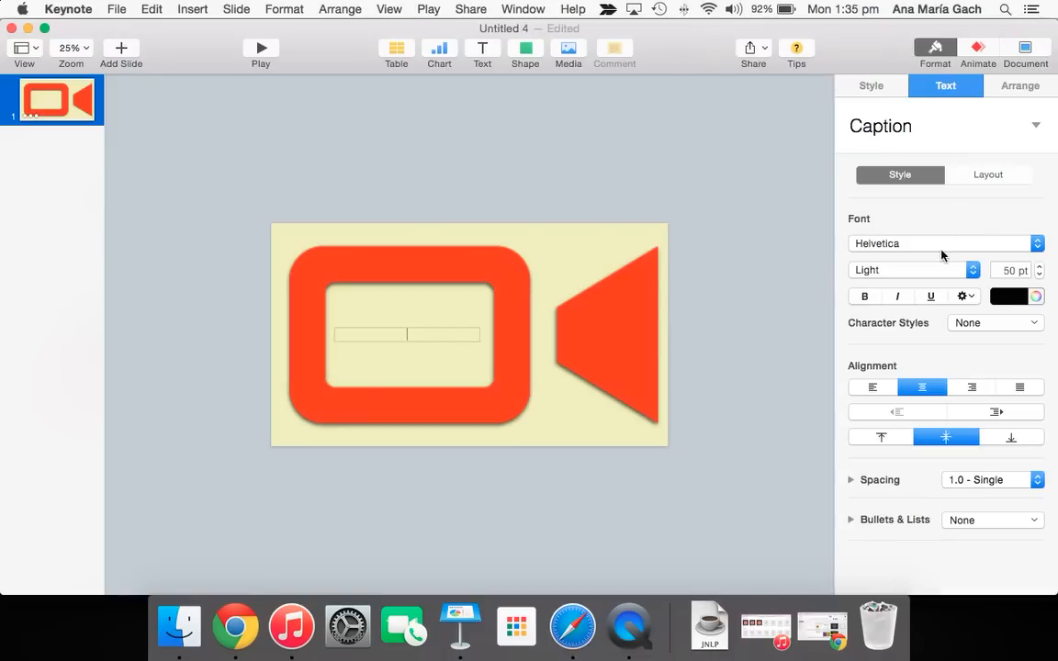
pyautogui.click(936, 243)
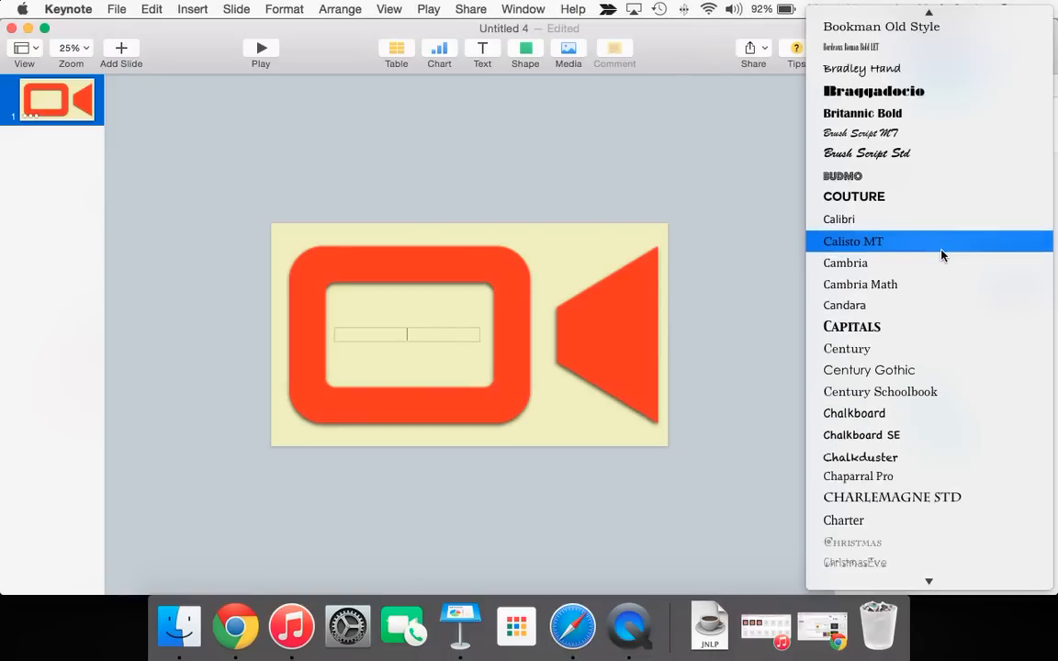
pyautogui.scroll(3)
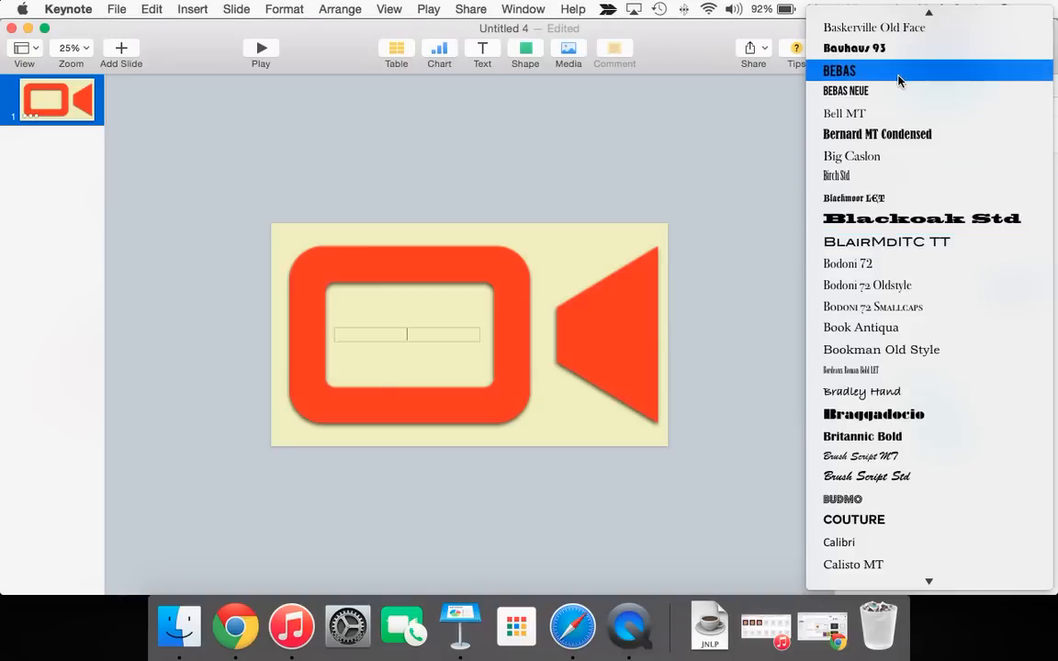
pyautogui.click(839, 70)
pyautogui.write('SAS VIDEO')
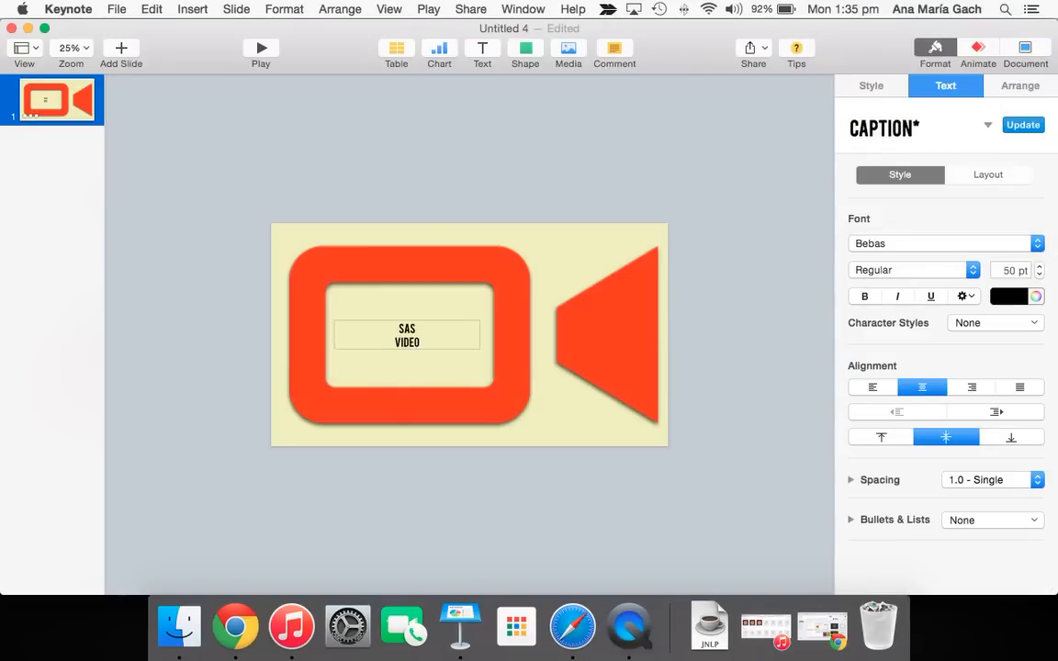
pyautogui.write('PROD')
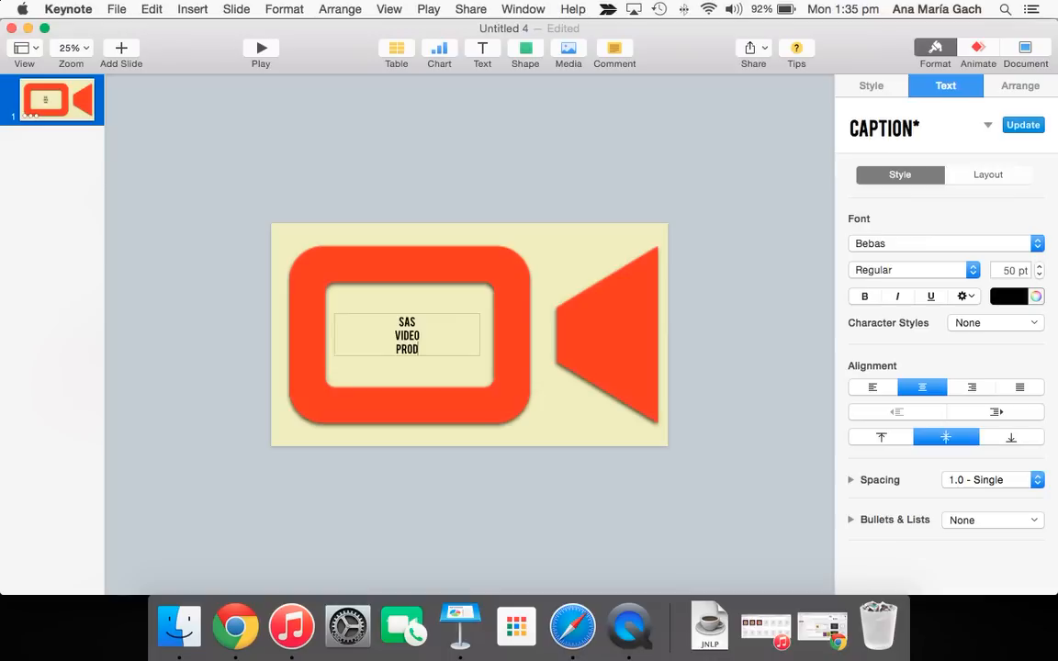
pyautogui.write('UCTION')
pyautogui.click(1012, 270)
pyautogui.write('120')
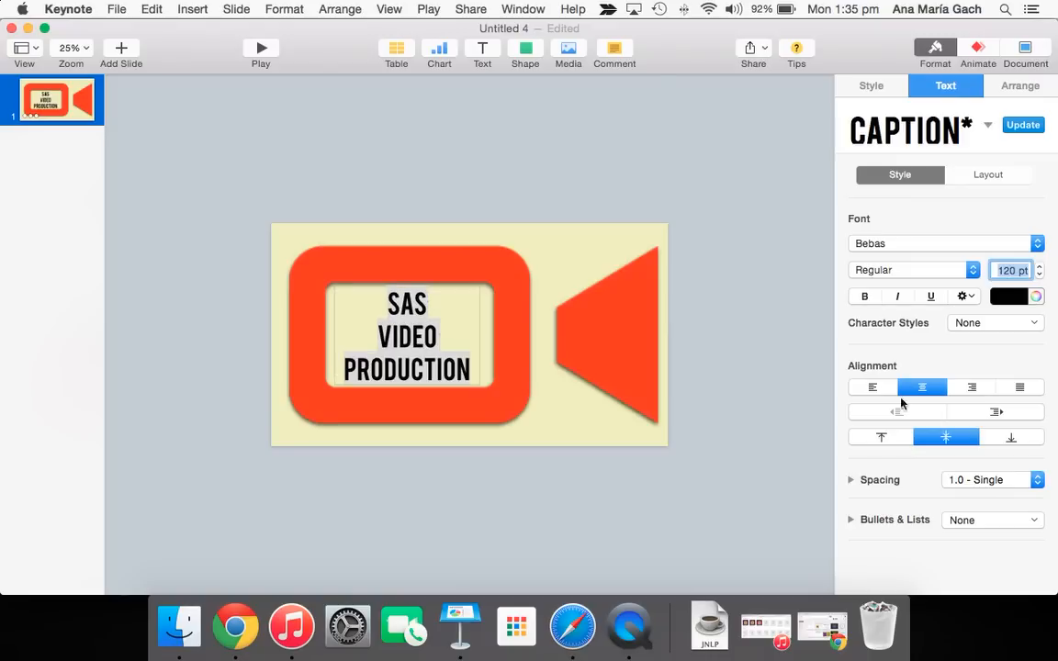
pyautogui.click(869, 85)
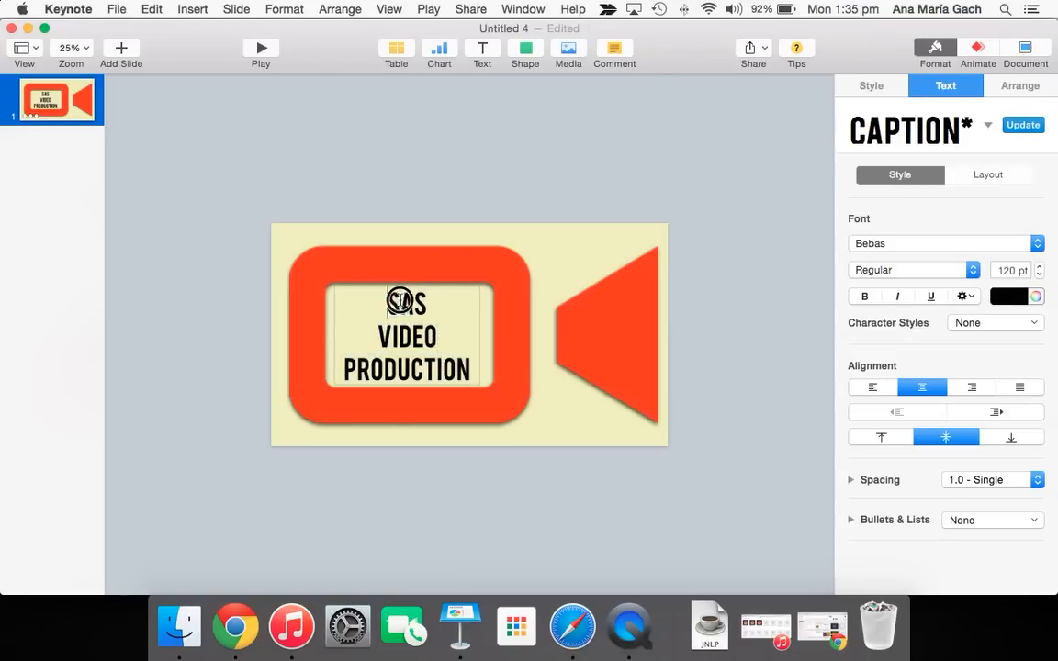
# Colour the title a dark palette shade after briefly trying teal, then reselect the title box.
pyautogui.click(1035, 295)
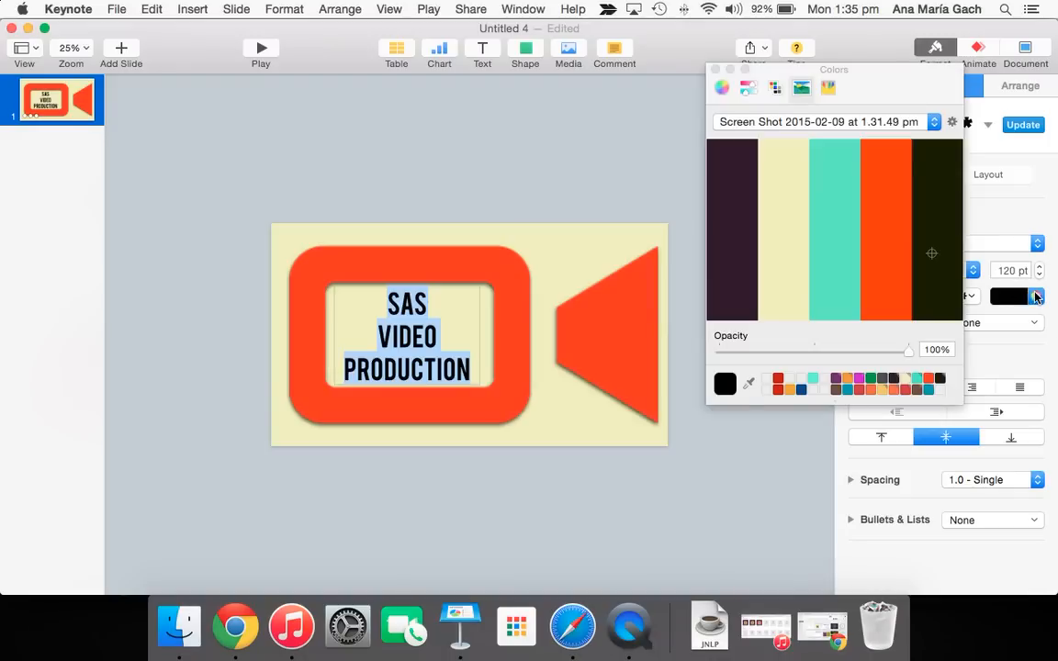
pyautogui.click(914, 379)
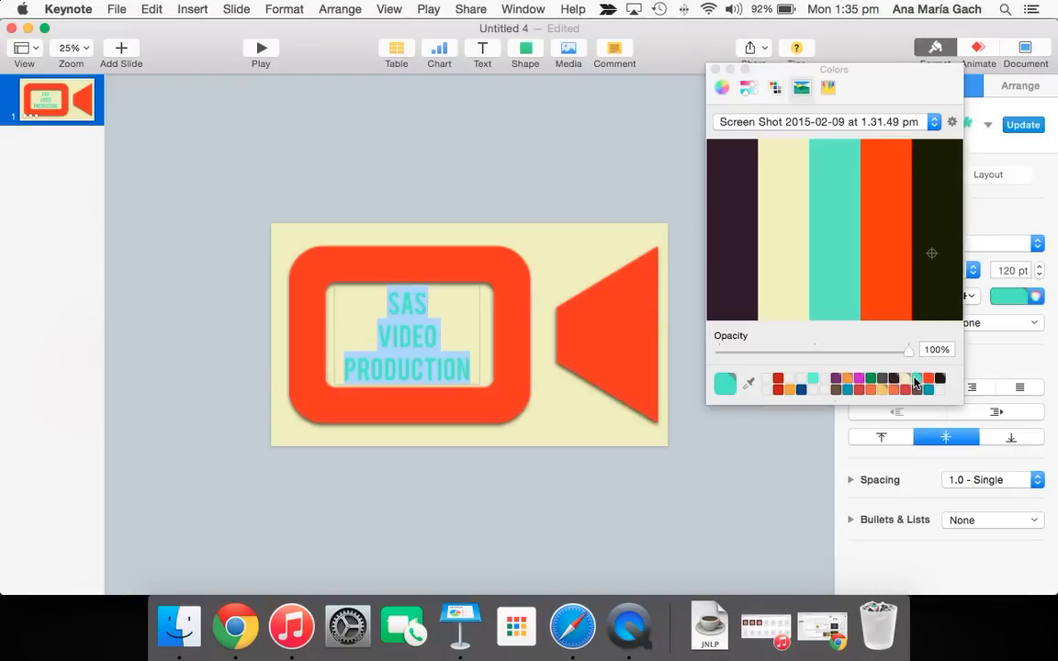
pyautogui.click(938, 378)
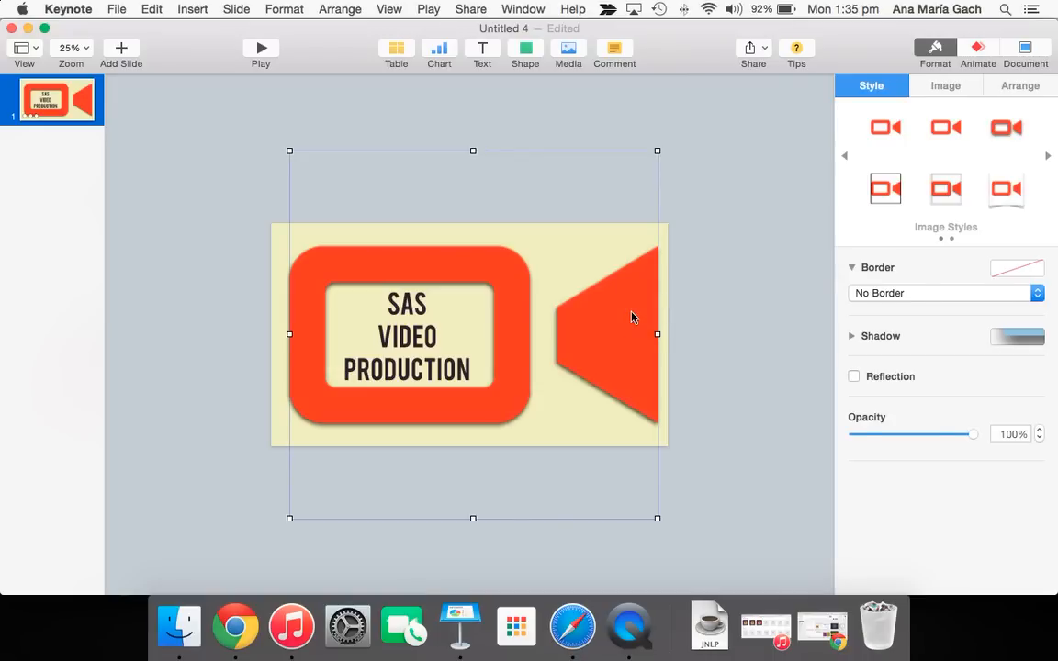
pyautogui.click(708, 241)
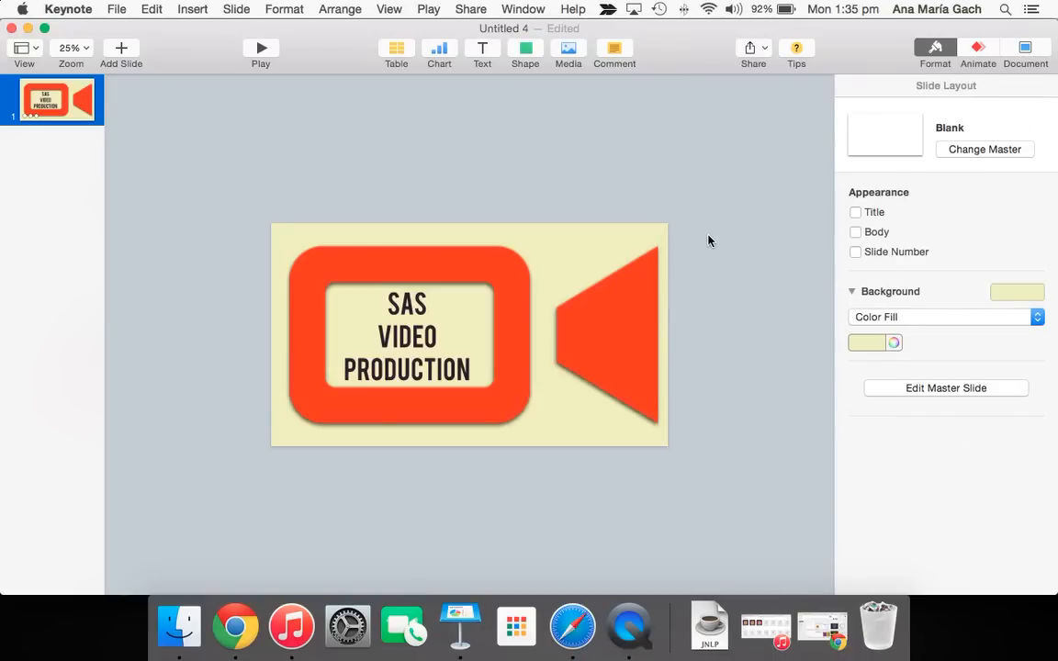
pyautogui.click(407, 345)
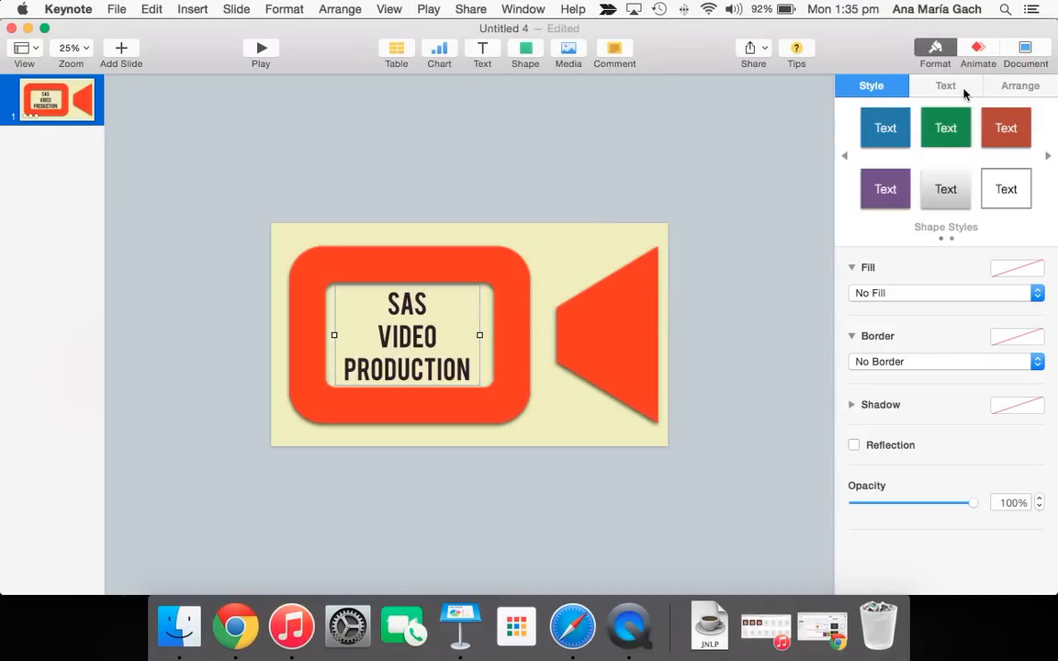
# Open the title's Build In effects list in the Animate inspector and preview Wipe.
pyautogui.click(977, 52)
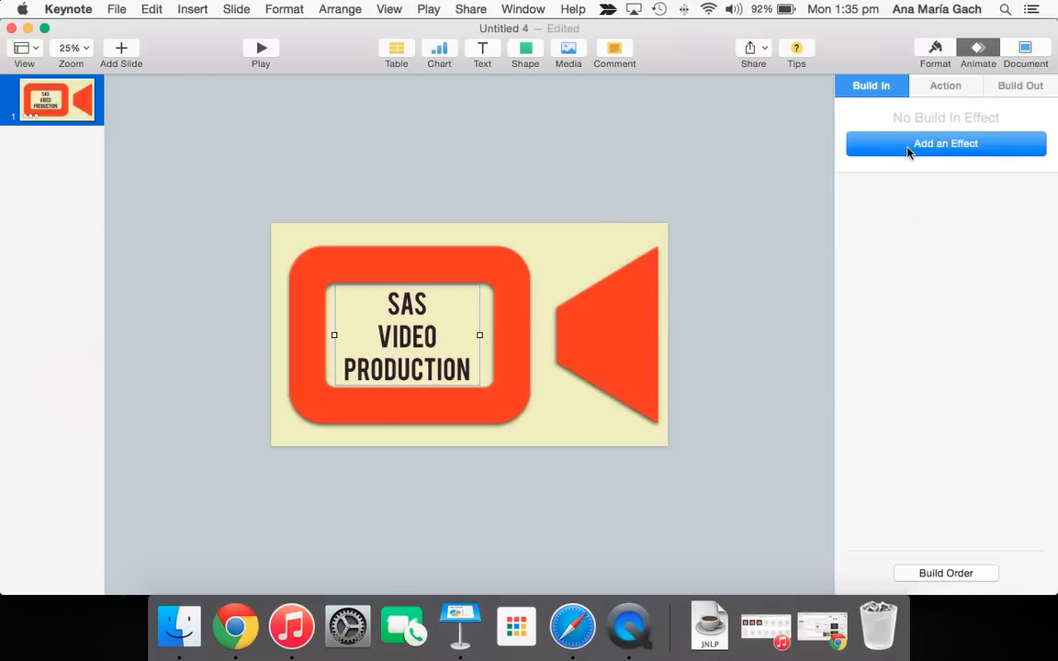
pyautogui.click(944, 143)
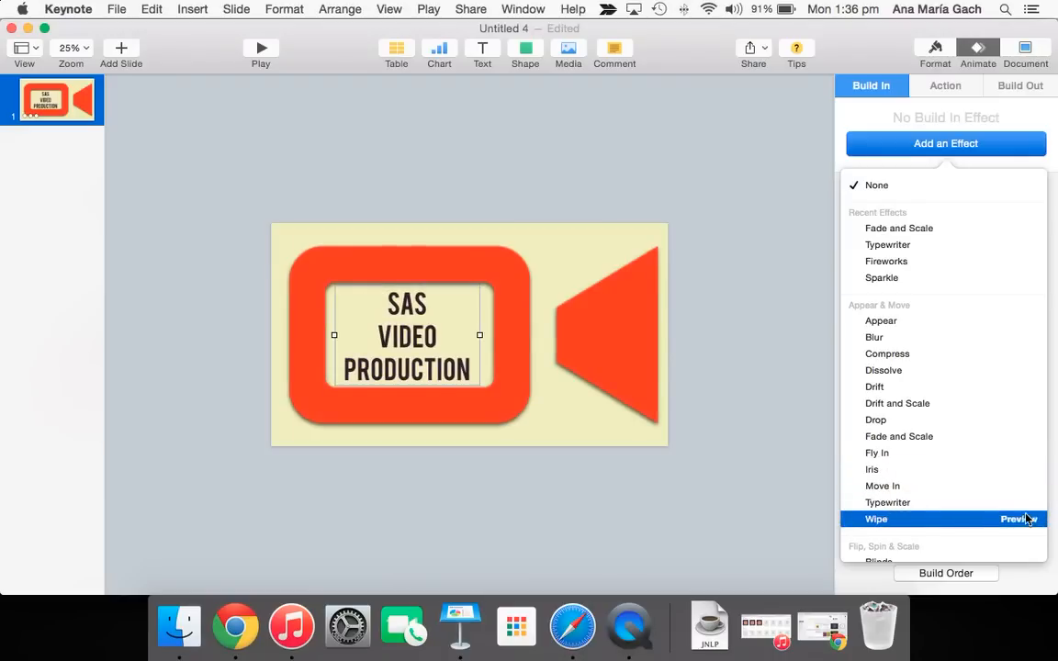
pyautogui.click(1015, 519)
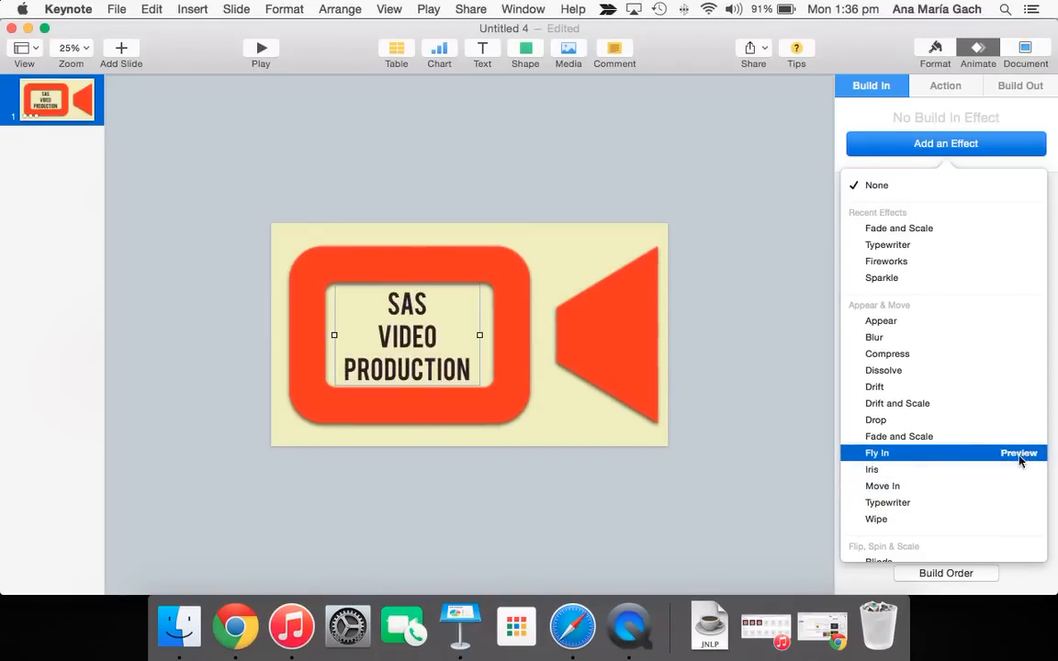
# Apply Fly In to the title, trying a direction and paragraph delivery with preview.
pyautogui.click(876, 453)
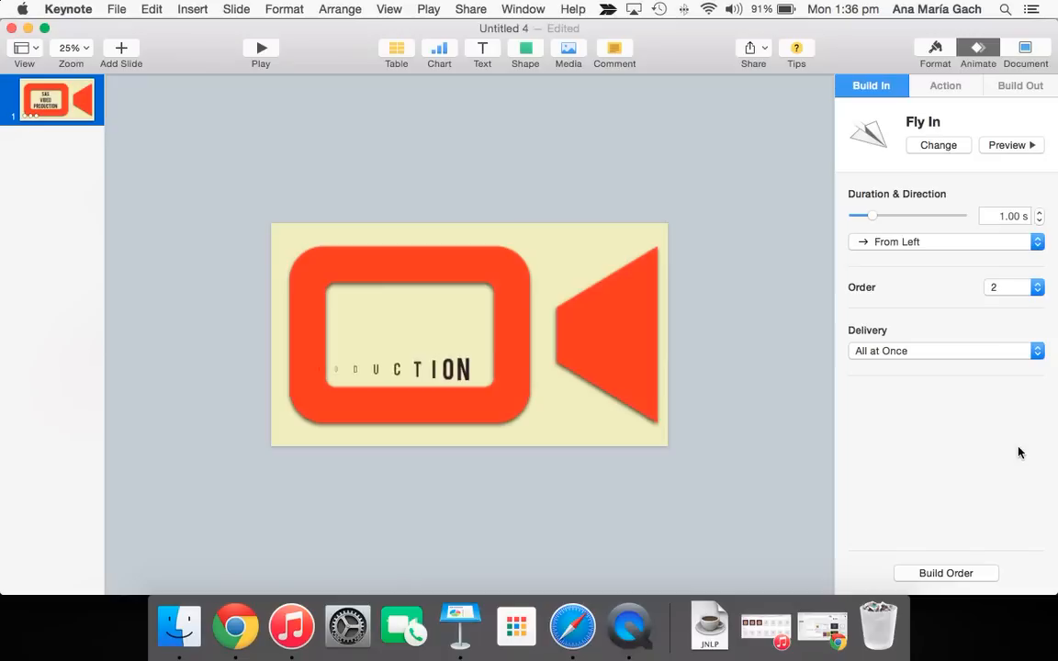
pyautogui.click(407, 335)
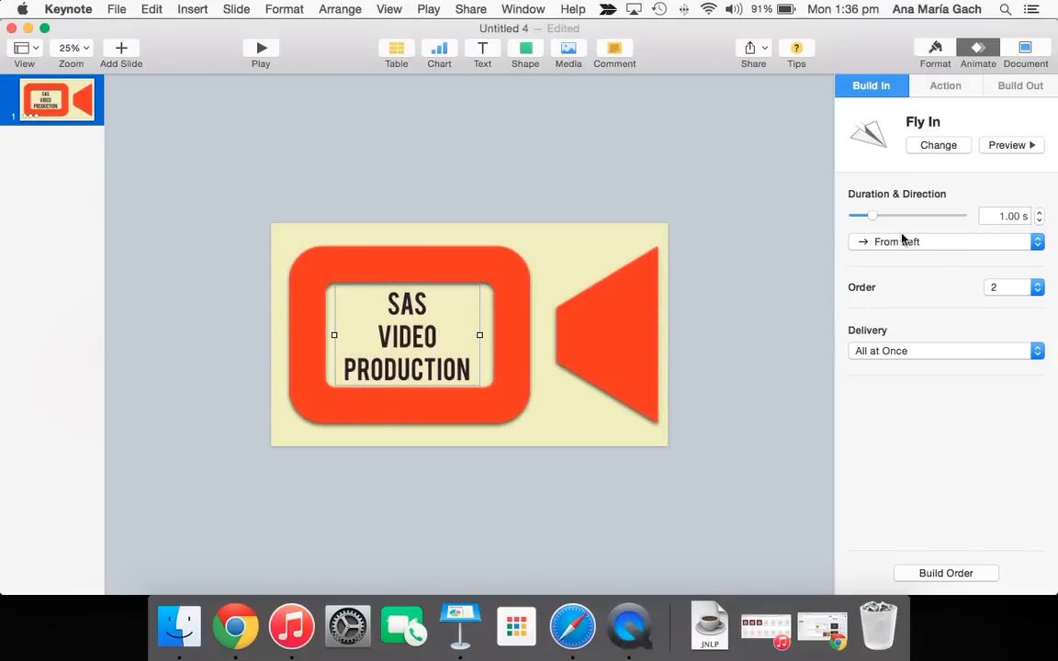
pyautogui.click(945, 241)
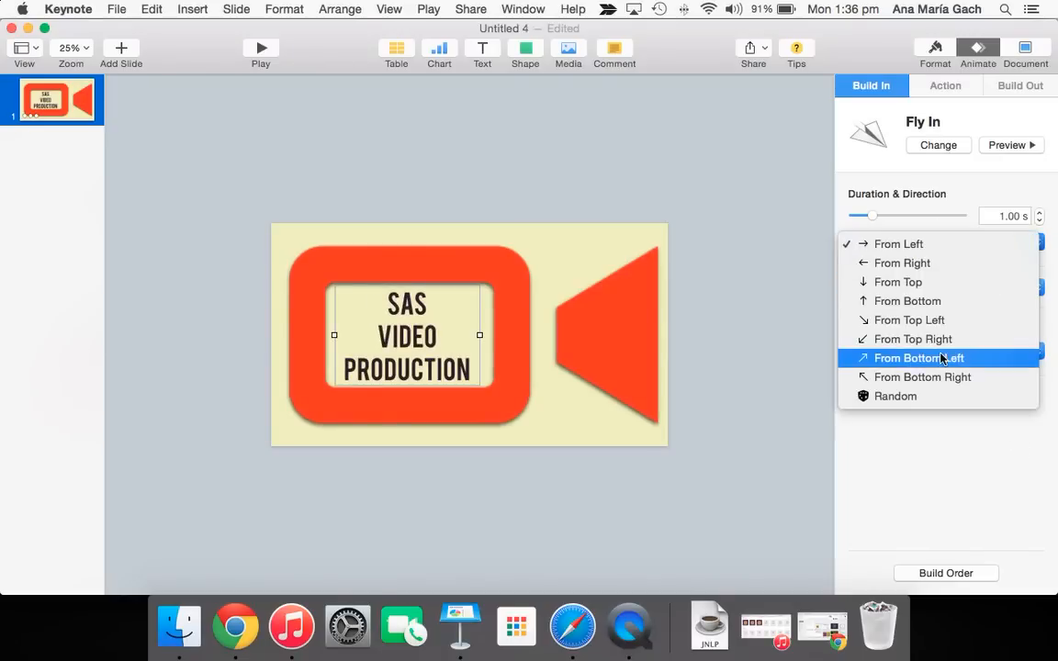
pyautogui.click(921, 376)
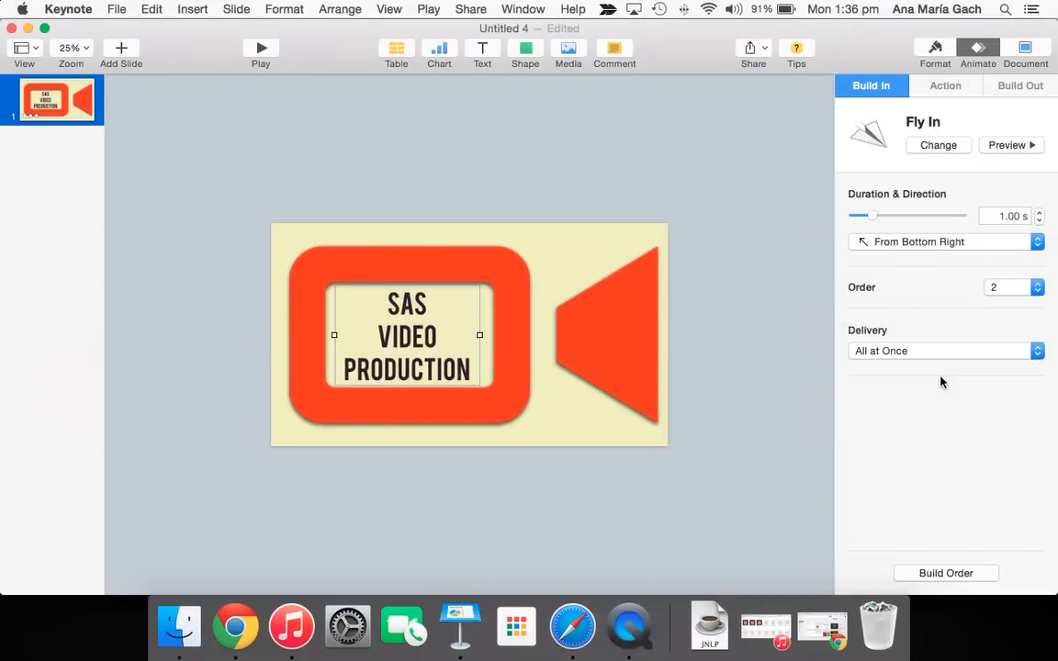
pyautogui.click(1006, 145)
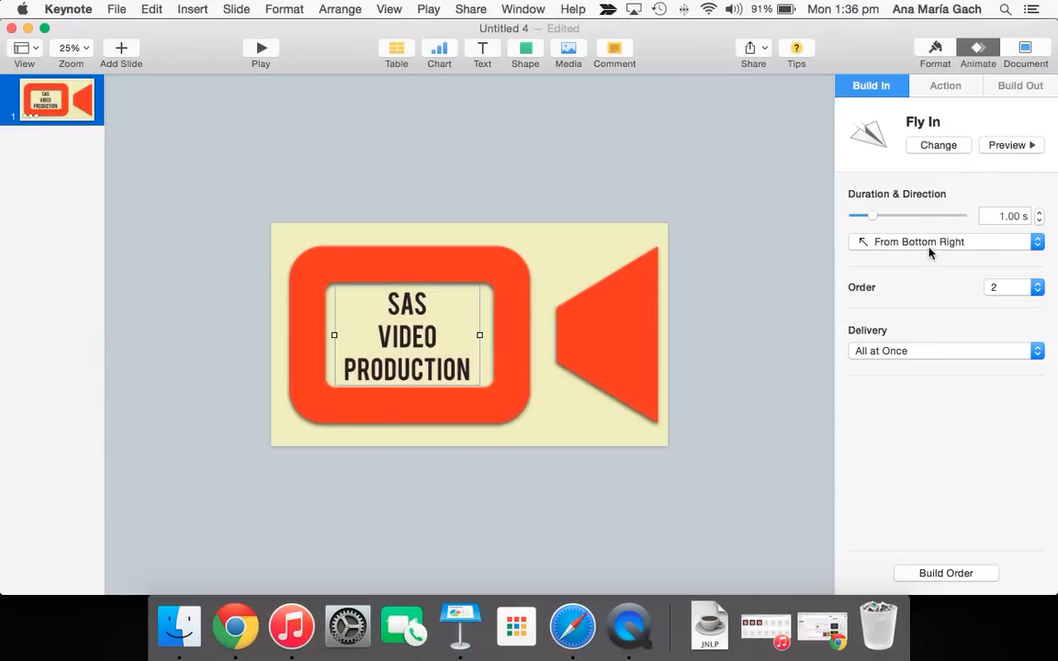
pyautogui.click(945, 351)
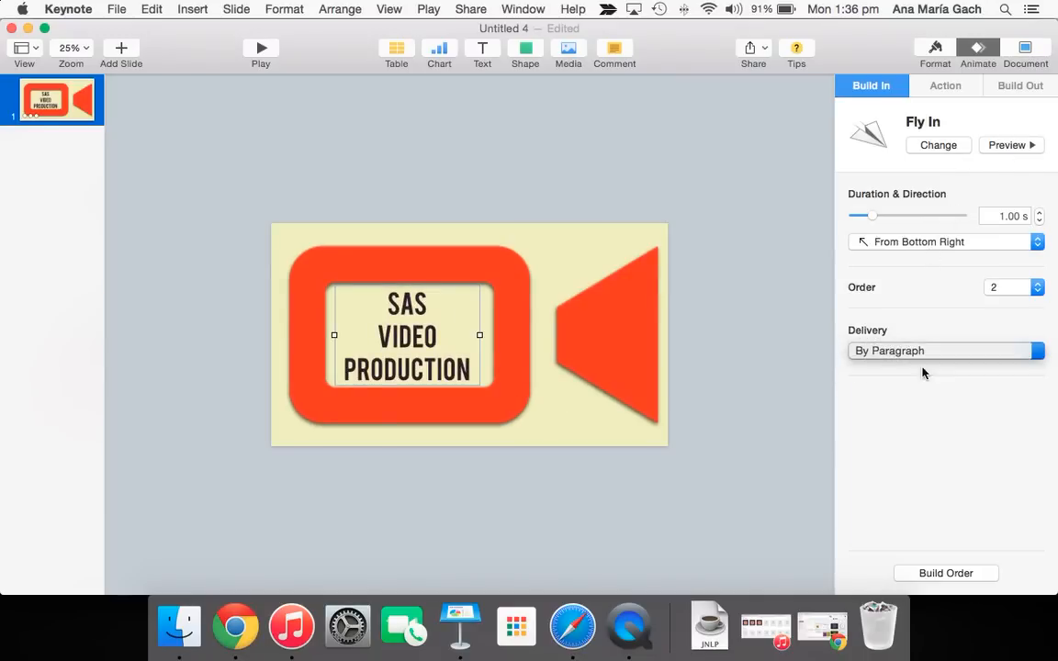
pyautogui.click(941, 351)
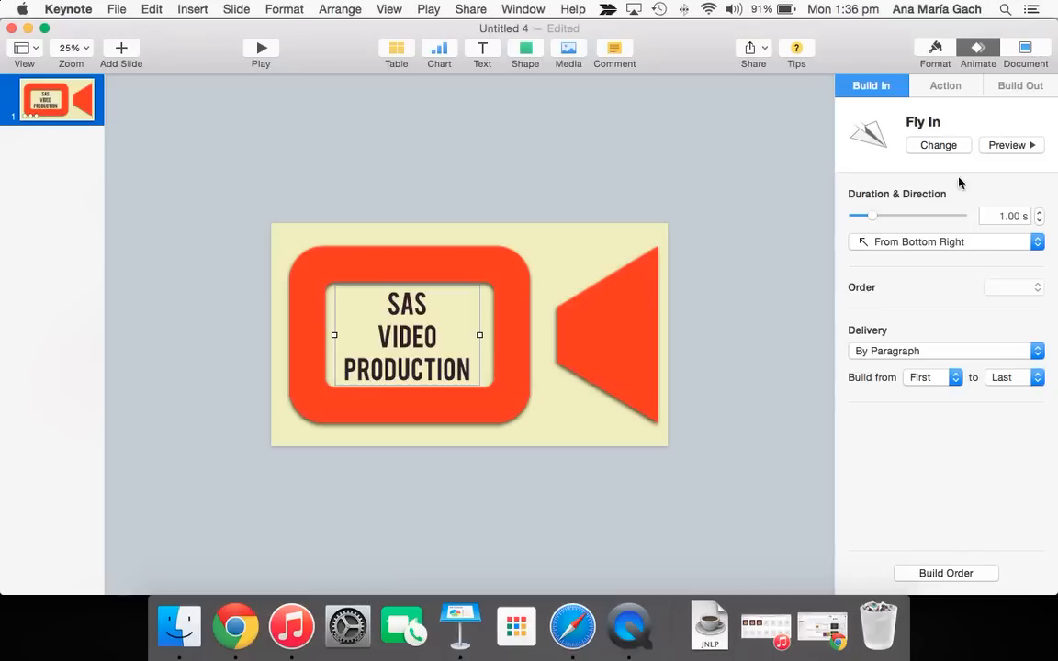
pyautogui.click(1009, 145)
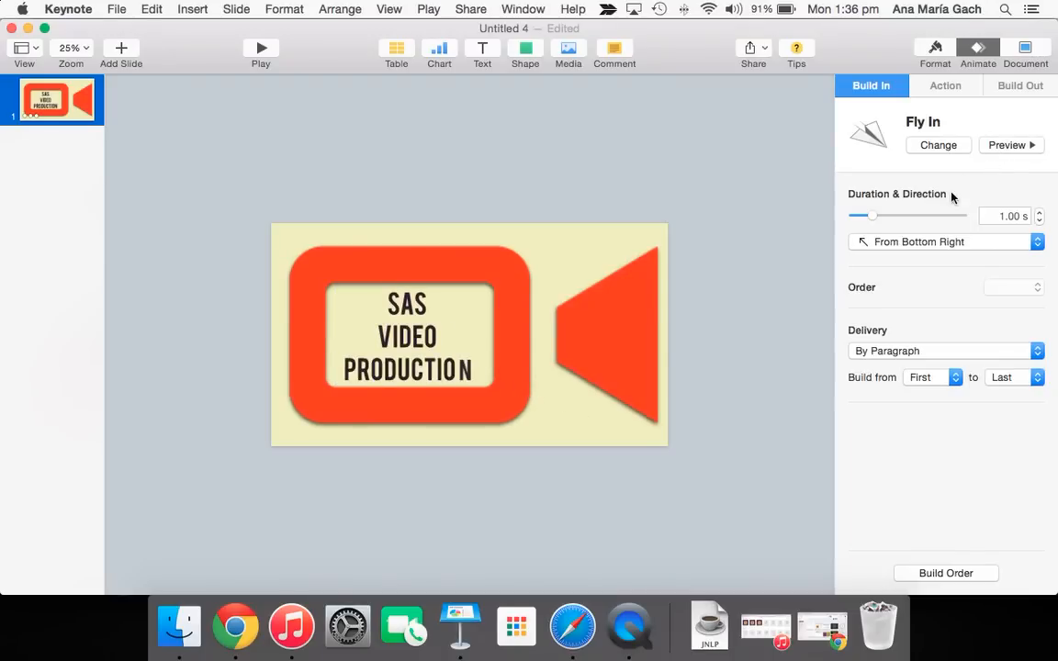
# Set the title's Fly In to deliver All at Once from the right.
pyautogui.click(407, 335)
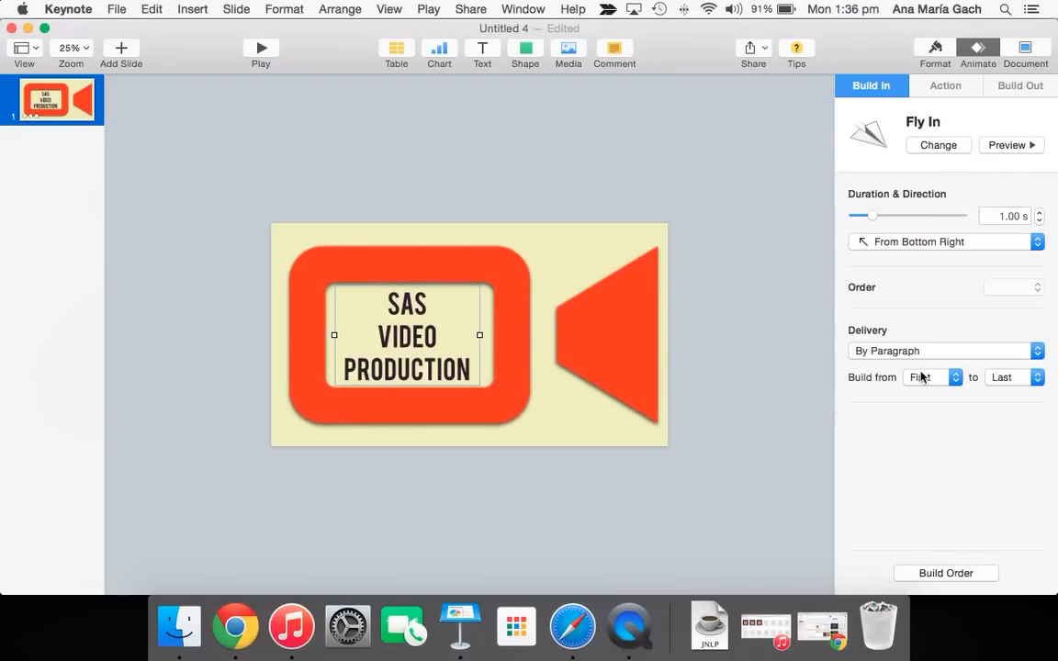
pyautogui.click(944, 351)
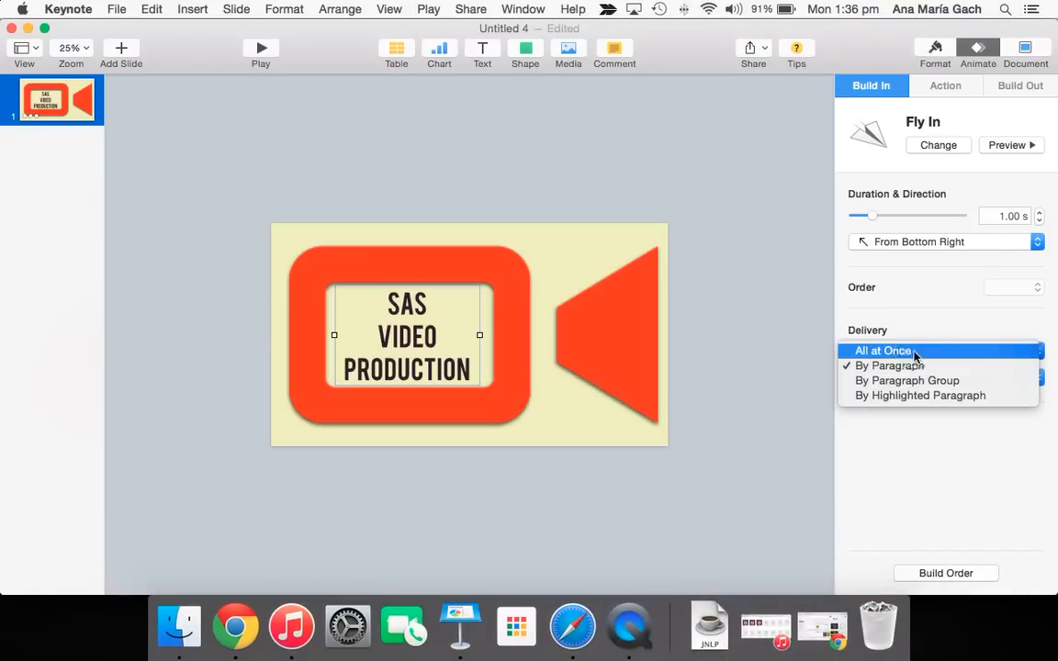
pyautogui.click(881, 349)
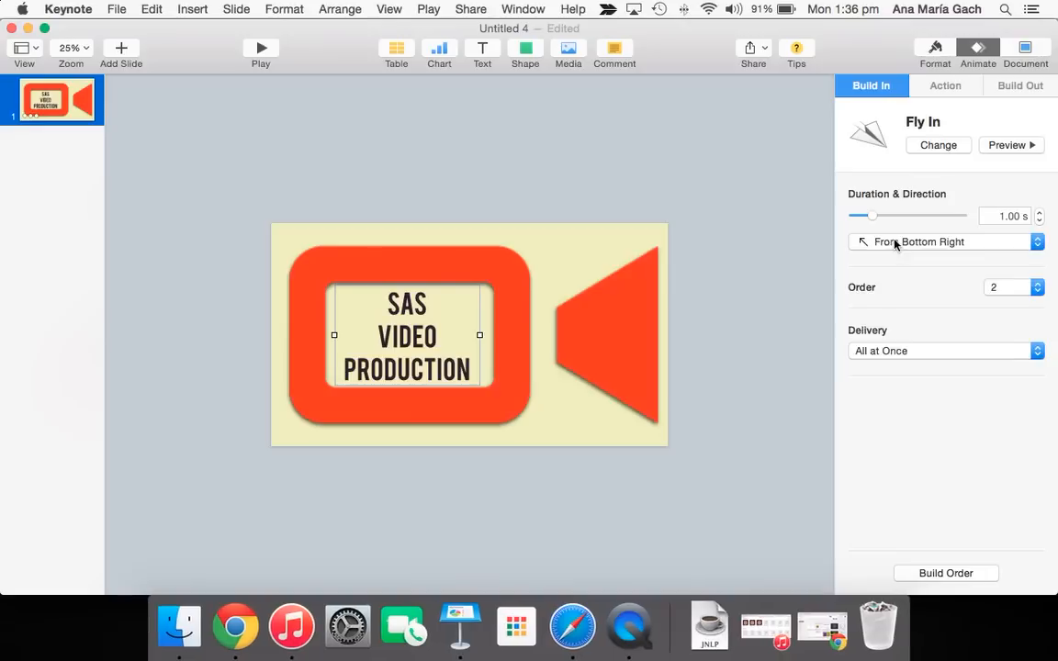
pyautogui.click(946, 241)
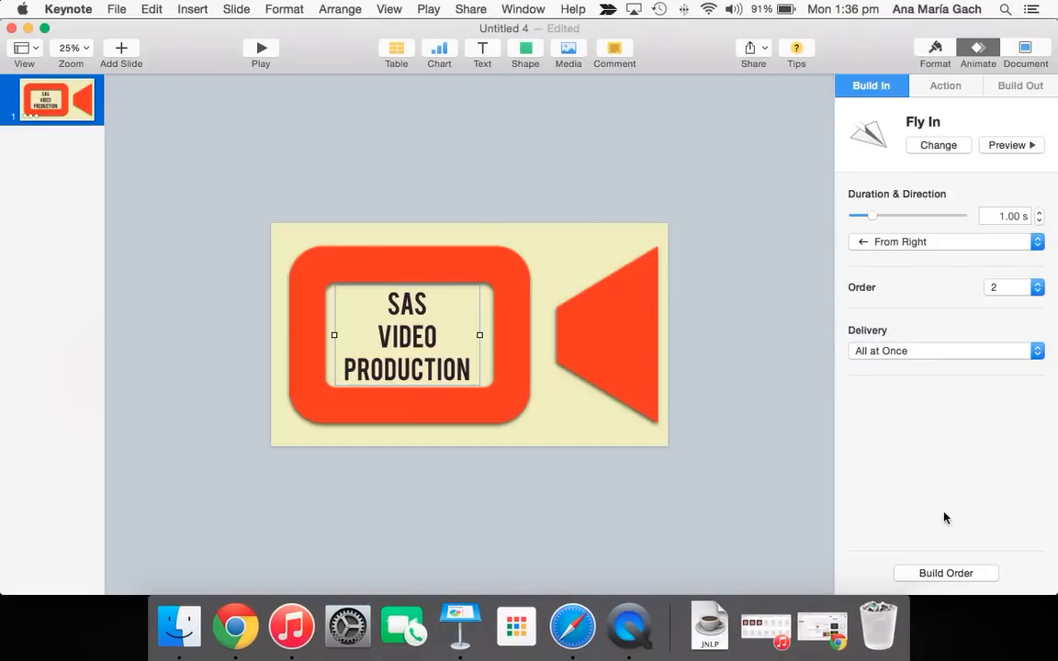
pyautogui.click(1010, 145)
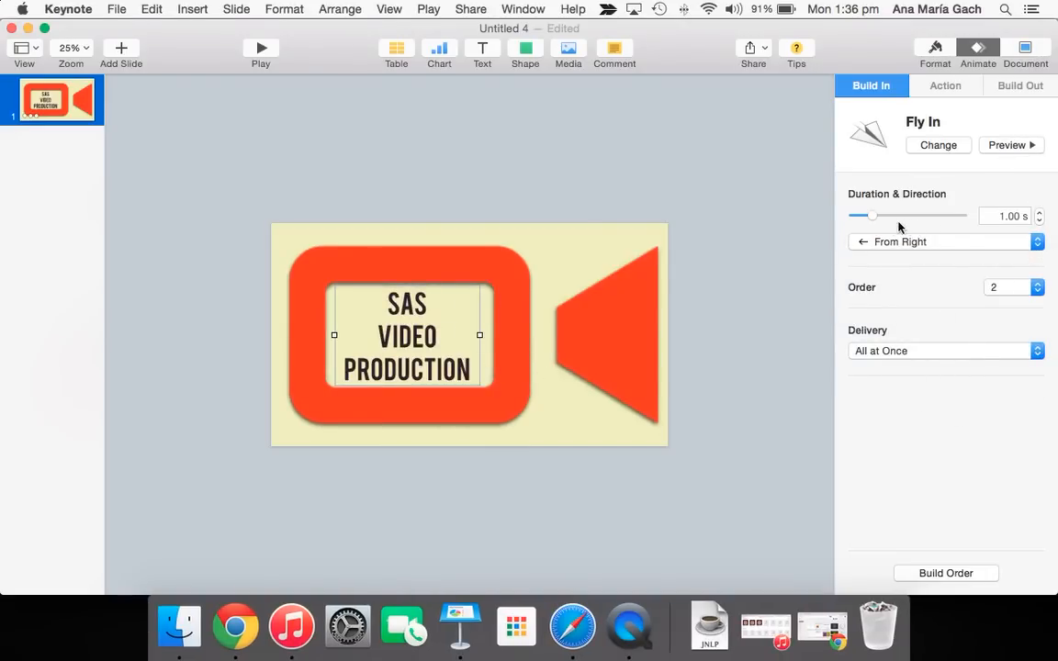
pyautogui.click(946, 573)
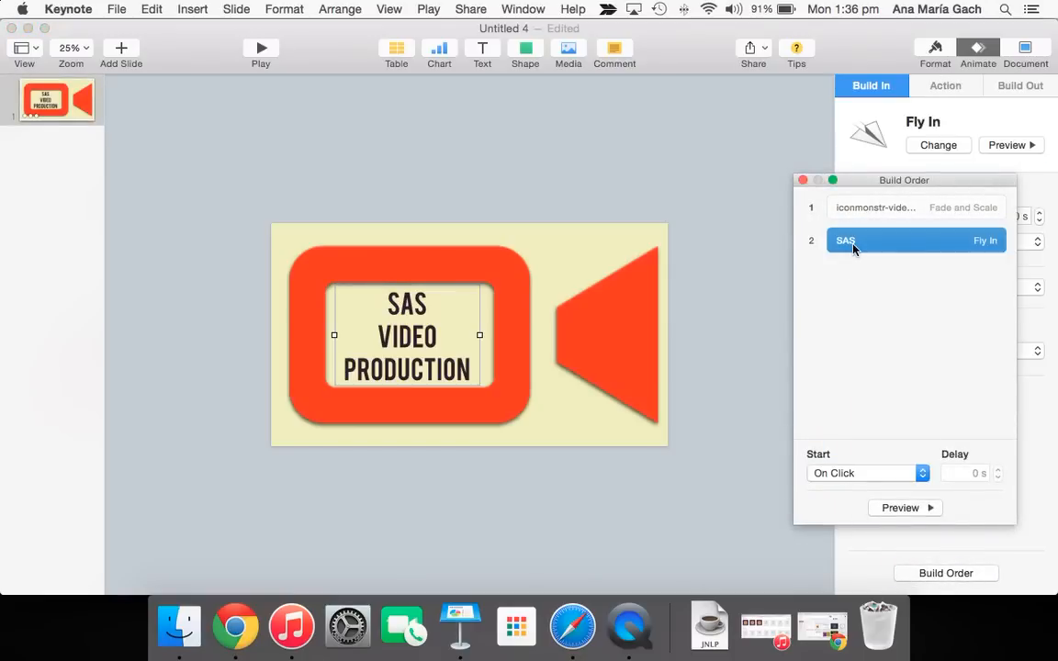
pyautogui.click(875, 206)
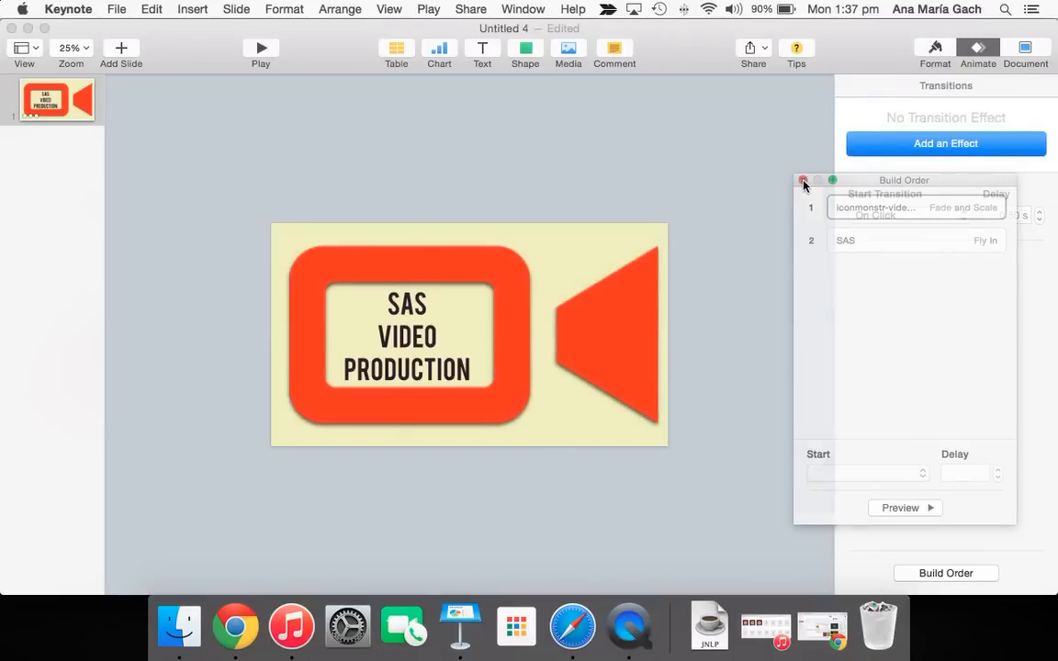
pyautogui.click(802, 180)
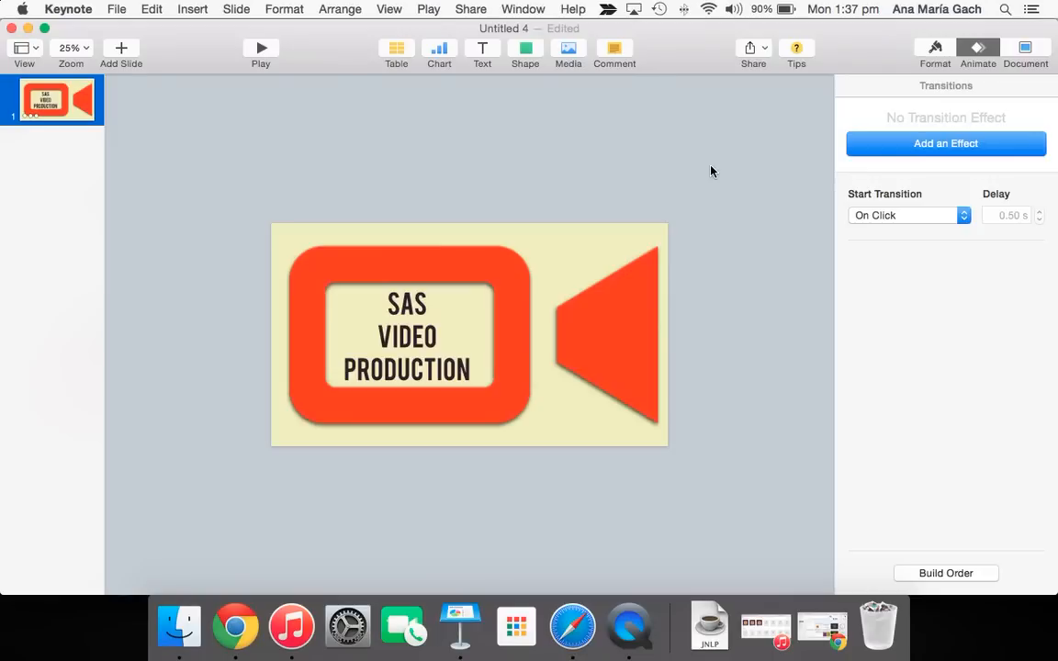
pyautogui.moveTo(449, 23)
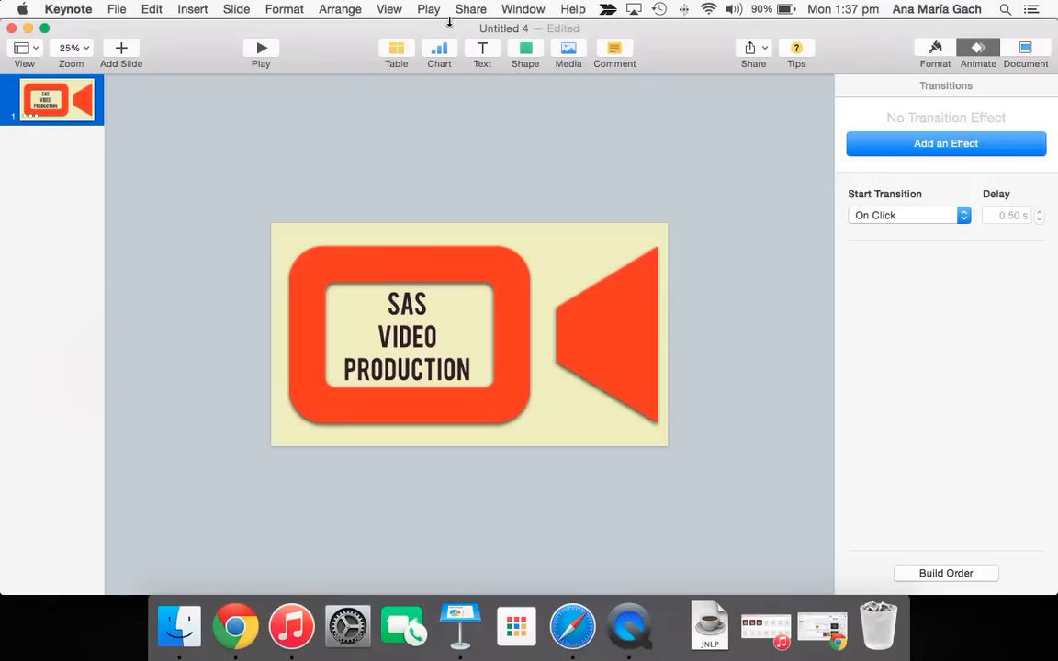
# Export as a self-playing 720p QuickTime movie with 1-second slide and build timings.
pyautogui.click(117, 9)
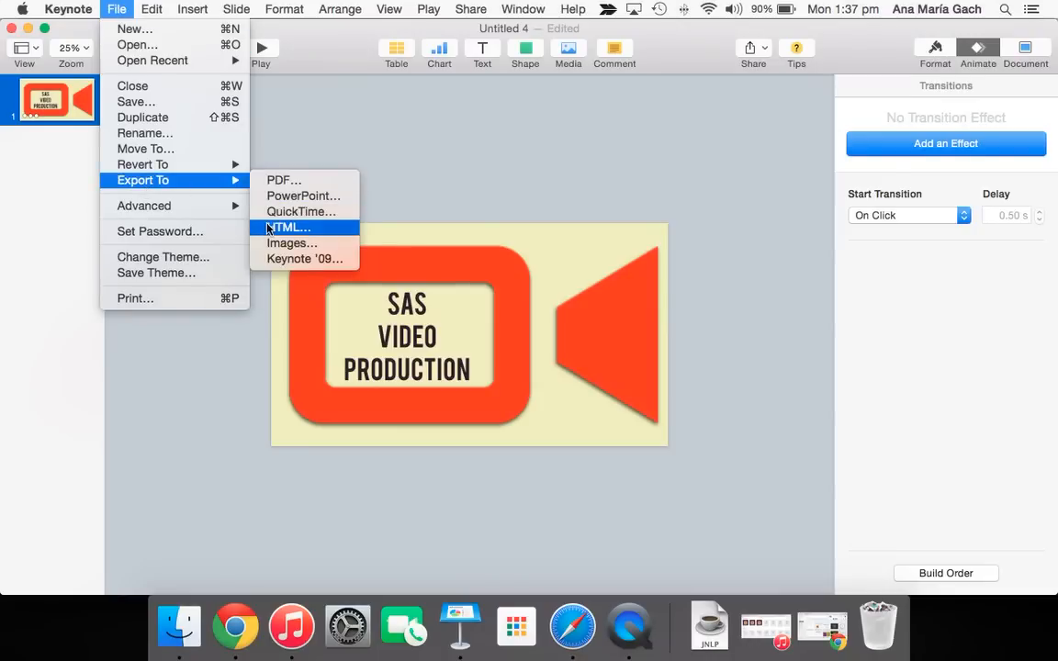
pyautogui.moveTo(303, 211)
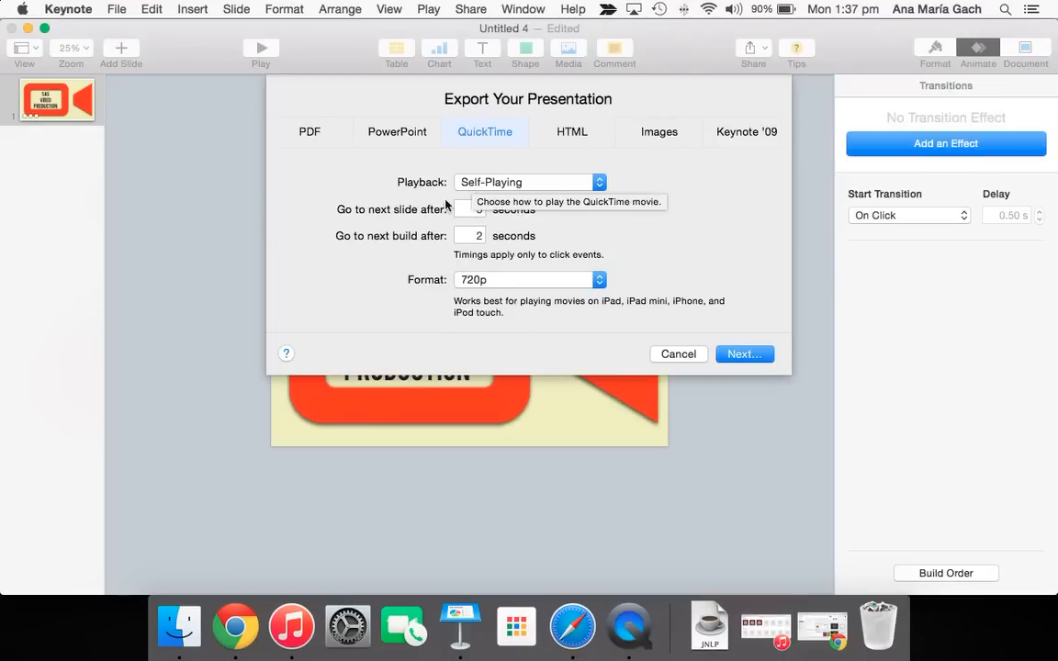
pyautogui.click(470, 209)
pyautogui.write('1')
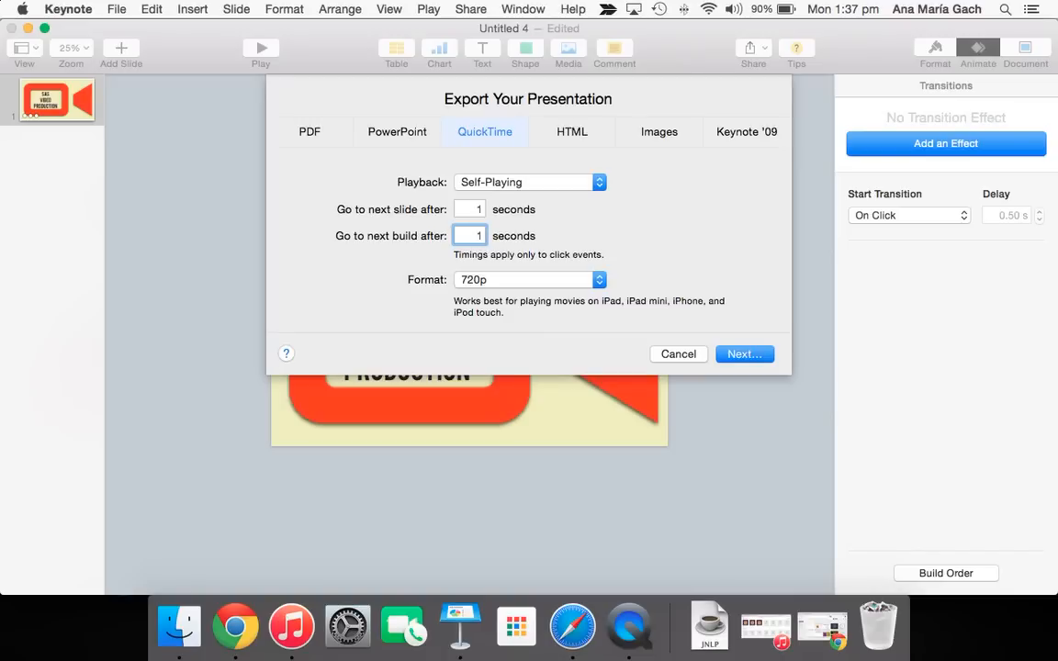
pyautogui.moveTo(562, 288)
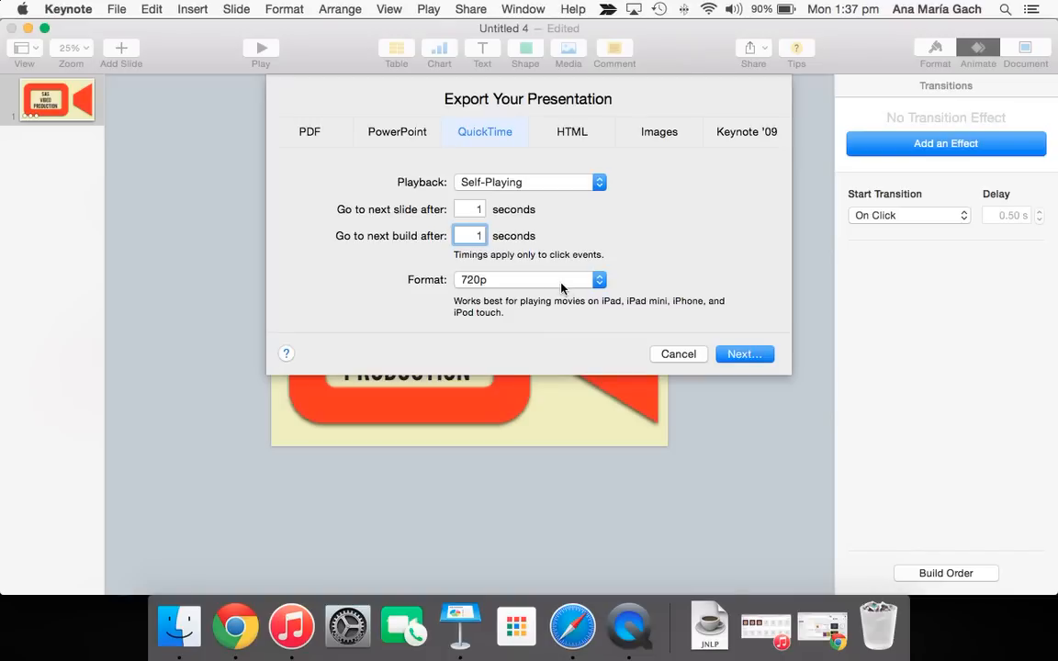
pyautogui.moveTo(574, 286)
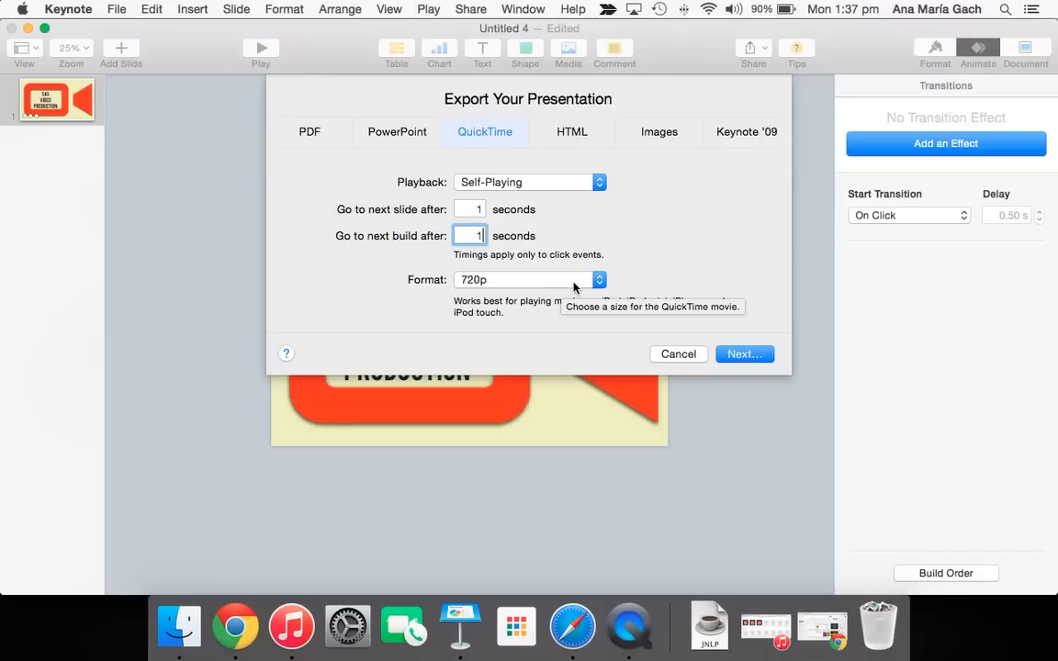
pyautogui.click(598, 279)
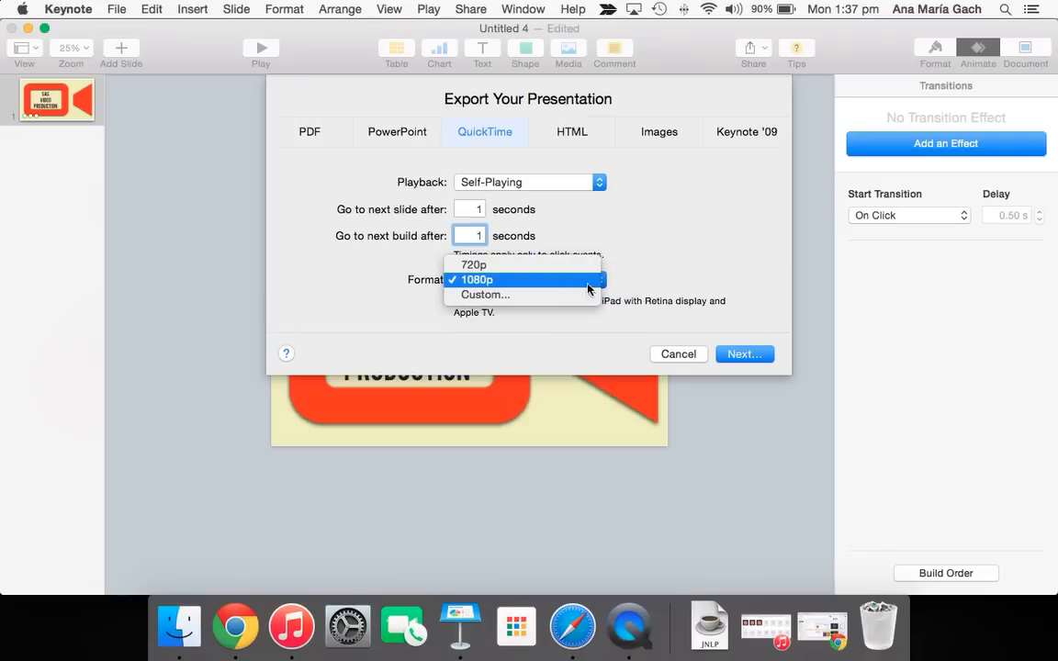
pyautogui.click(474, 264)
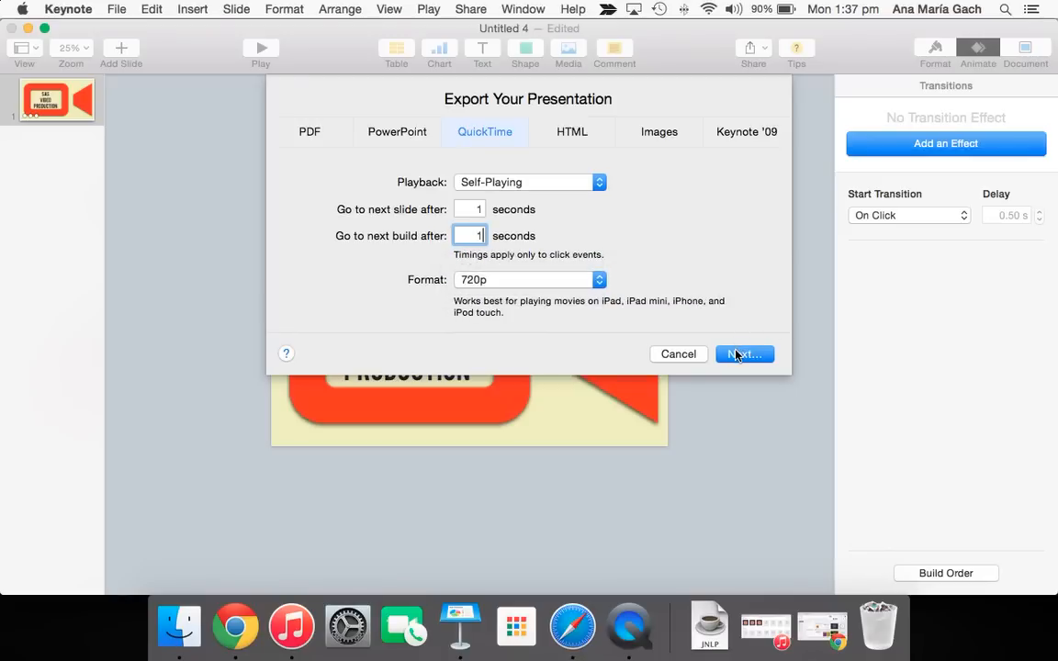
pyautogui.click(744, 354)
pyautogui.write('Intro')
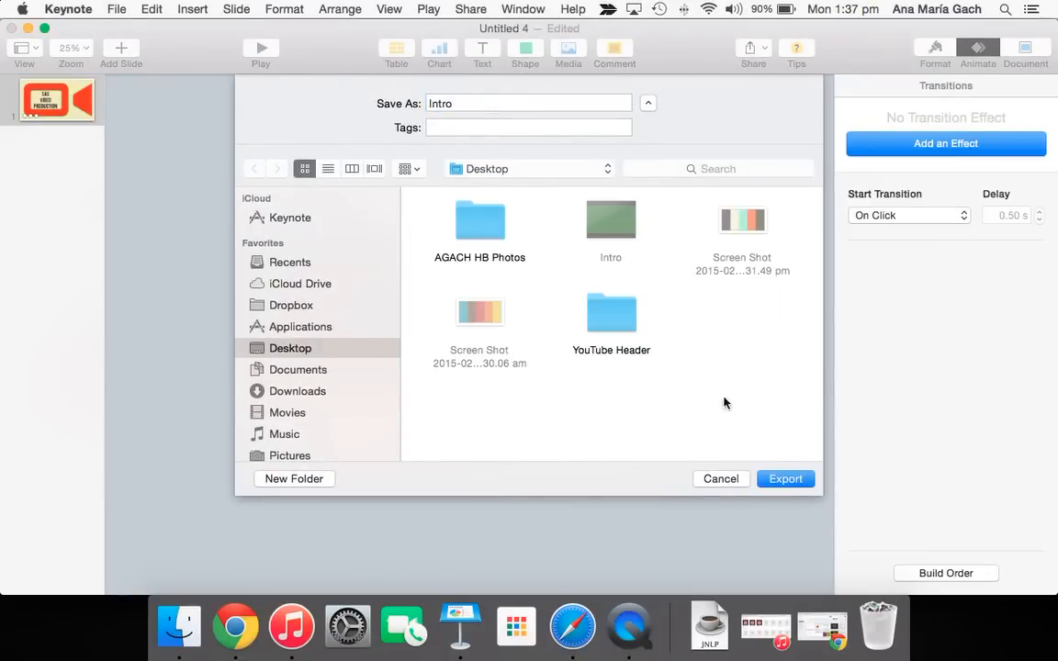
pyautogui.click(785, 478)
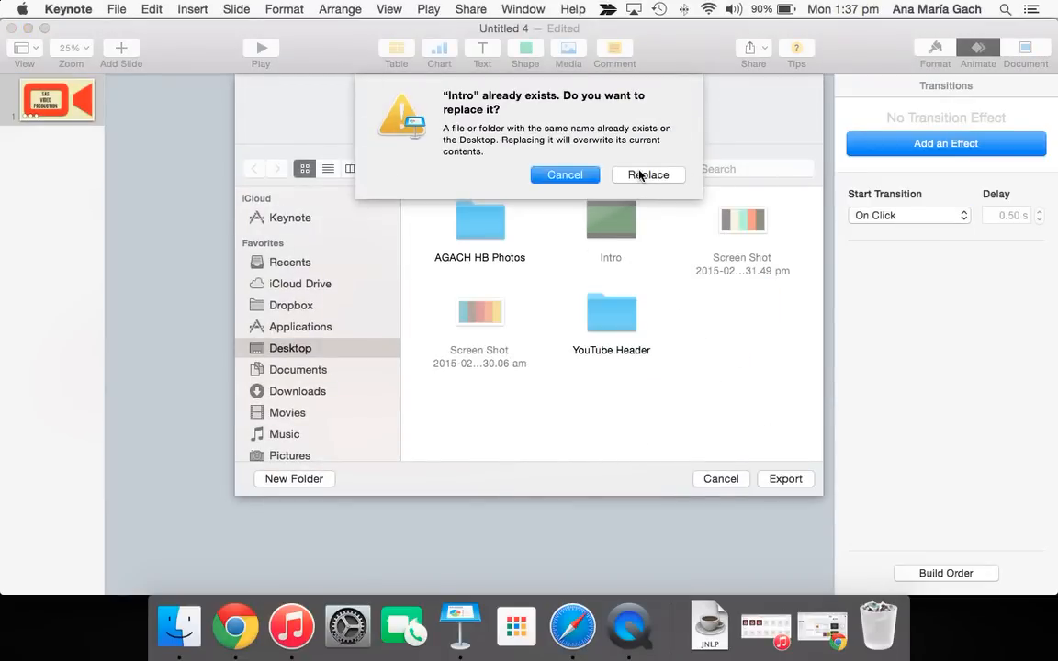
pyautogui.click(648, 174)
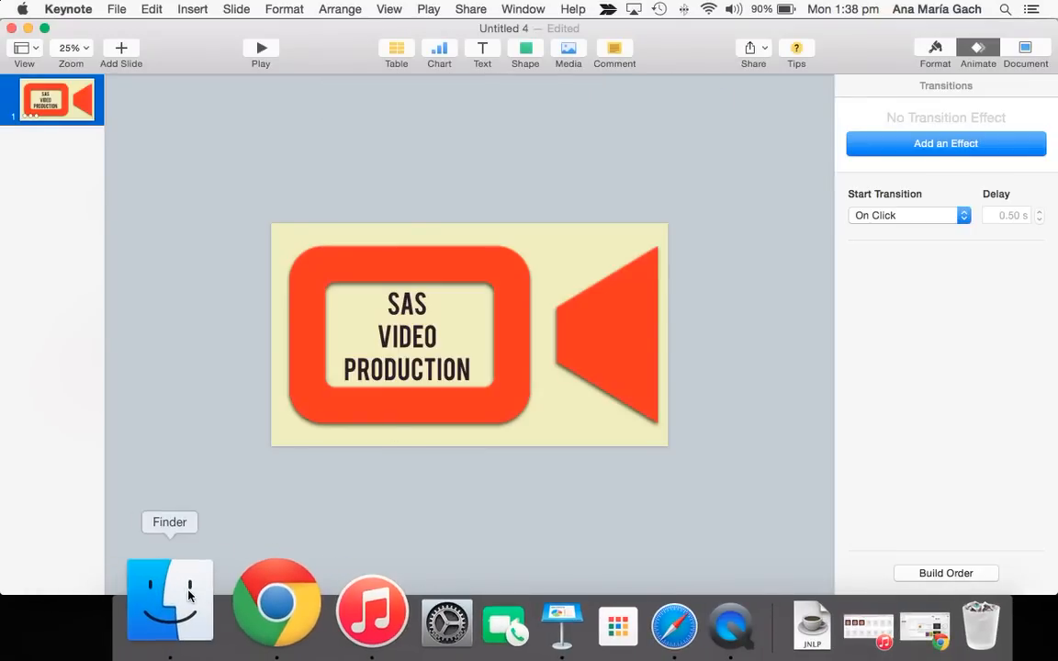
# Open the Desktop's Intro movie in QuickTime Player via Finder's Open With menu.
pyautogui.click(170, 600)
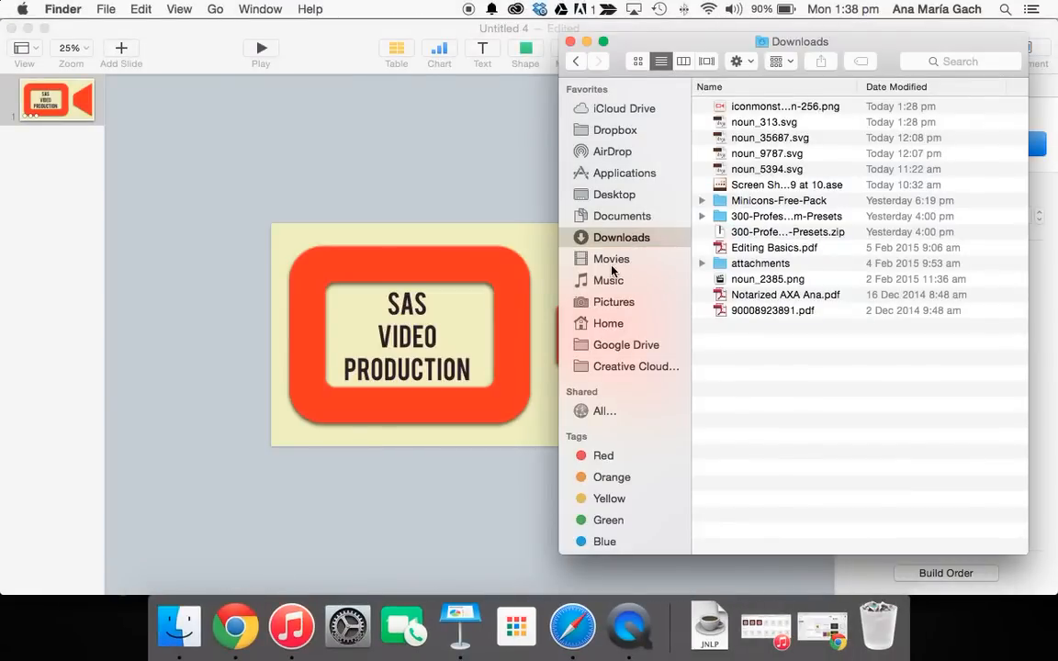
pyautogui.click(614, 193)
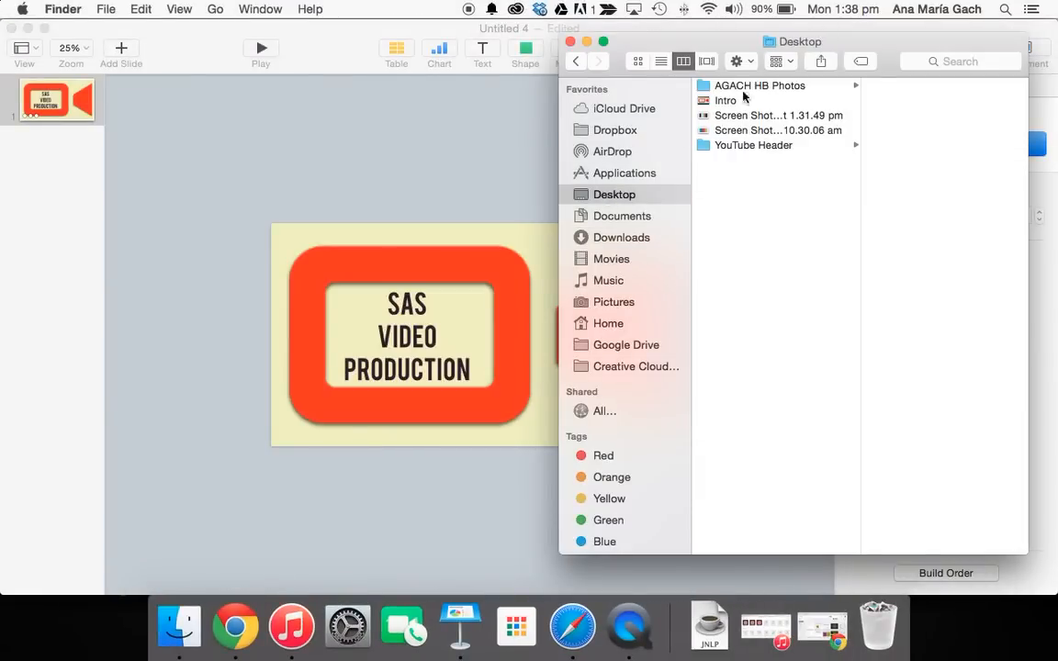
pyautogui.rightClick(726, 101)
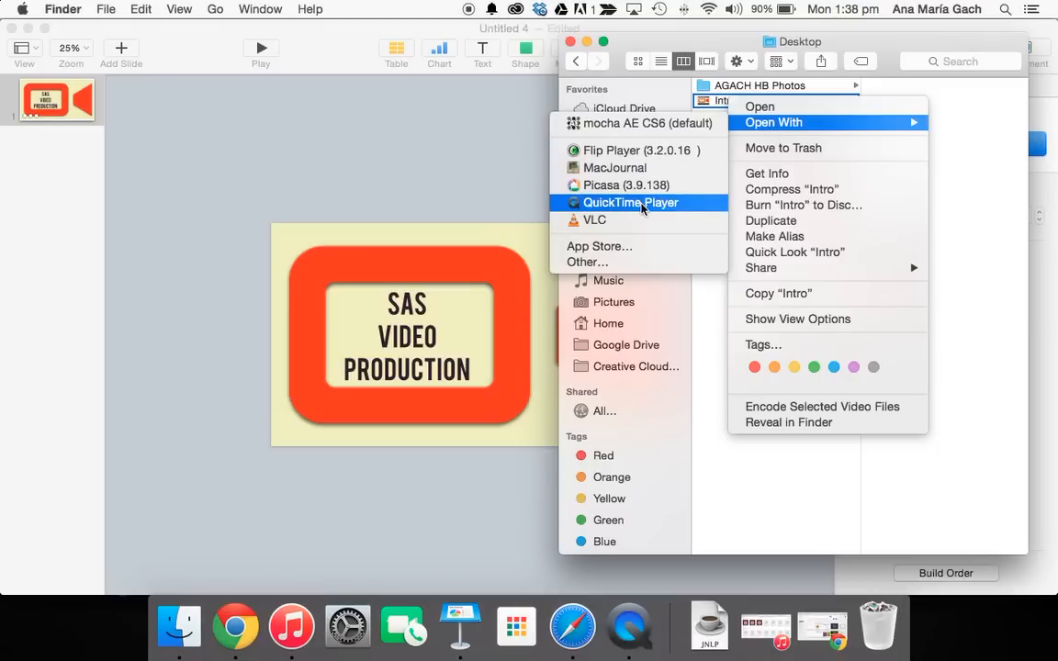
pyautogui.click(630, 202)
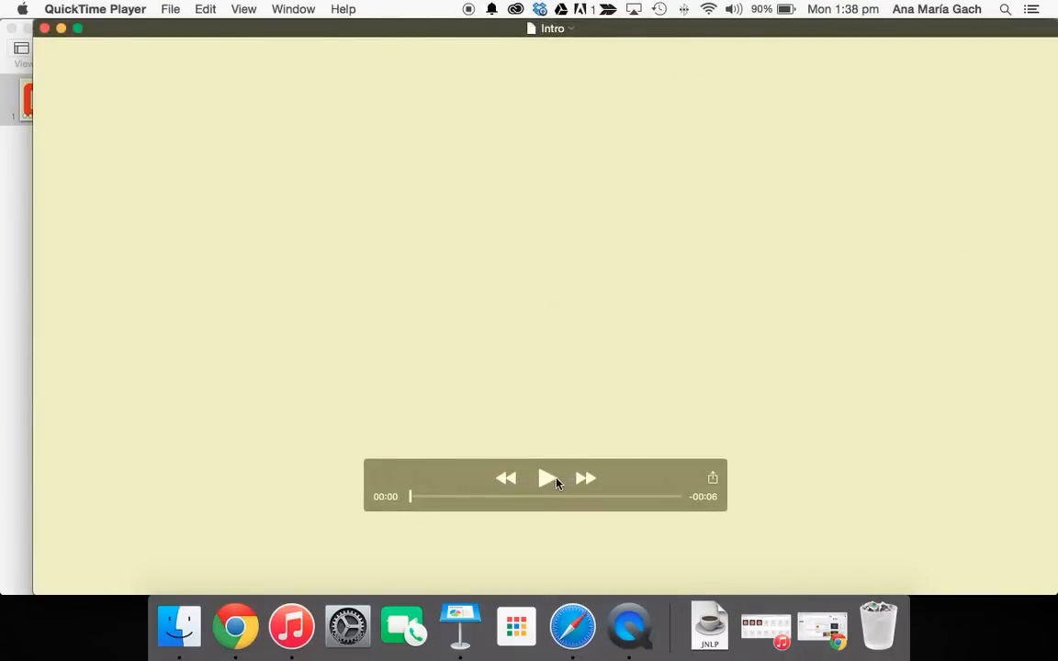
# Play the Intro movie and pause on the finished SAS VIDEO PRODUCTION title.
pyautogui.click(546, 477)
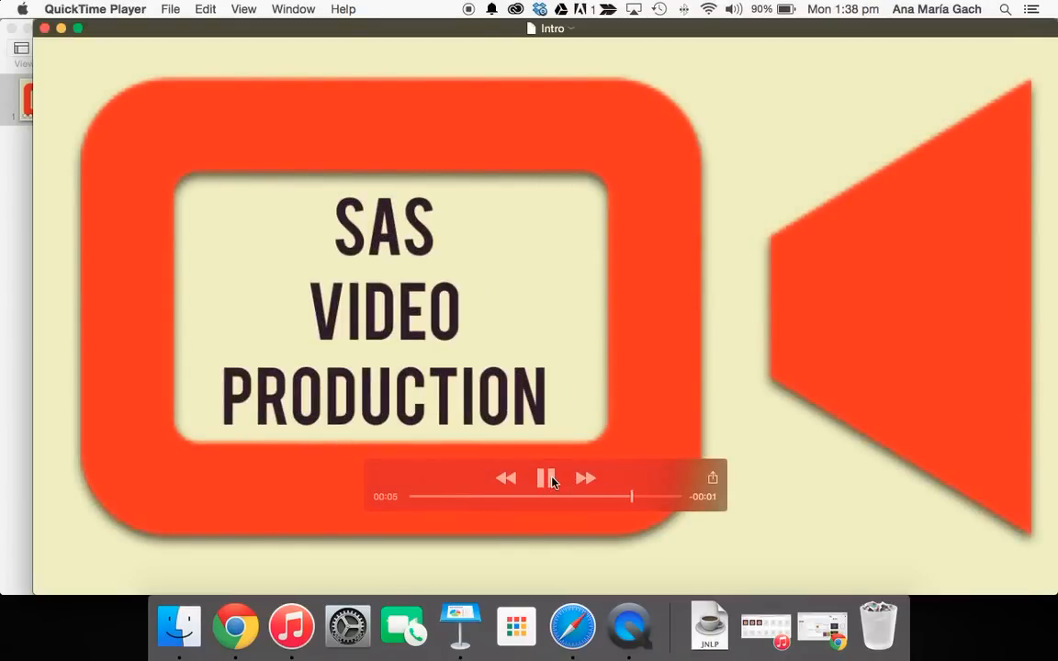
pyautogui.click(546, 478)
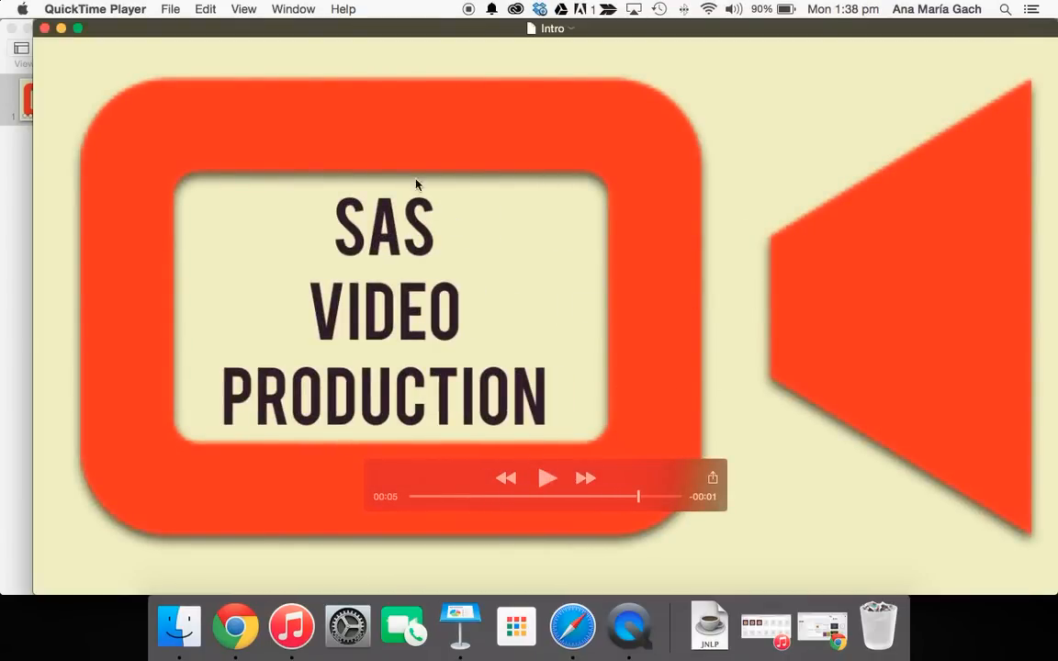
pyautogui.moveTo(823, 227)
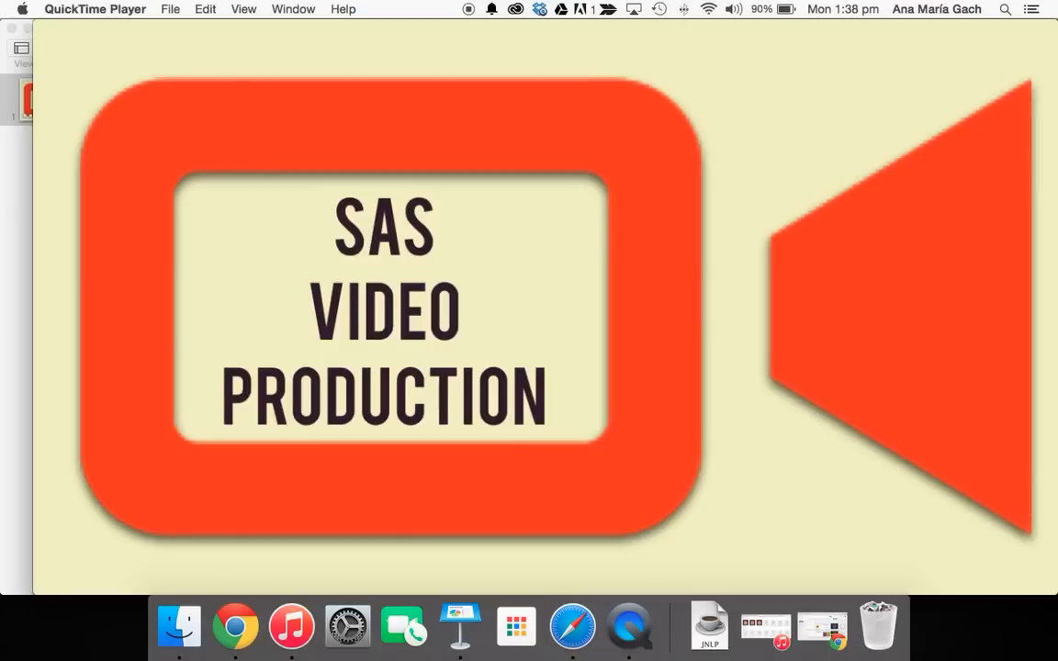
pyautogui.moveTo(651, 260)
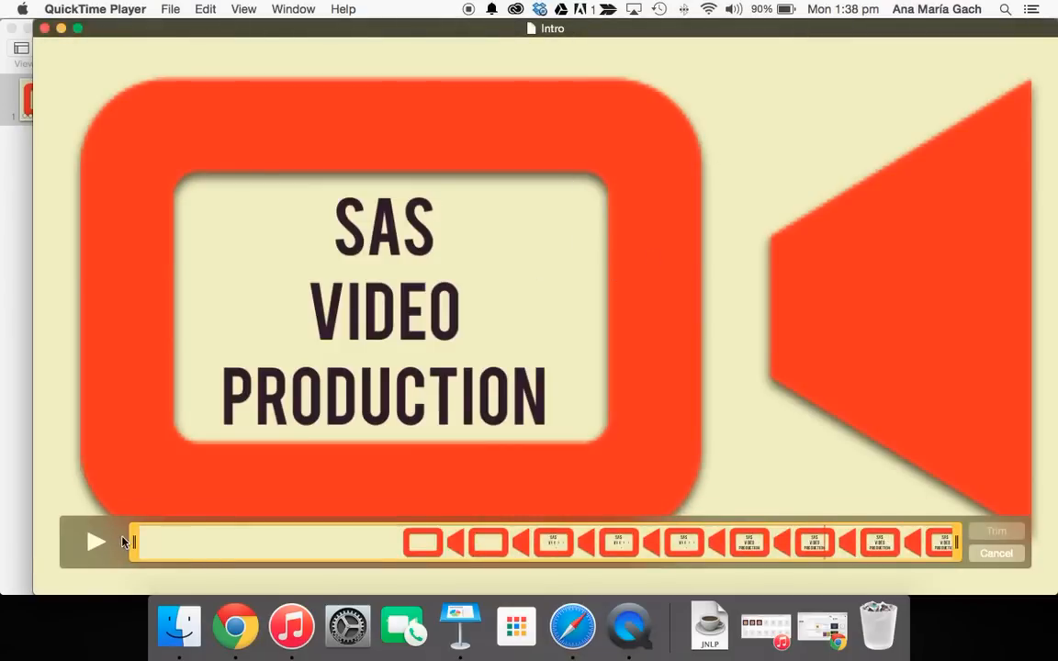
# Drag the trim handles in to roughly 1.3–3.4 seconds and preview the clip.
pyautogui.moveTo(133, 541); pyautogui.dragTo(395, 554)
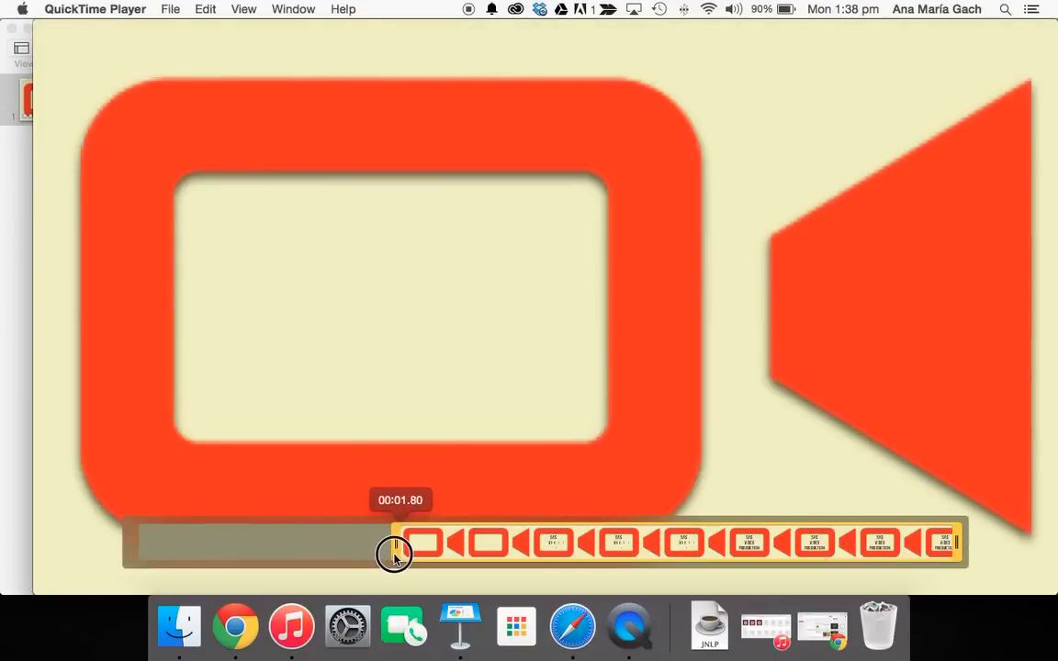
pyautogui.moveTo(393, 554); pyautogui.dragTo(309, 554)
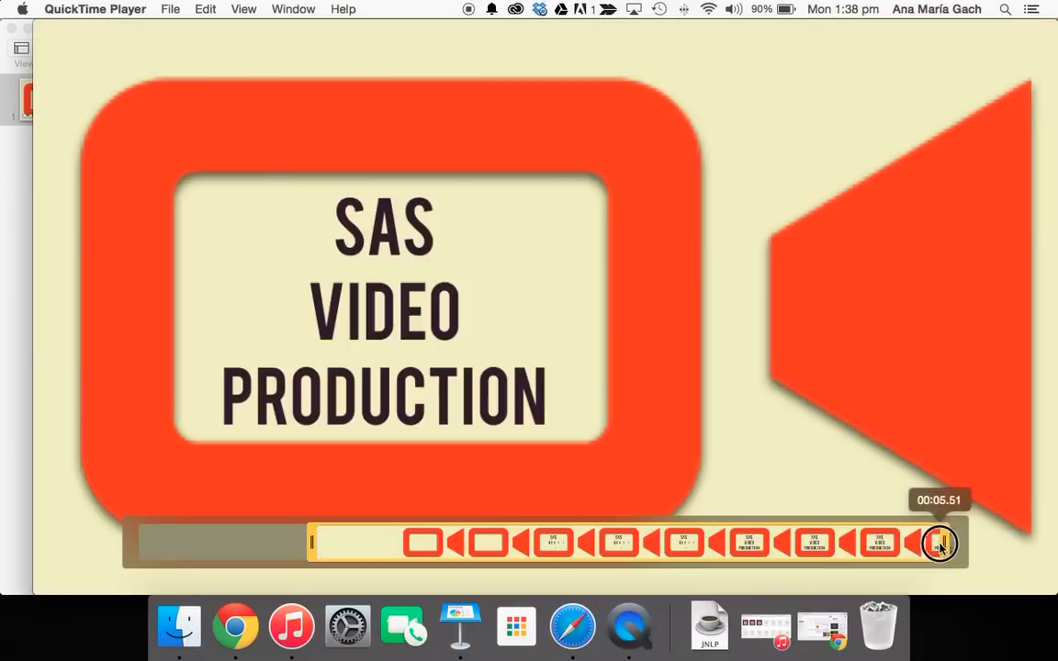
pyautogui.moveTo(939, 544); pyautogui.dragTo(799, 543)
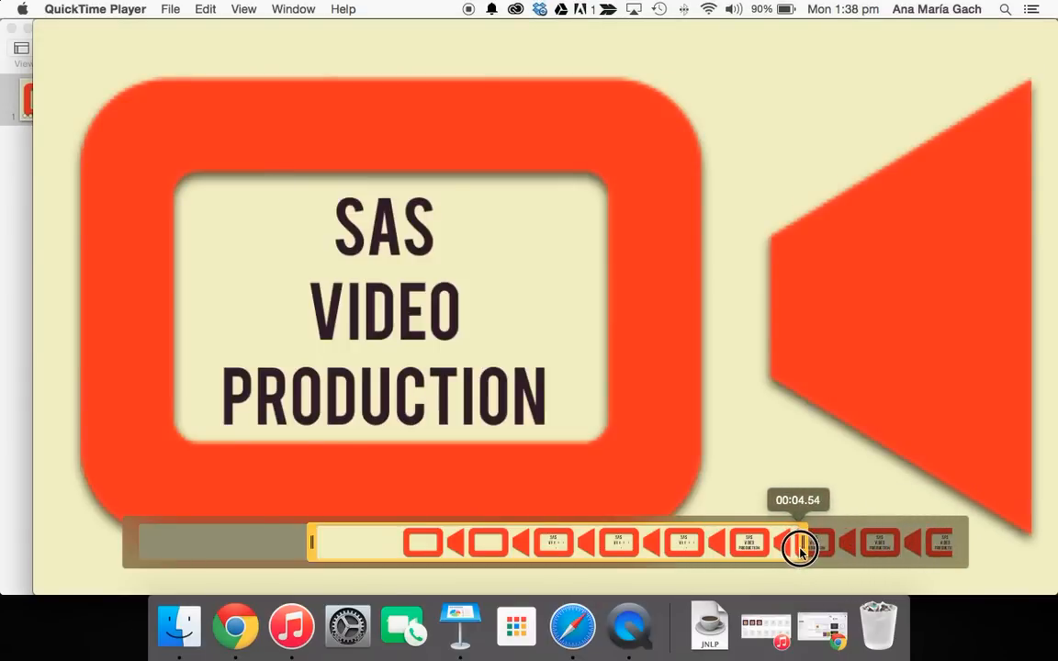
pyautogui.moveTo(801, 549); pyautogui.dragTo(631, 549)
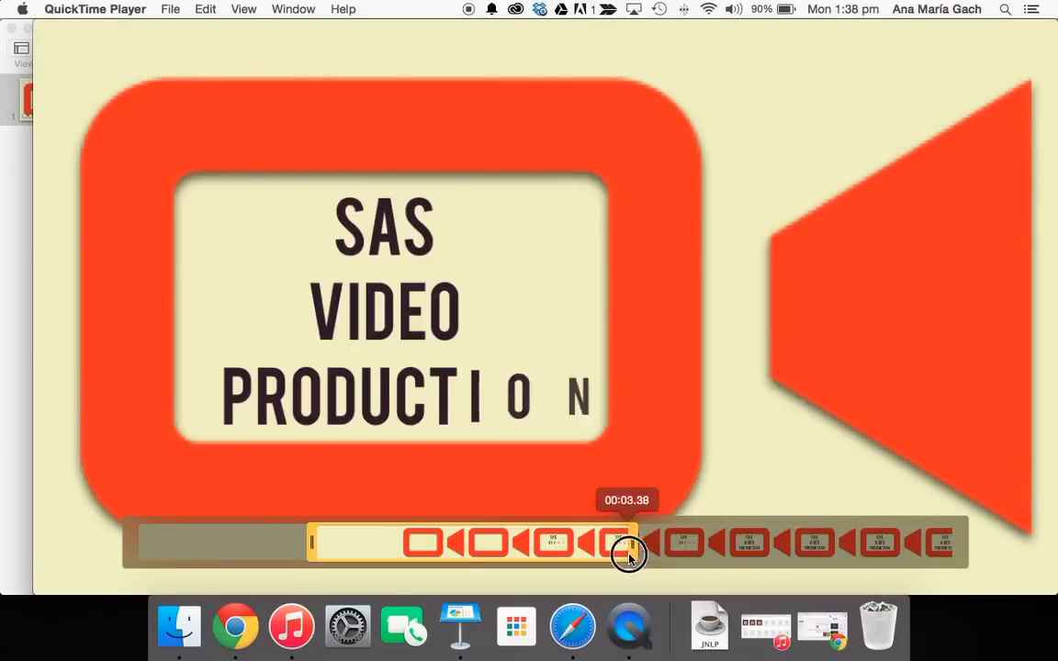
pyautogui.moveTo(629, 555); pyautogui.dragTo(684, 560)
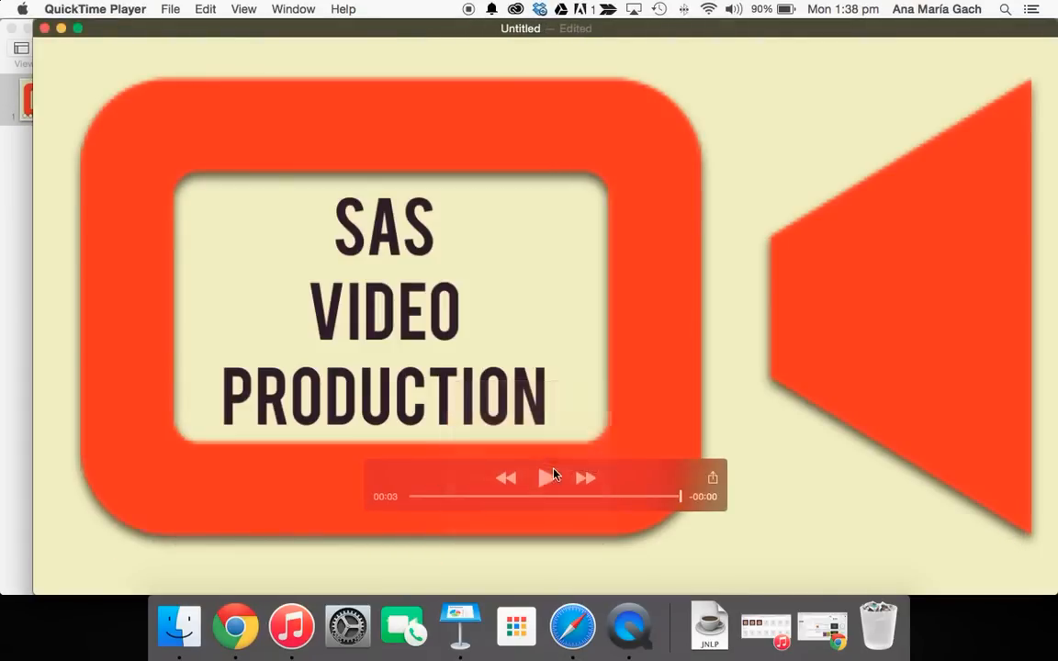
pyautogui.click(546, 477)
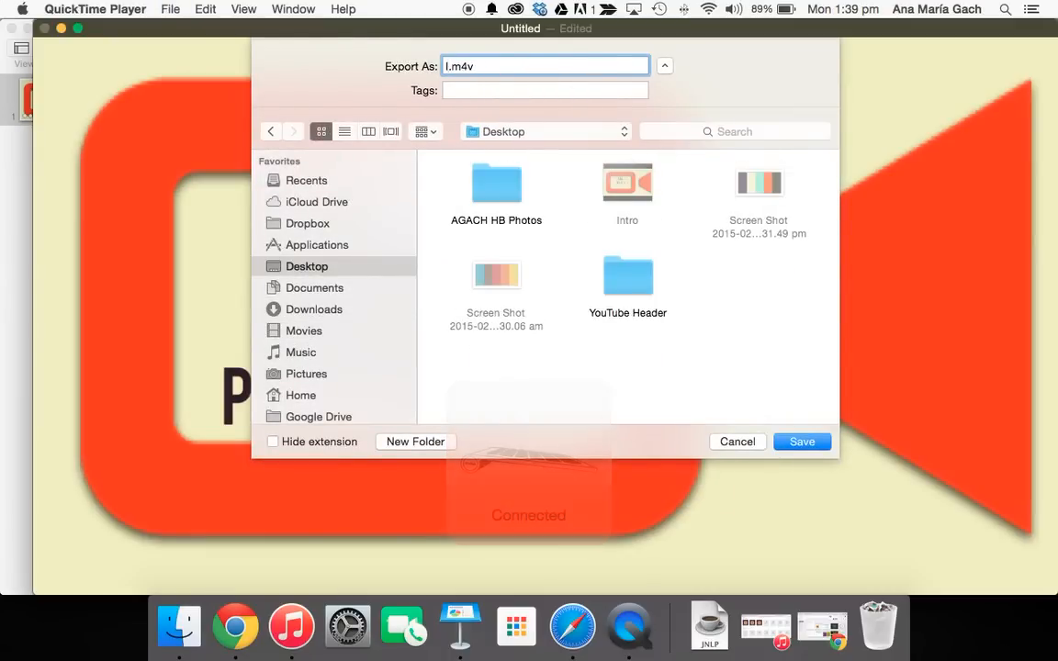
# Save the trimmed movie over the Desktop Intro file and switch to Chrome.
pyautogui.click(801, 441)
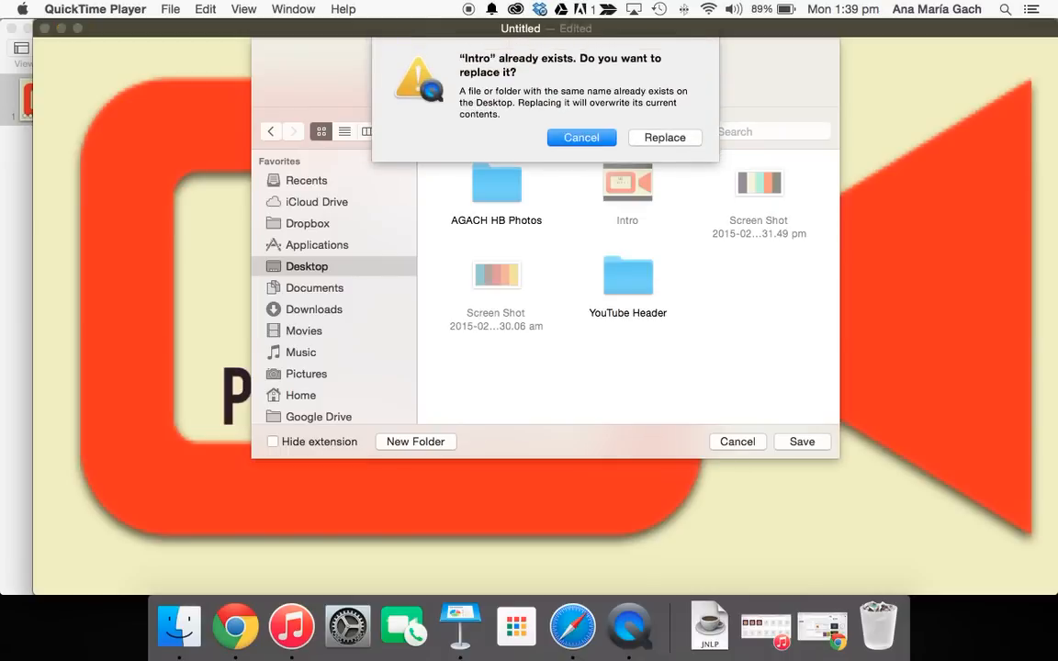
pyautogui.click(663, 137)
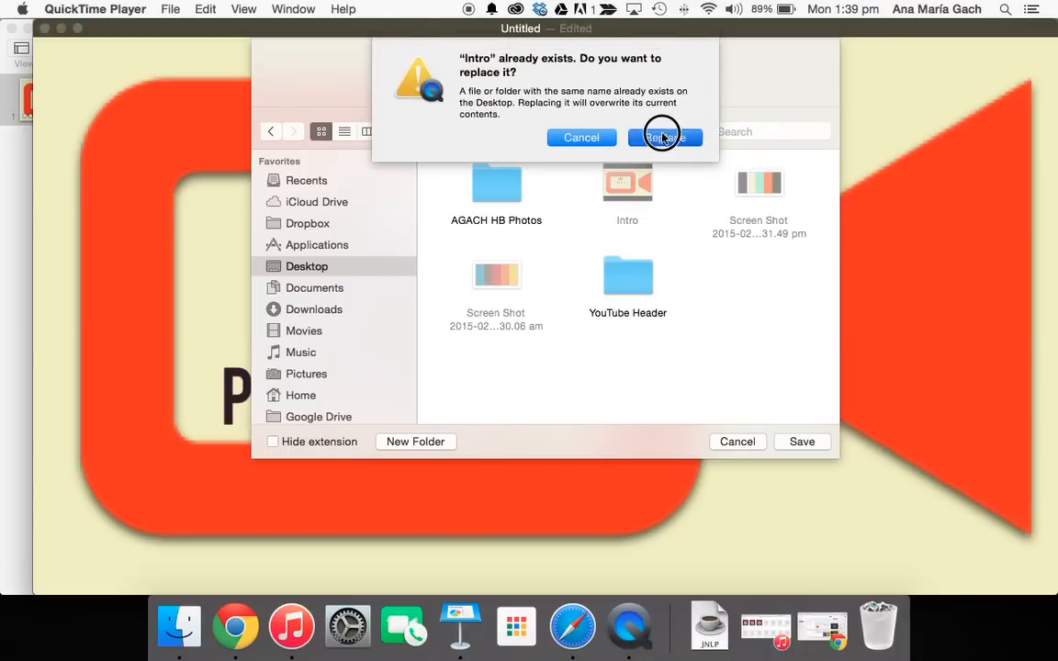
pyautogui.click(663, 137)
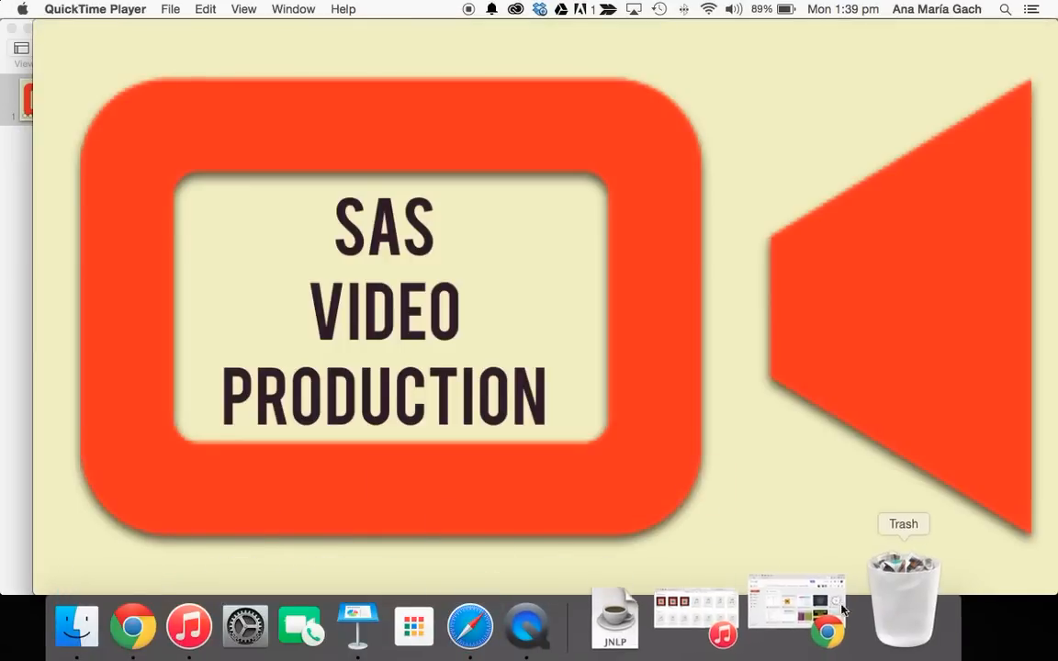
pyautogui.click(825, 630)
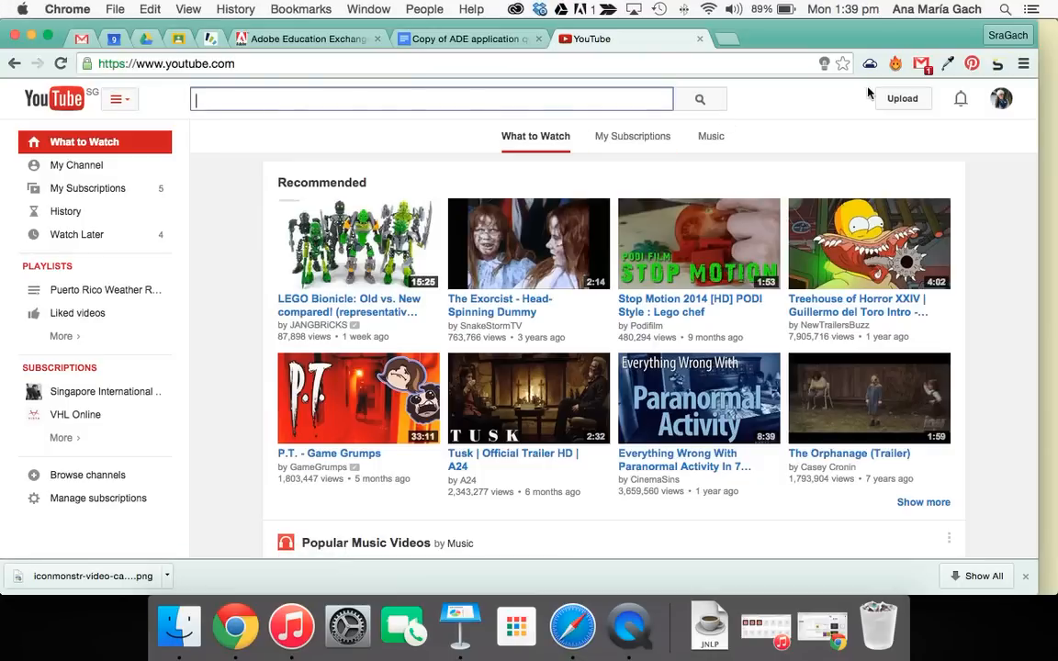
# Upload Intro.m4v on YouTube, publish it, and open the account menu.
pyautogui.click(903, 98)
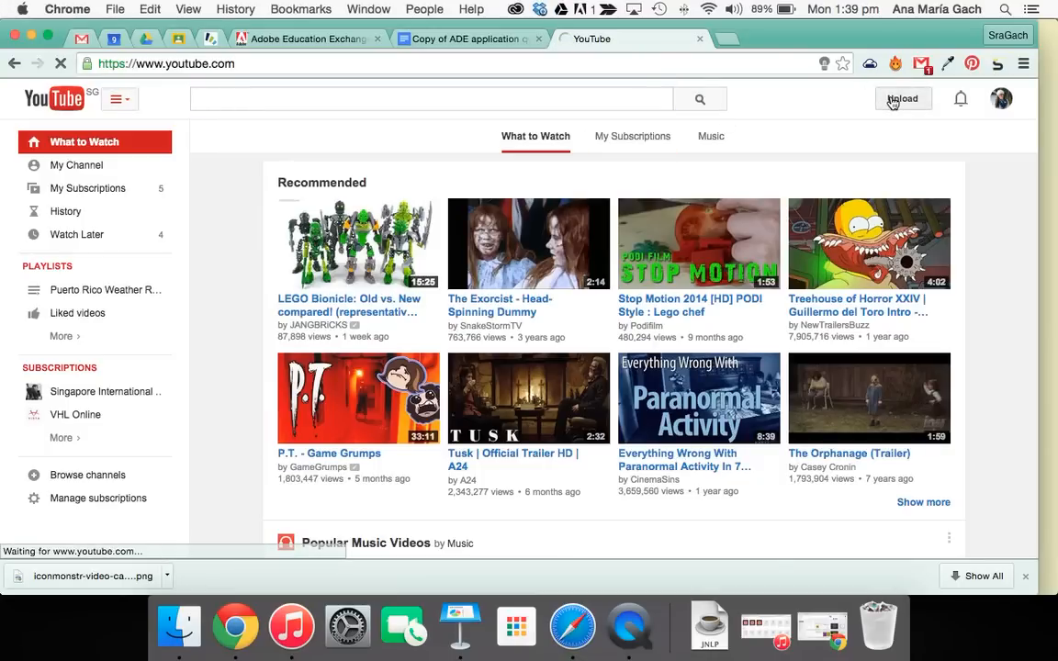
pyautogui.click(902, 99)
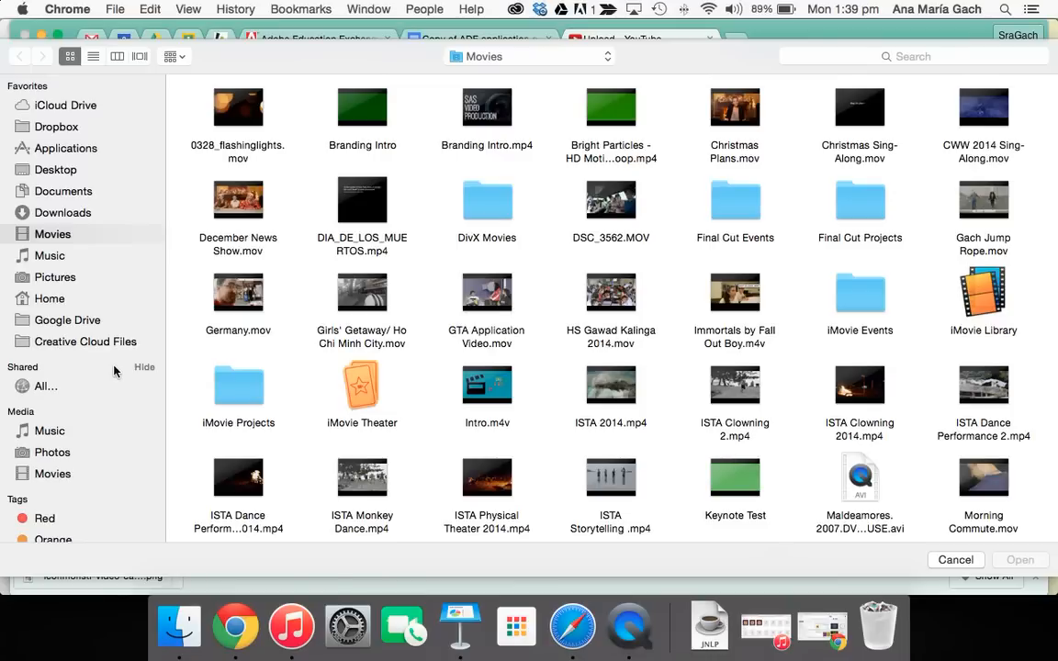
pyautogui.click(55, 170)
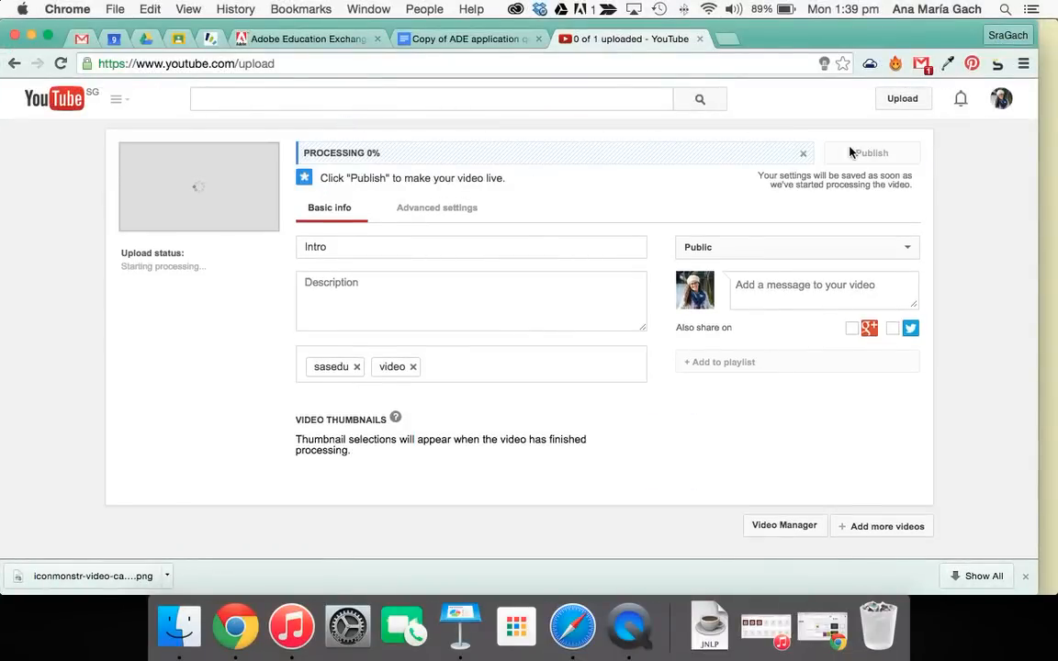
pyautogui.click(871, 153)
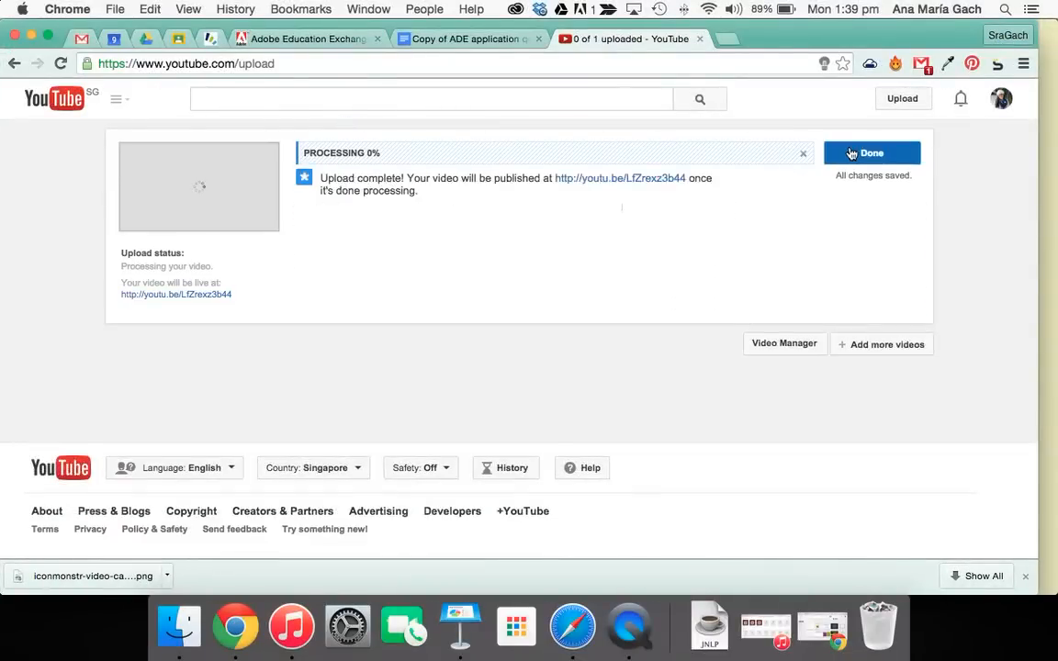
pyautogui.click(870, 153)
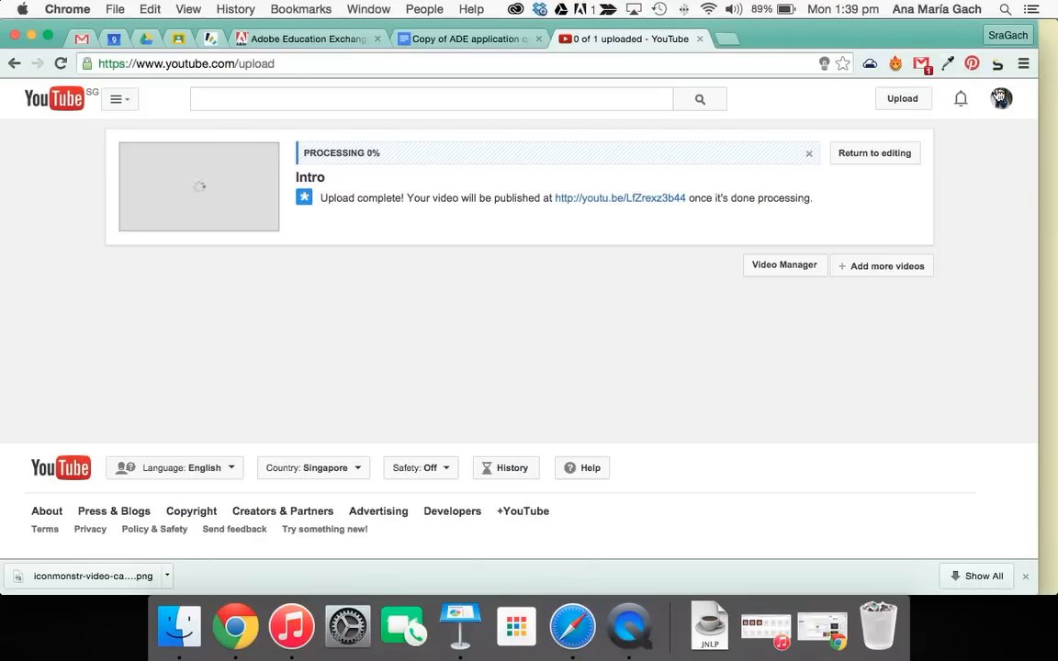
pyautogui.click(1000, 99)
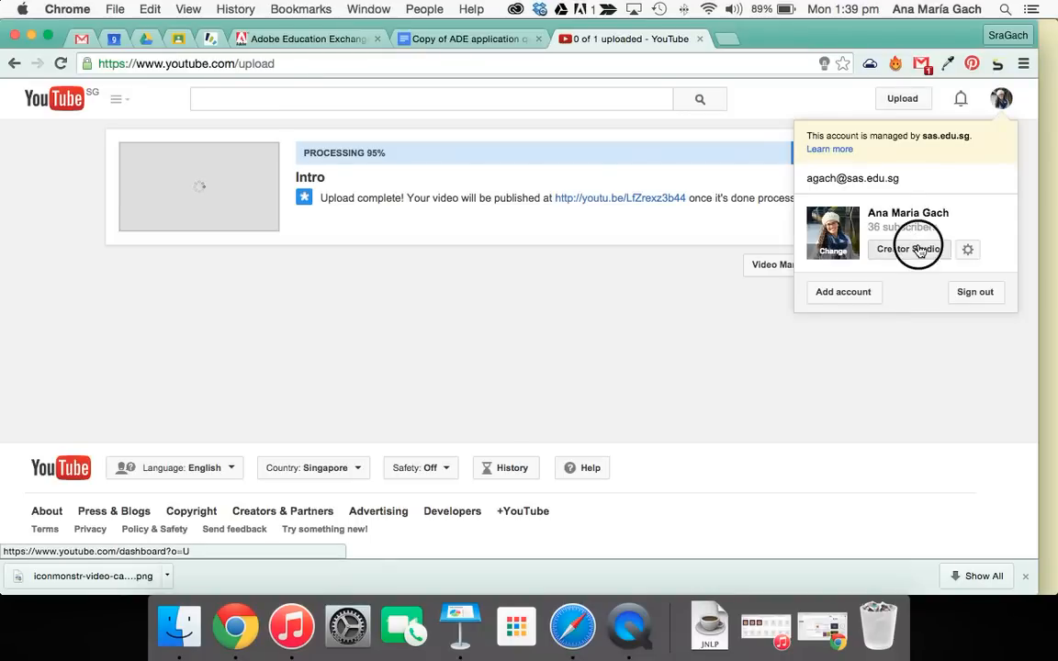
pyautogui.click(907, 249)
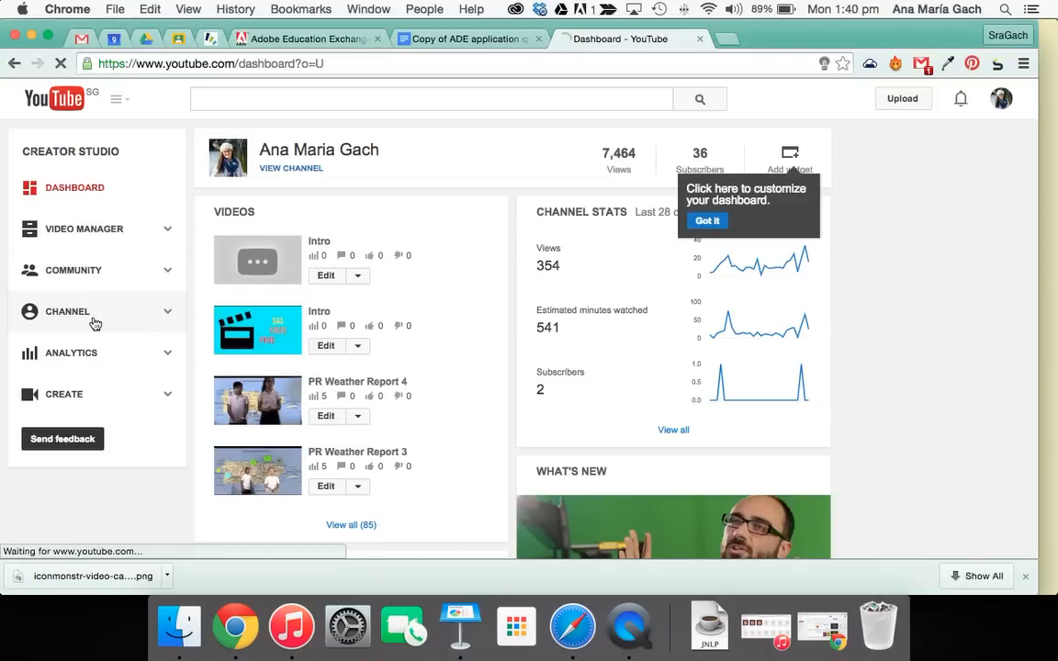
pyautogui.click(67, 311)
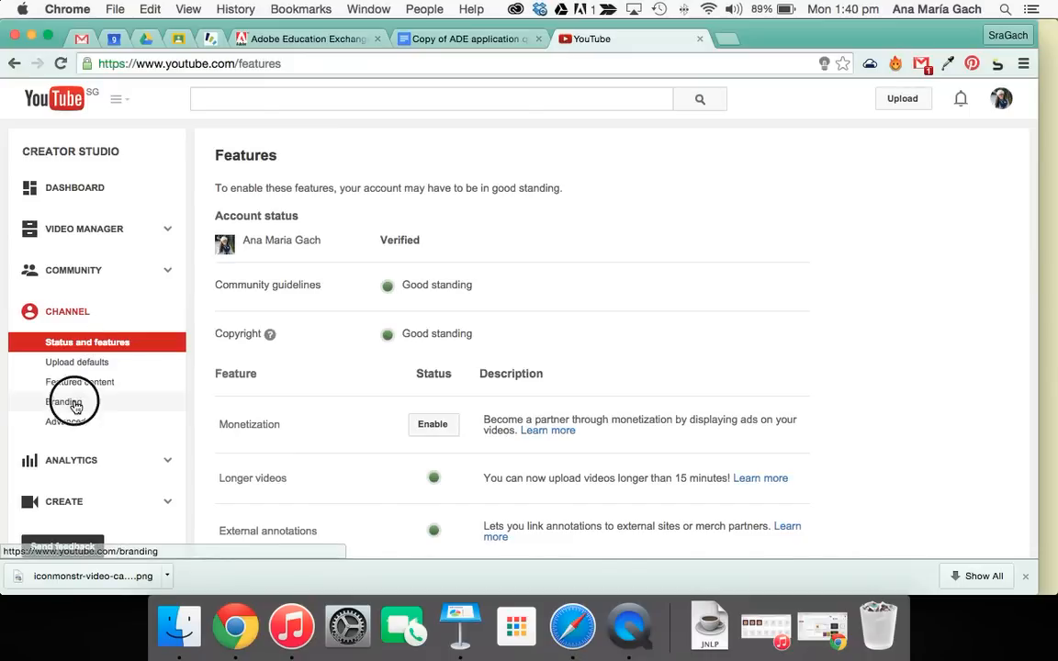
pyautogui.click(65, 401)
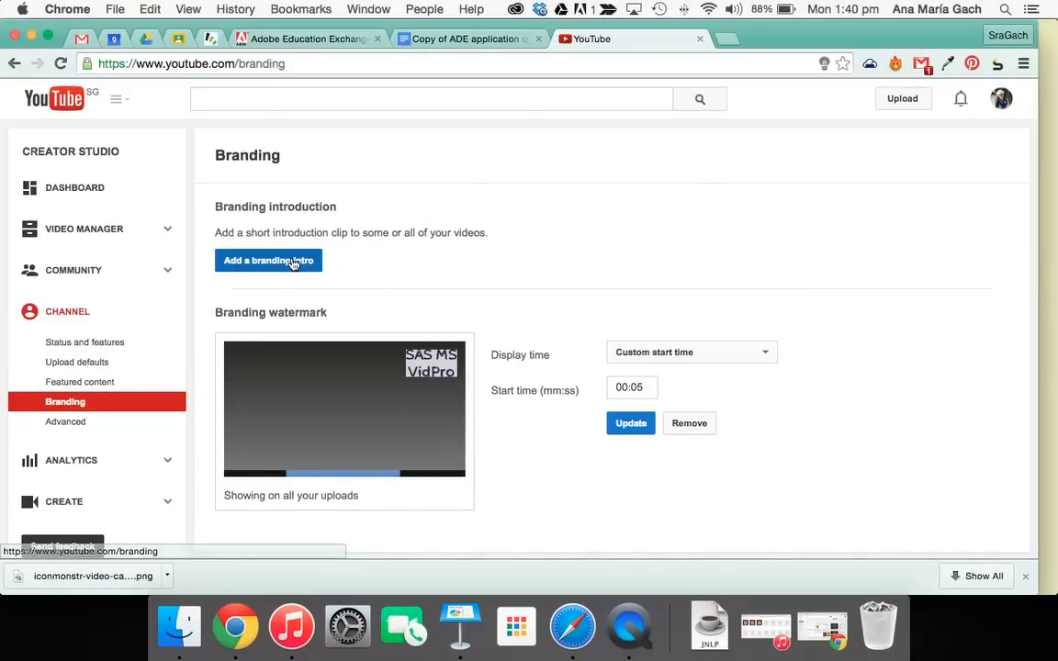
pyautogui.click(267, 259)
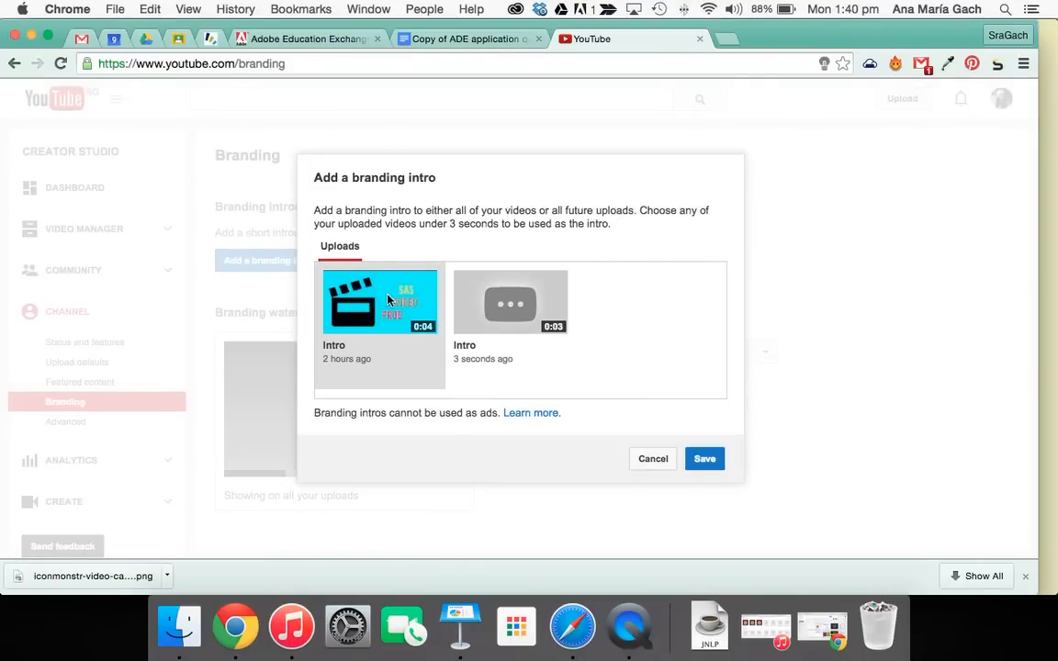
pyautogui.click(509, 303)
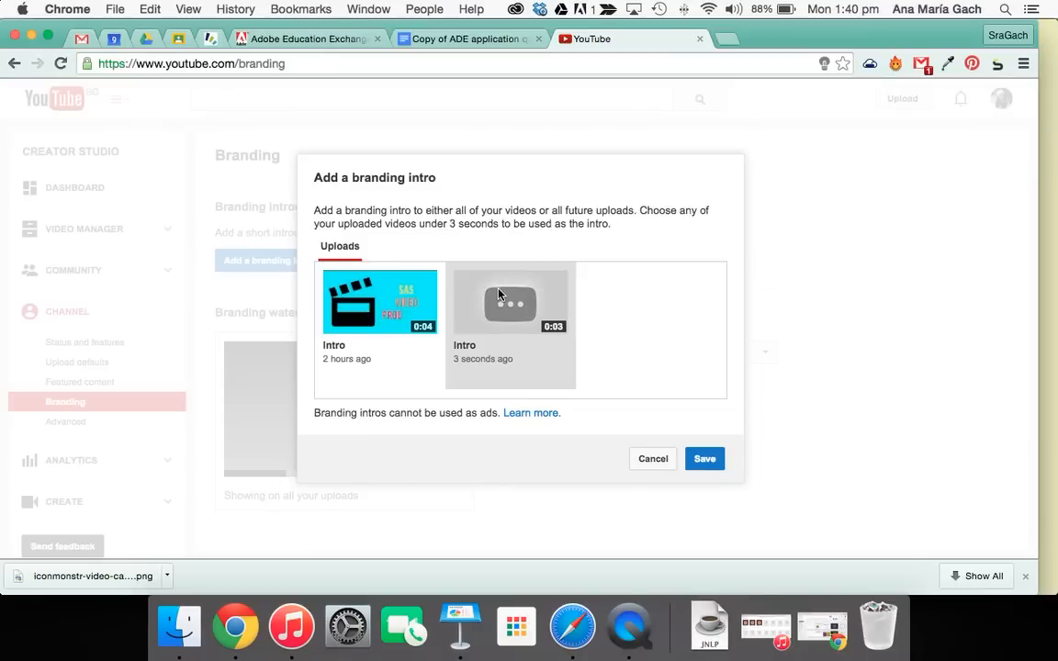
pyautogui.moveTo(623, 386)
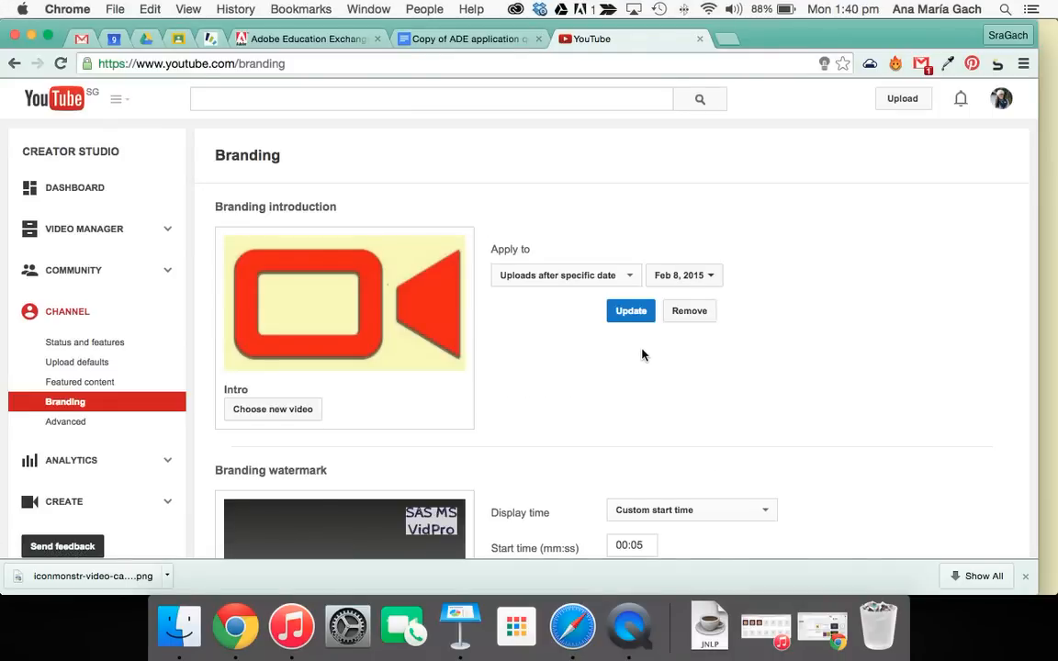
# Switch the branding intro's Apply to setting to All uploads and retry saving.
pyautogui.click(563, 274)
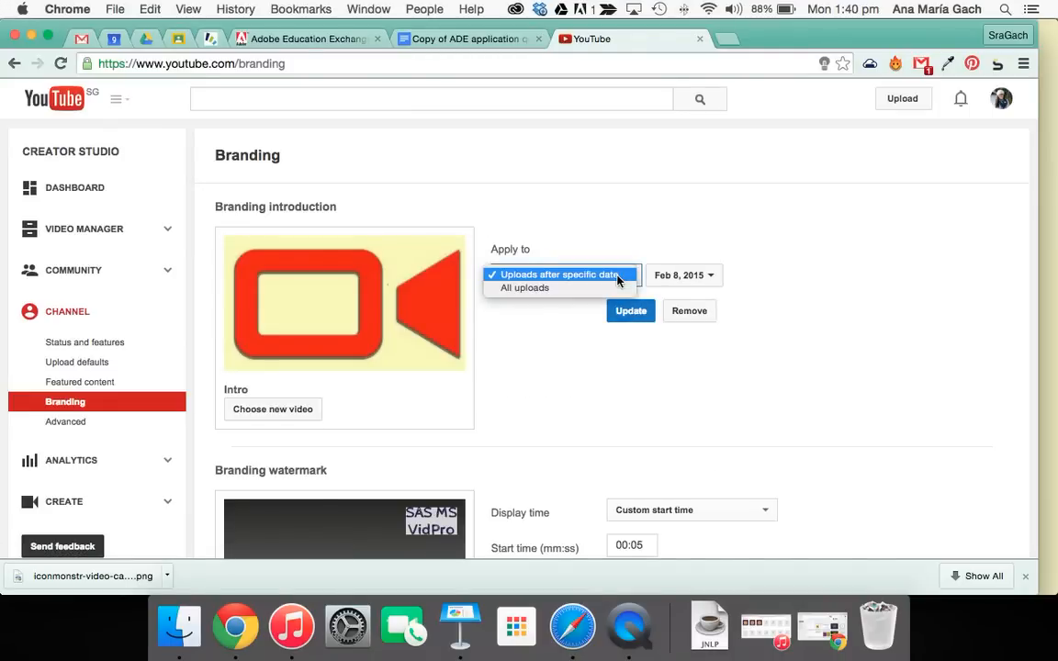
pyautogui.moveTo(602, 288)
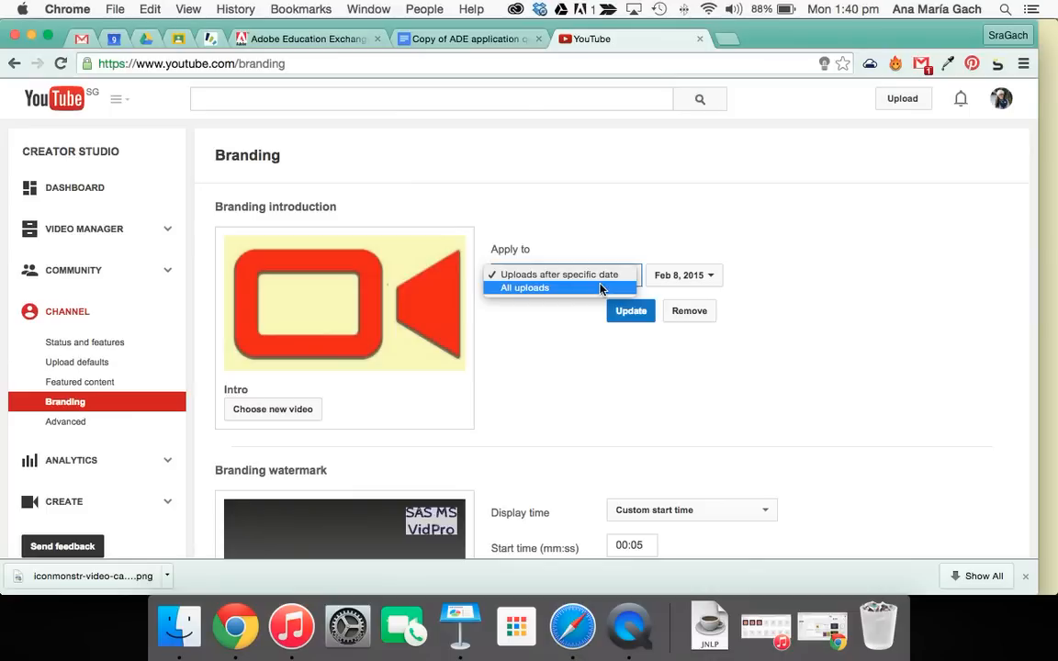
pyautogui.click(526, 287)
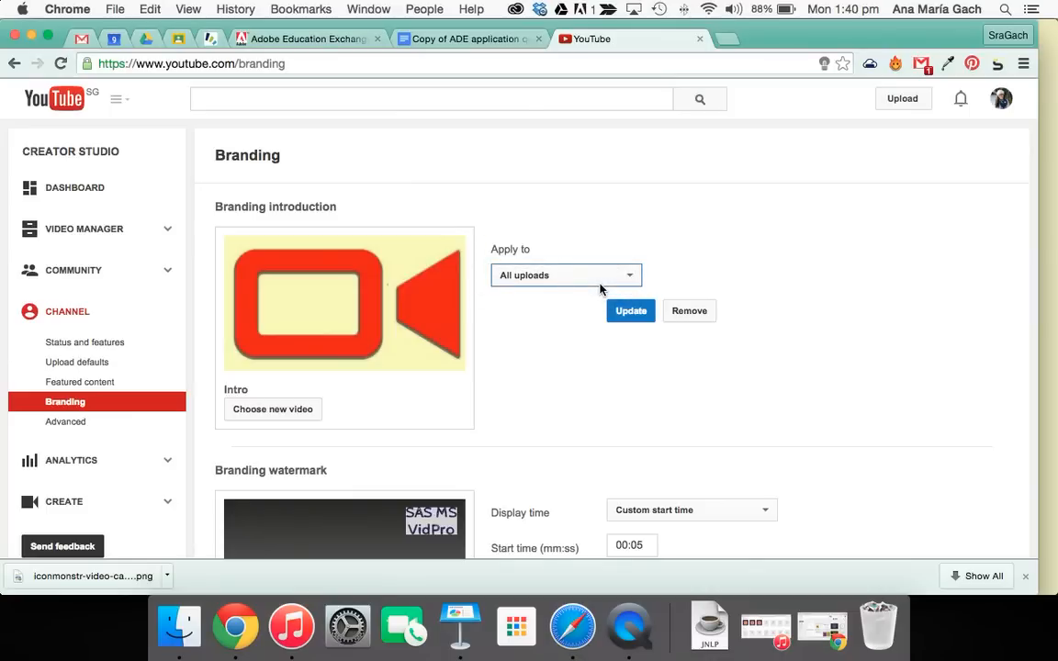
pyautogui.click(631, 310)
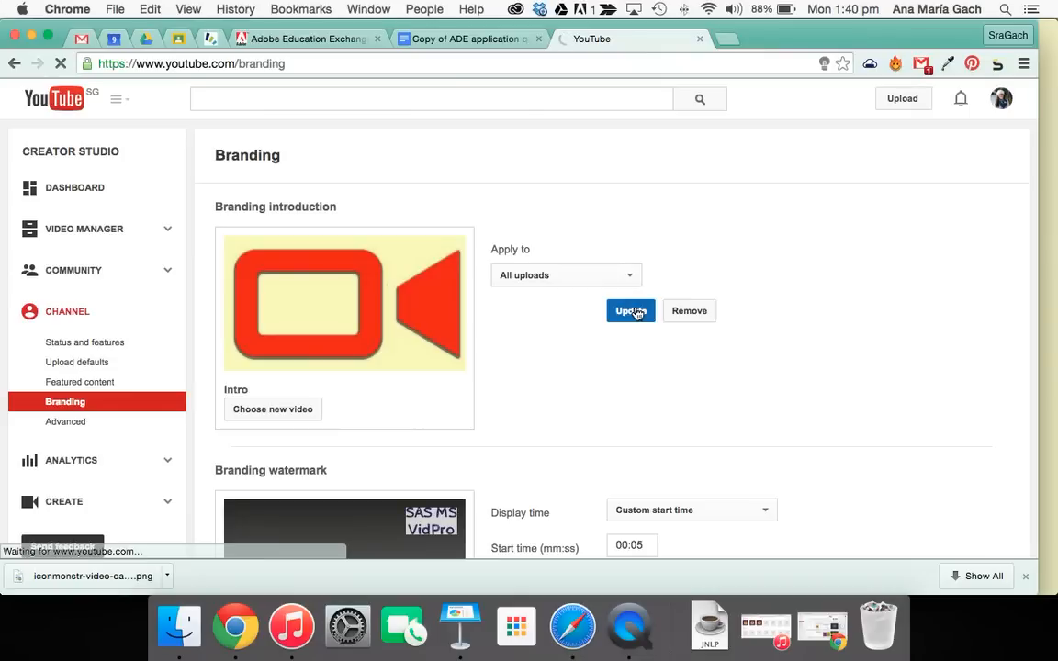
pyautogui.click(630, 311)
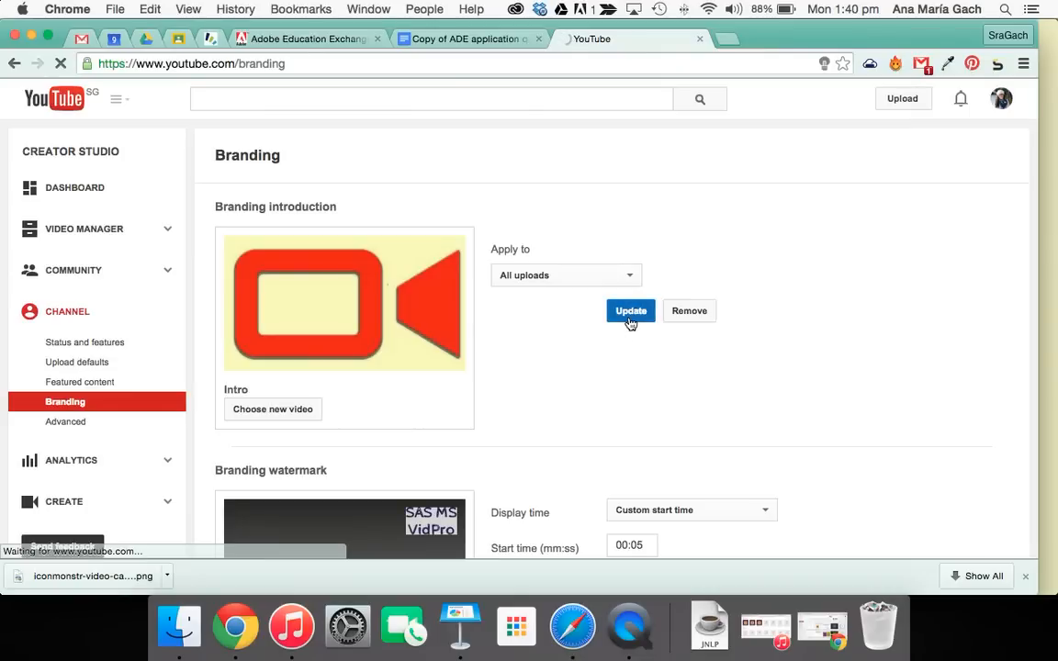
pyautogui.click(630, 310)
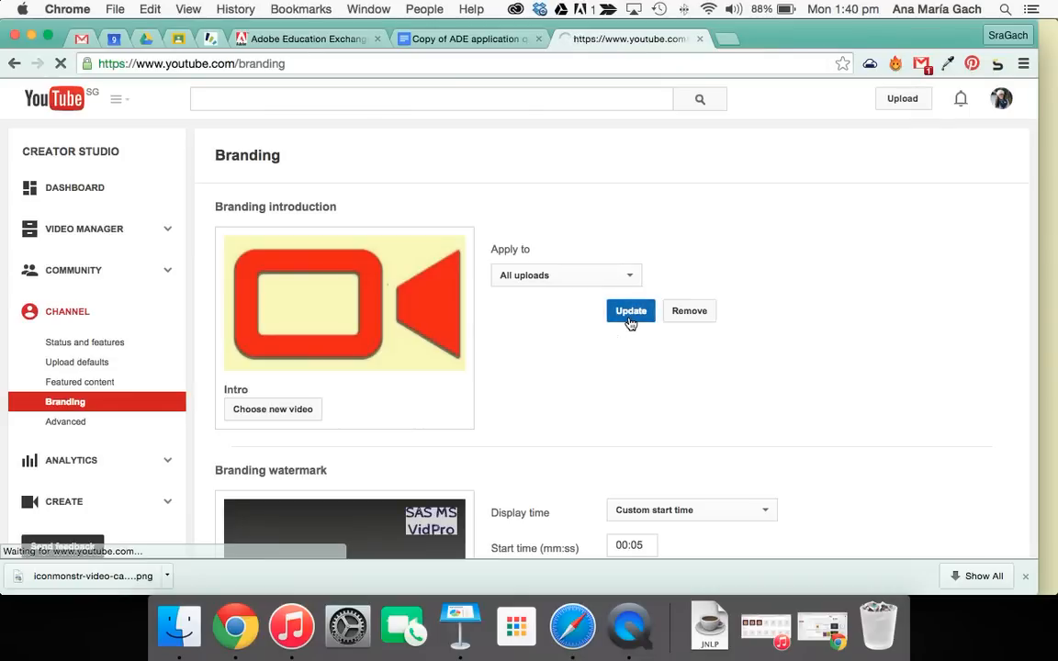
pyautogui.click(630, 310)
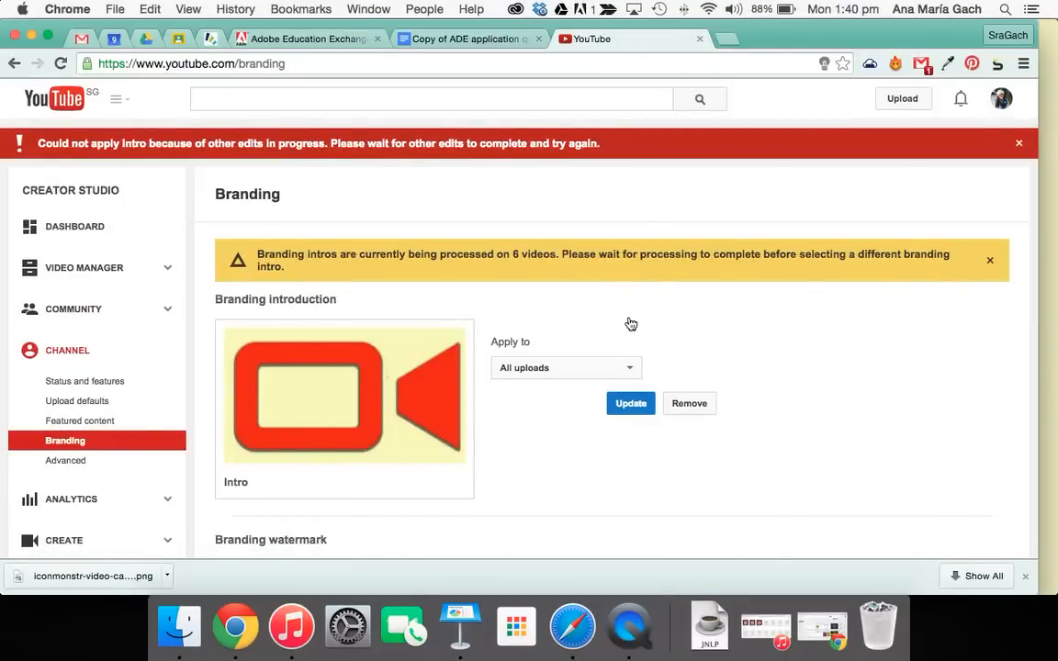
pyautogui.click(1018, 142)
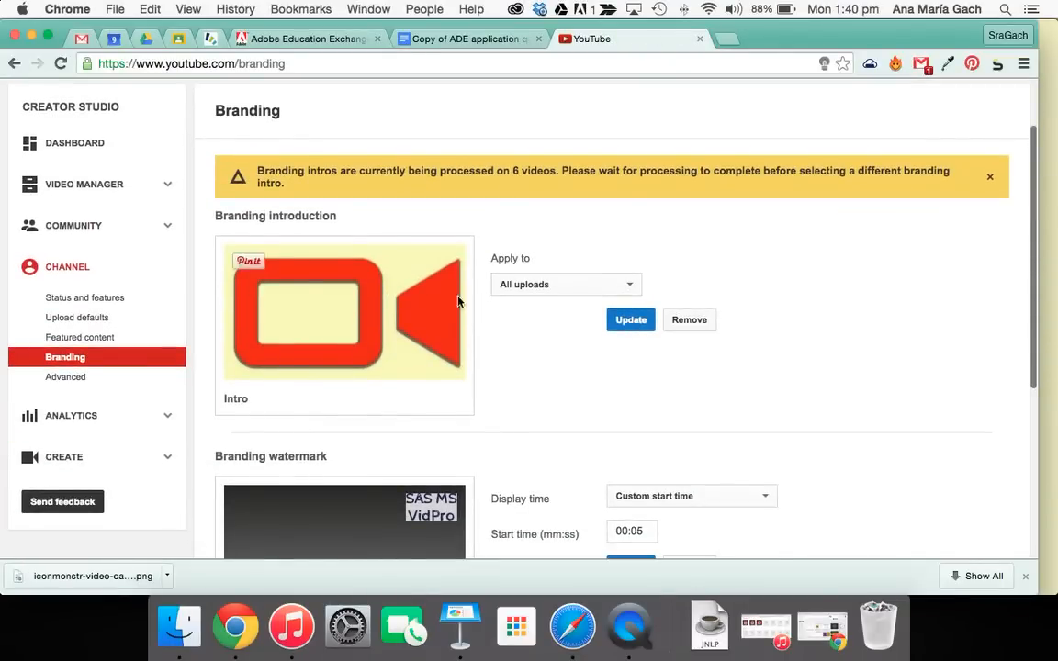
pyautogui.click(631, 319)
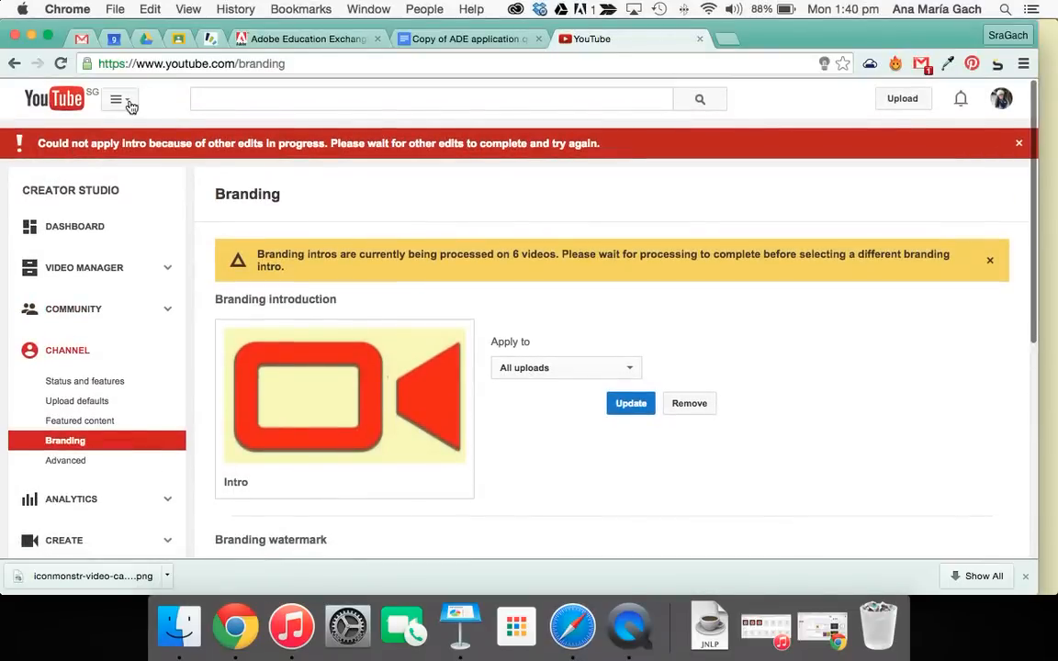
# Visit My Channel, play and pause the trailer, then open the 0:03 Intro video from Videos.
pyautogui.click(117, 98)
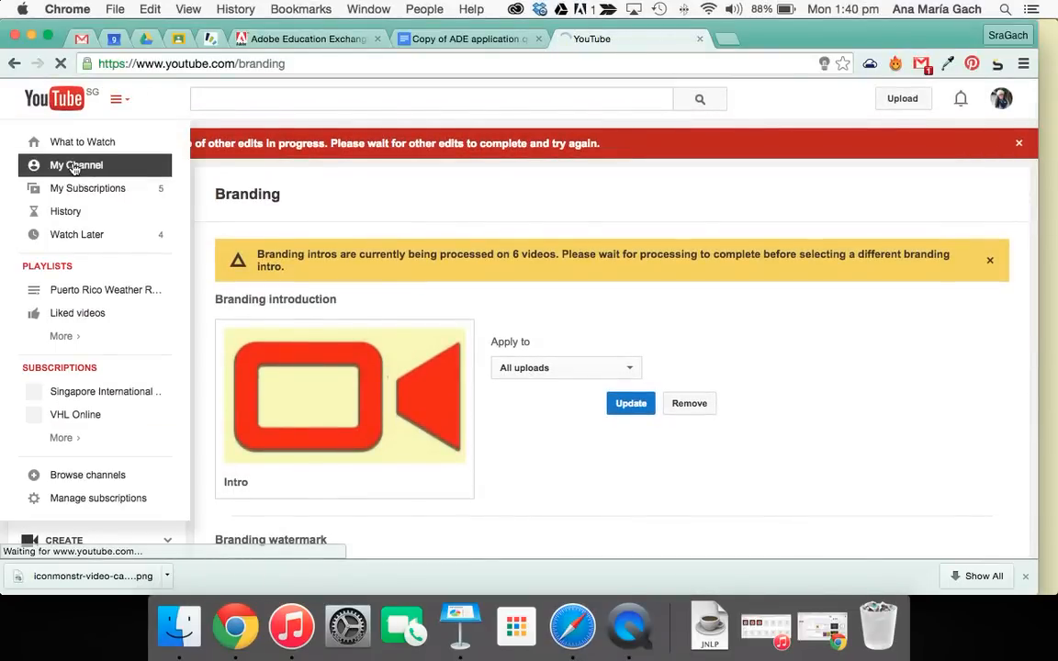
pyautogui.click(75, 166)
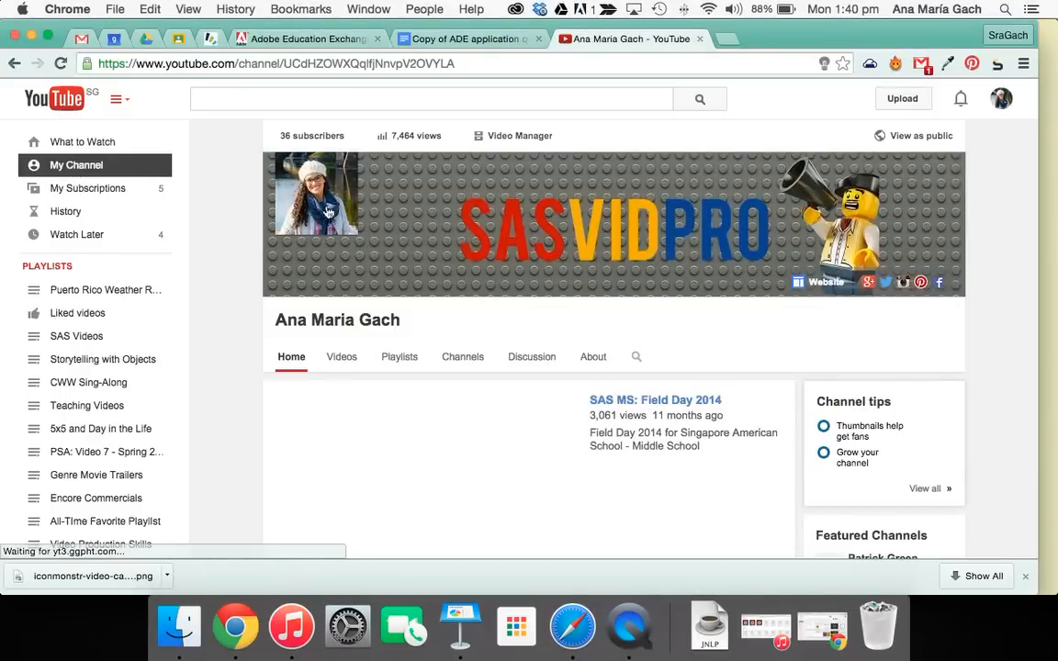
pyautogui.scroll(-3)
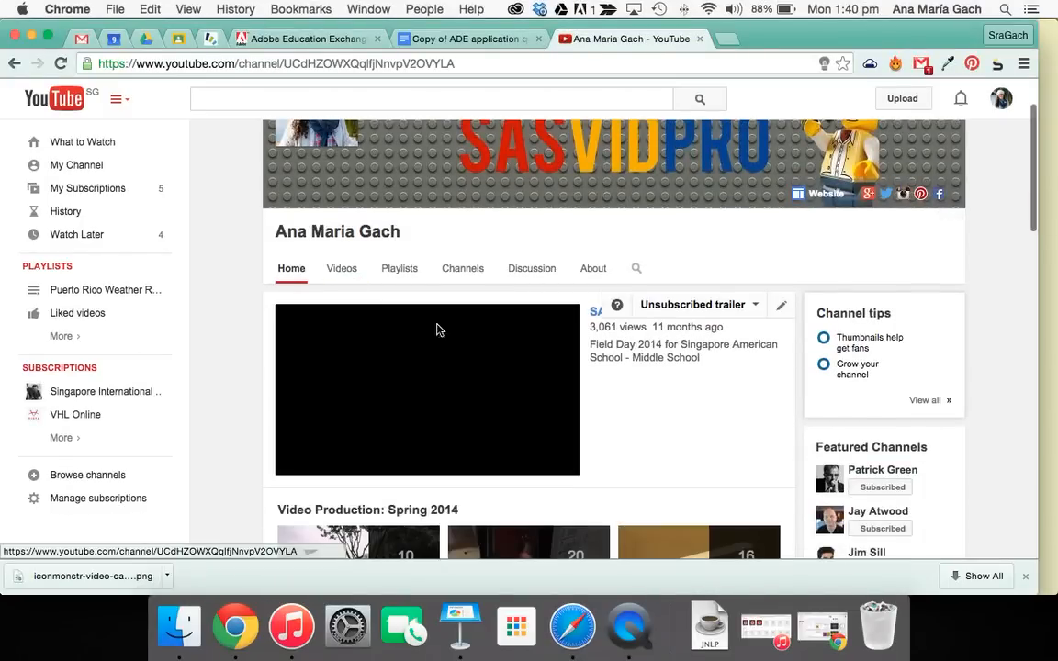
pyautogui.click(427, 389)
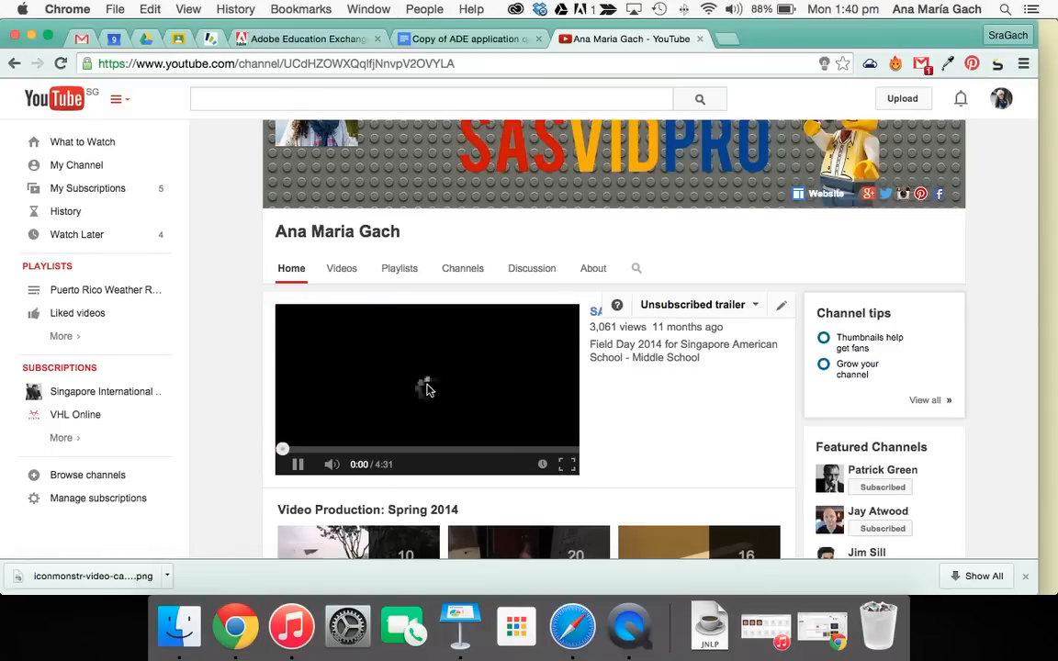
pyautogui.click(298, 464)
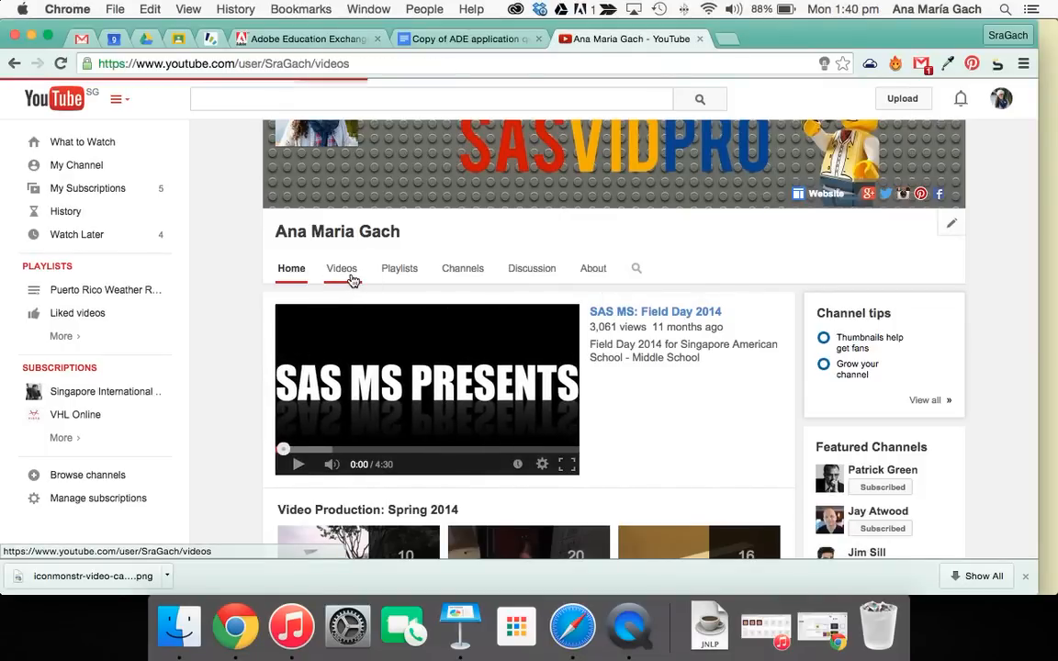
pyautogui.click(342, 268)
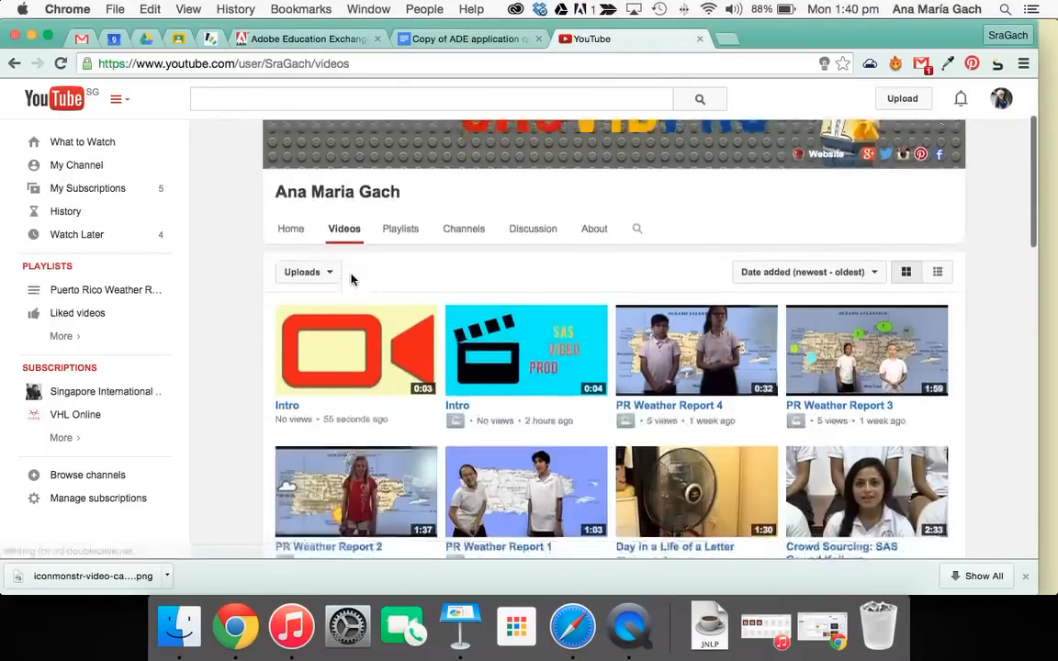
pyautogui.click(355, 349)
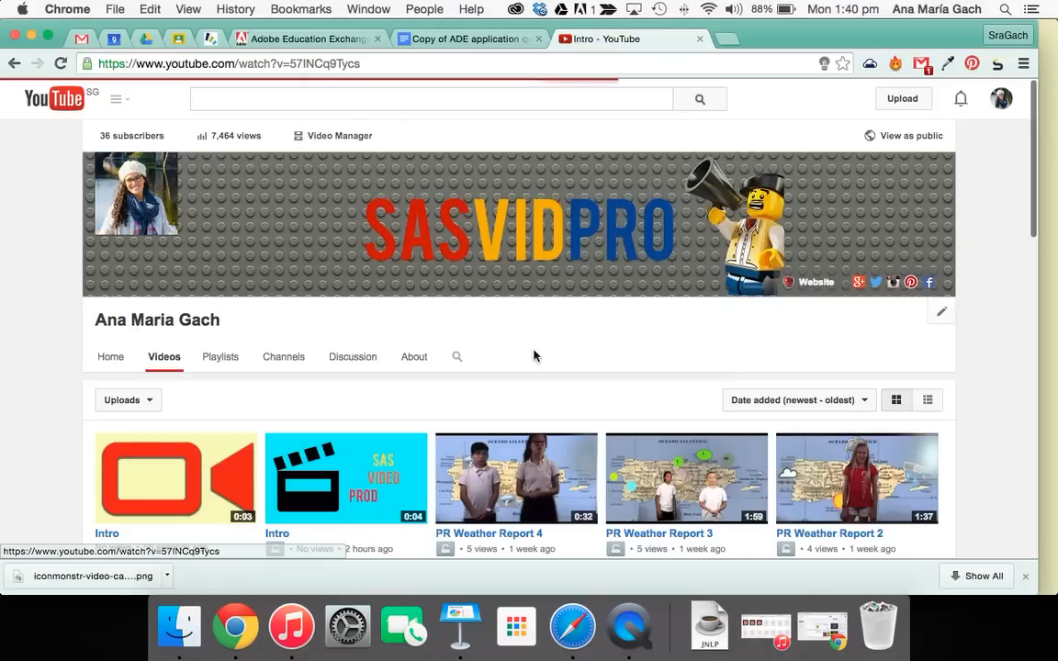
# Replay the clapperboard SAS VIDEO PRODUCTION Intro, then go back to the channel's Videos list.
pyautogui.click(345, 478)
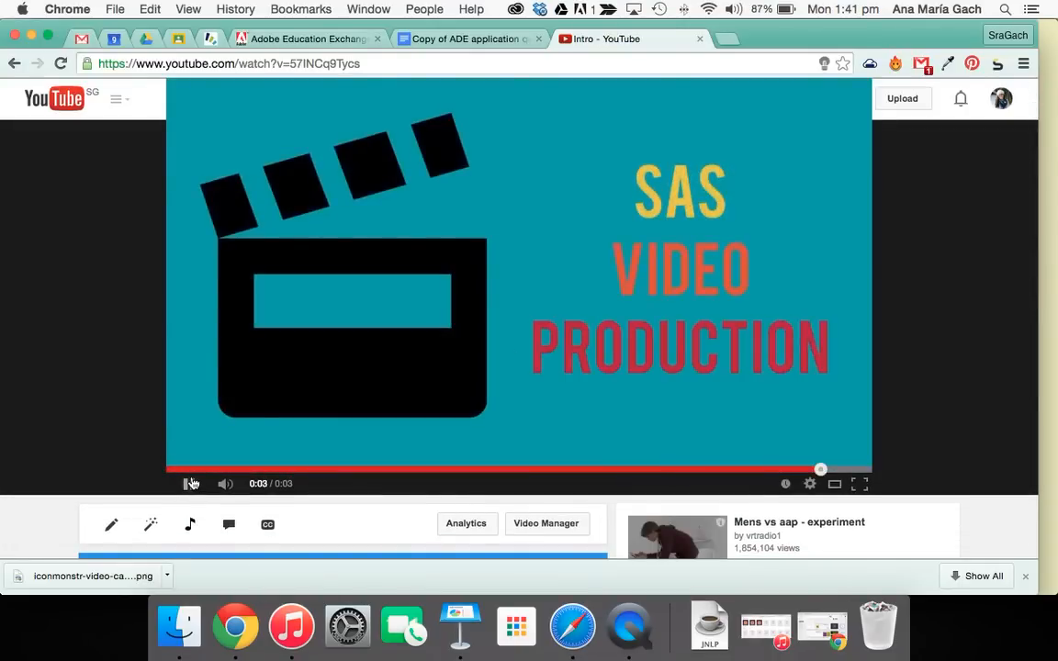
pyautogui.click(190, 484)
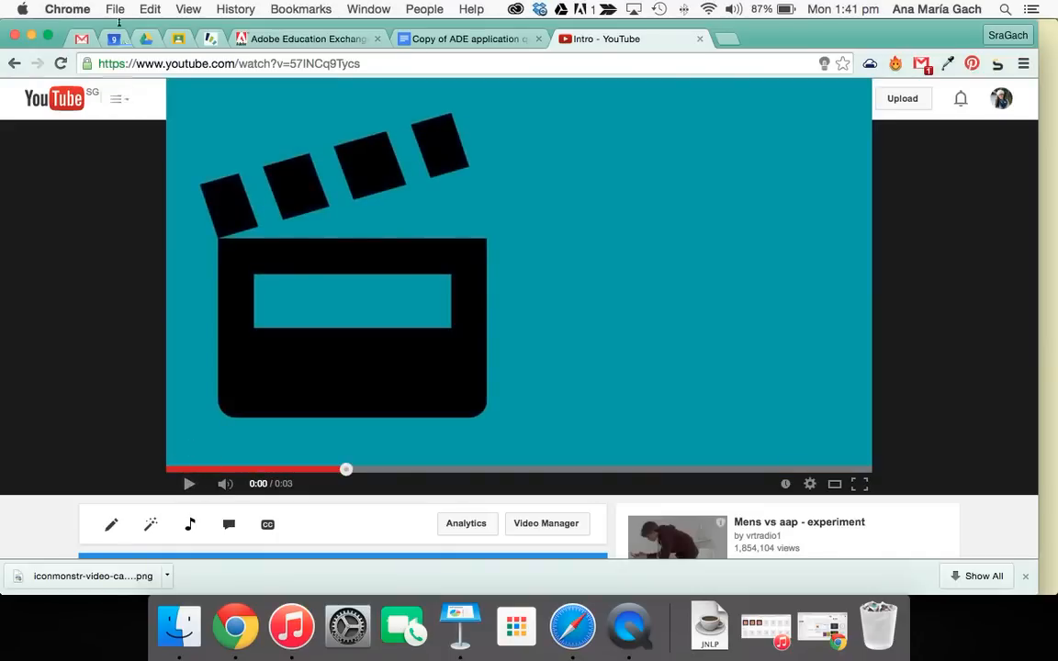
pyautogui.moveTo(15, 64)
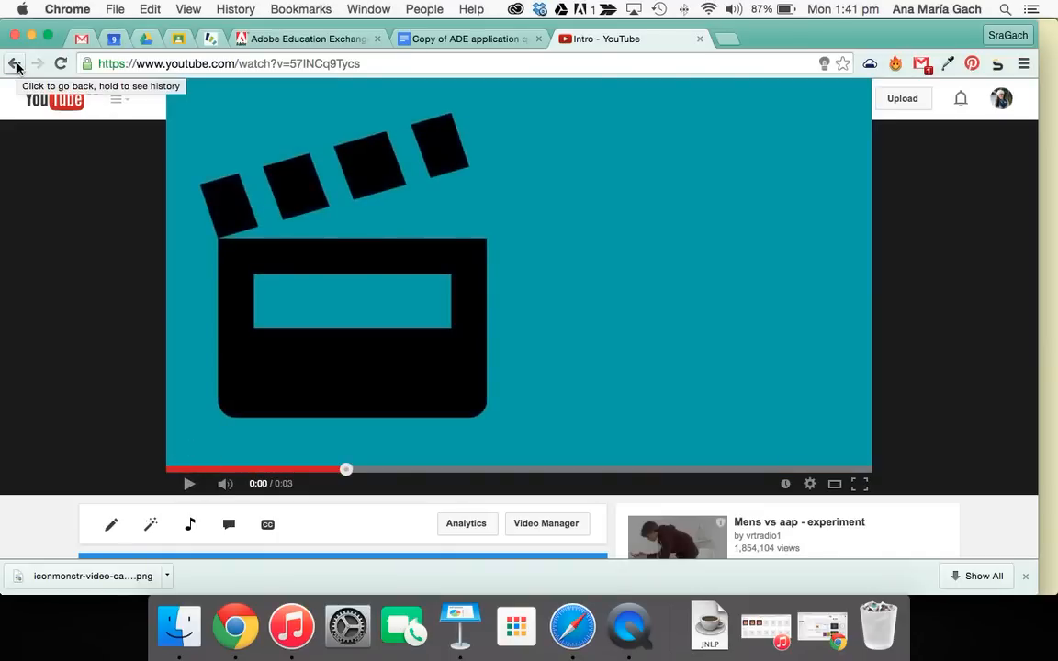
pyautogui.click(16, 64)
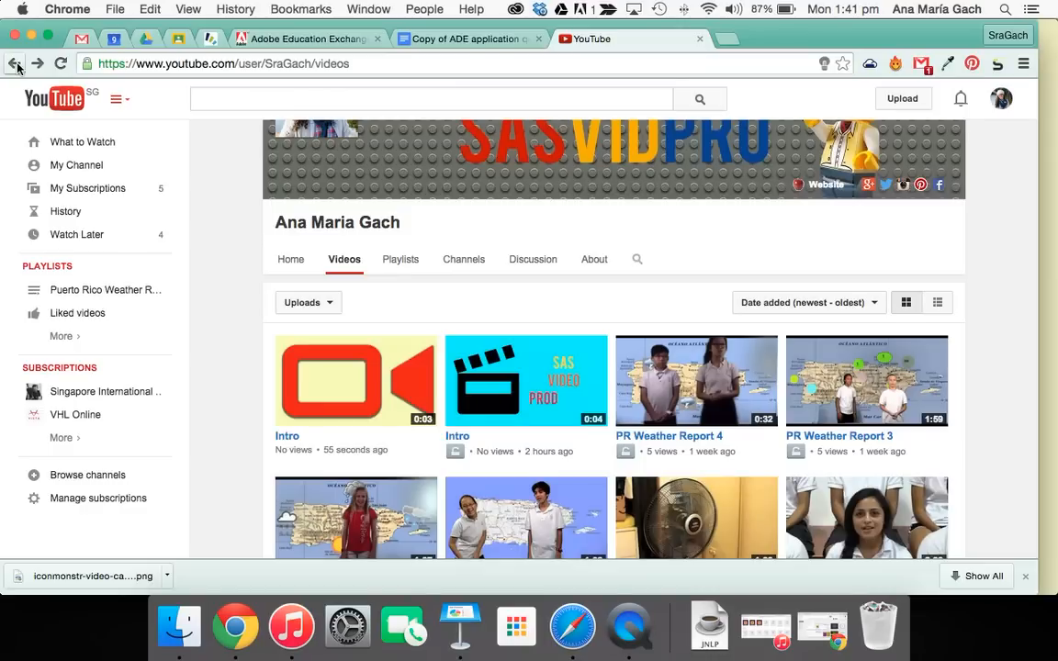
pyautogui.moveTo(458, 184)
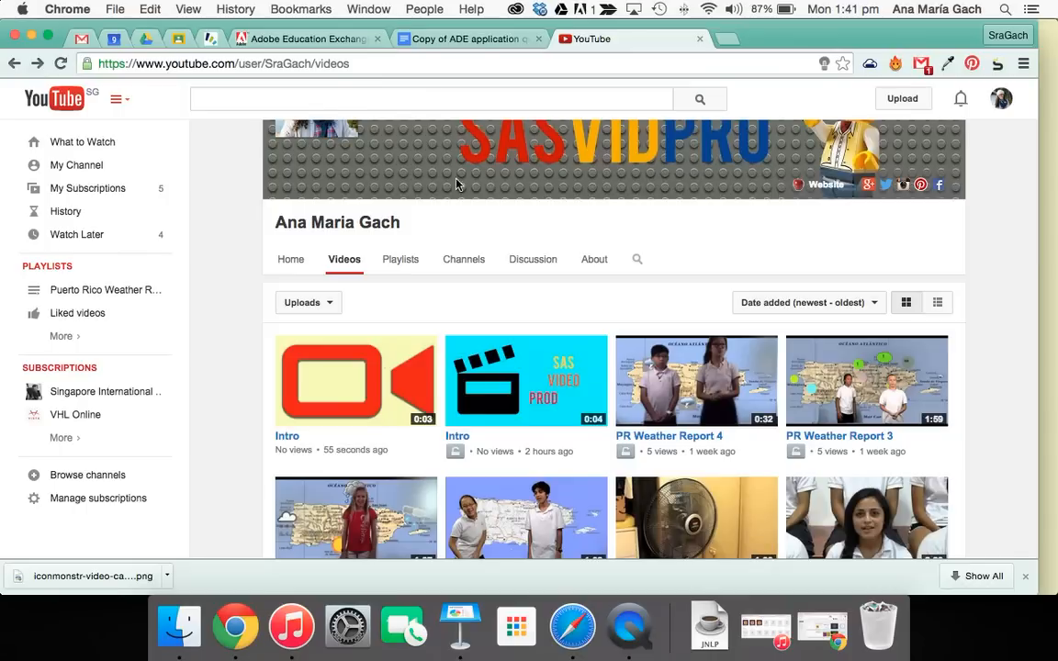